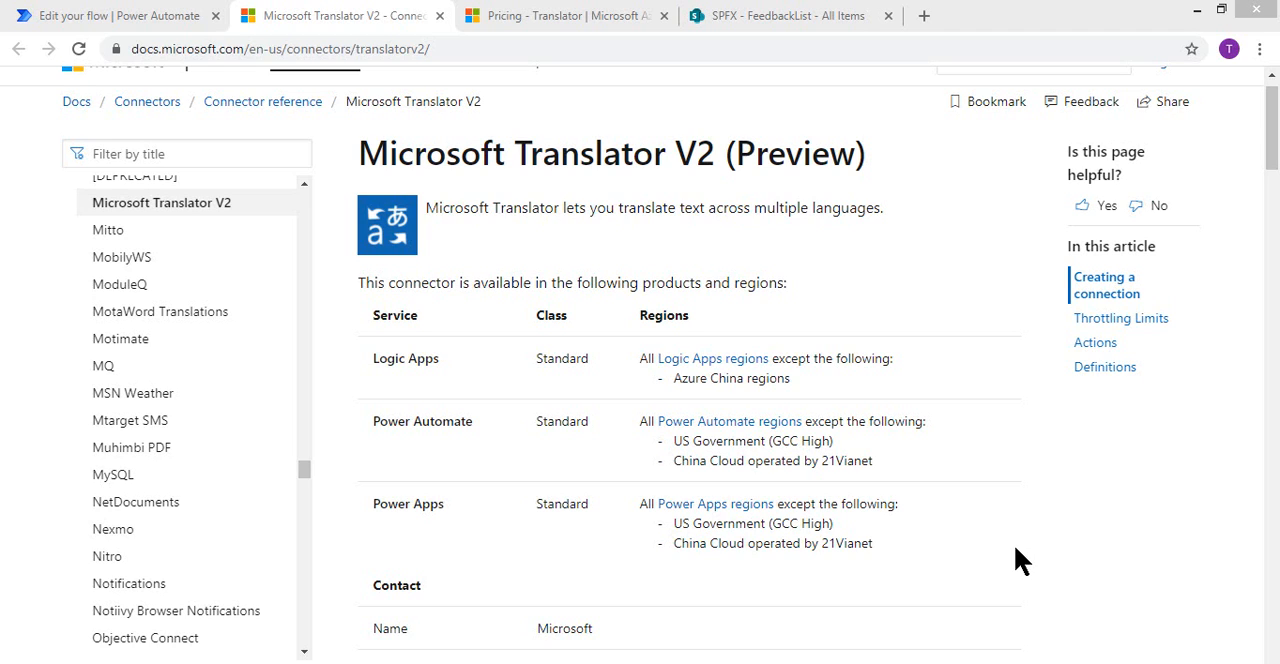
mouse_move(1155, 408)
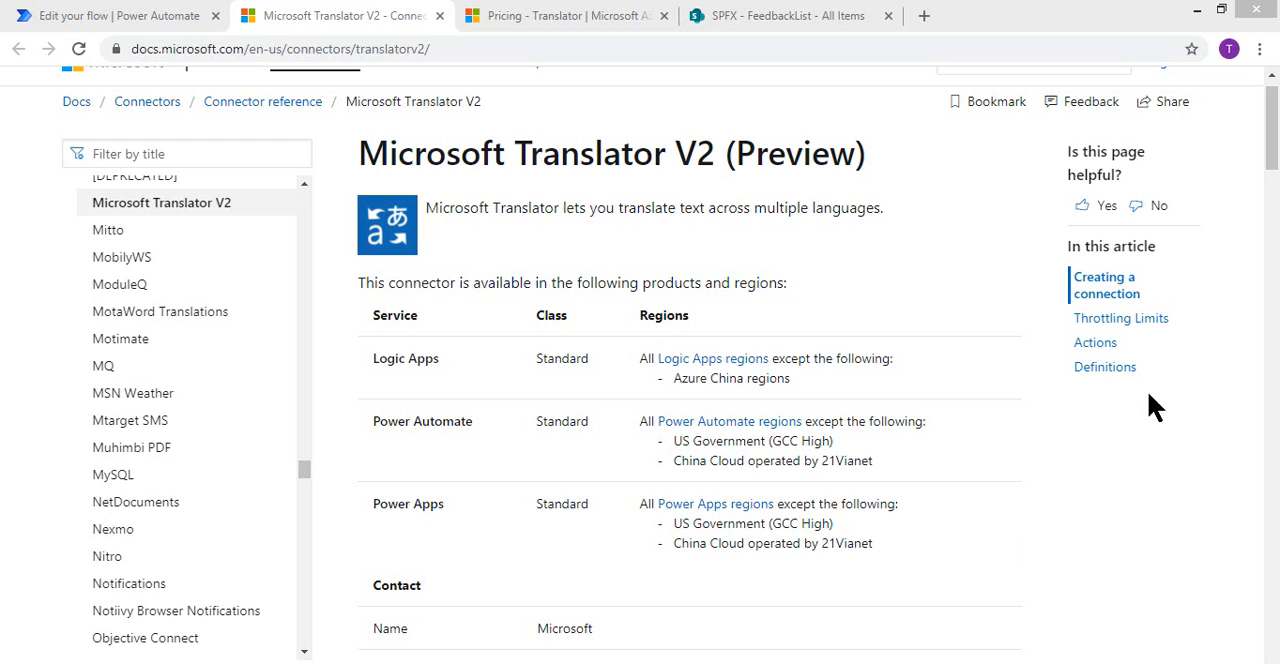
mouse_move(410, 370)
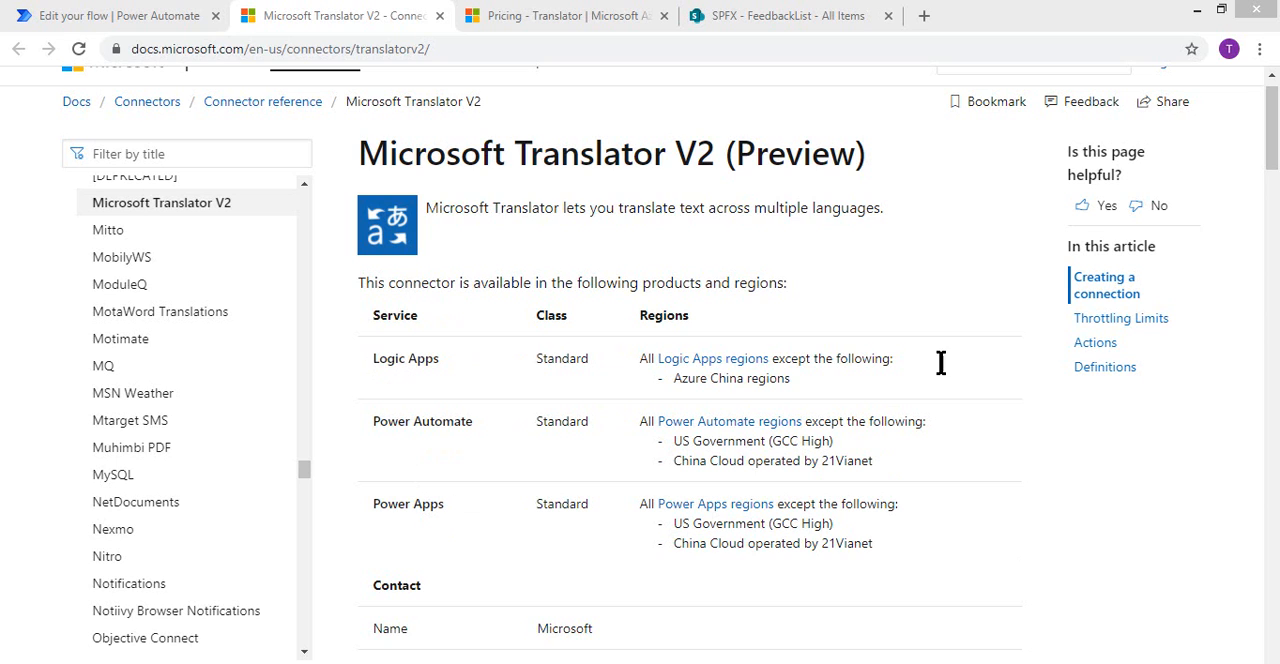
Review the current pricing page, highlighting its limit of only 2 connections
scroll(down, 3)
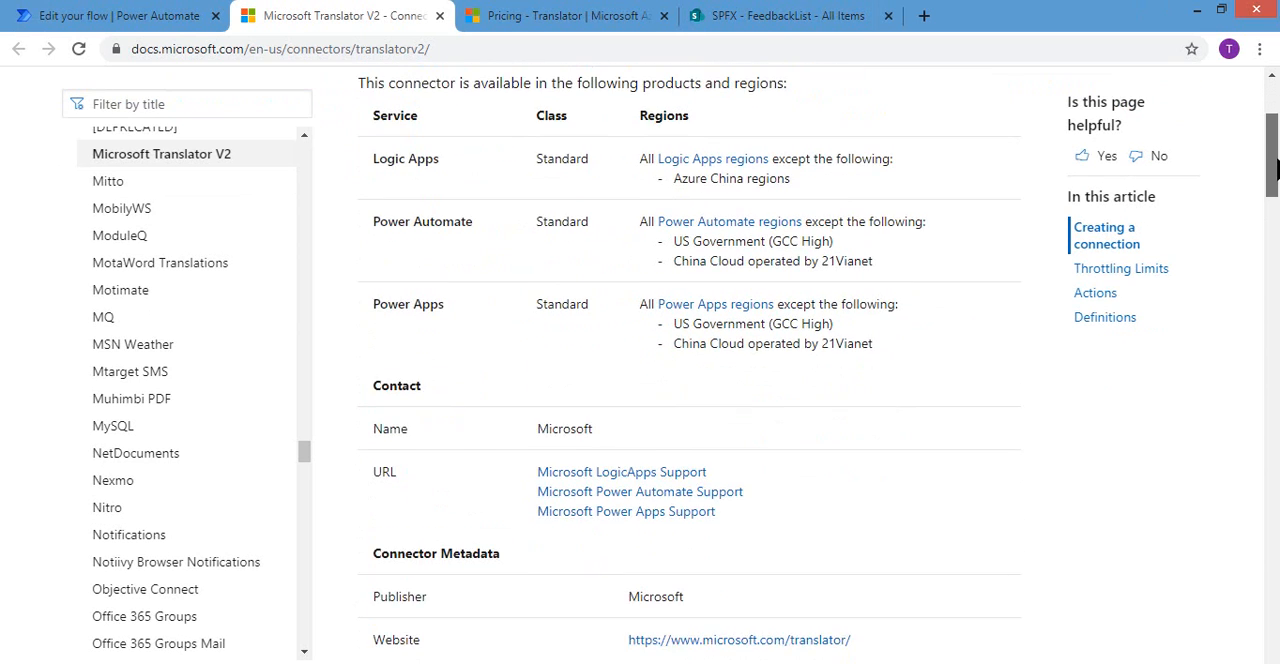
scroll(down, 3)
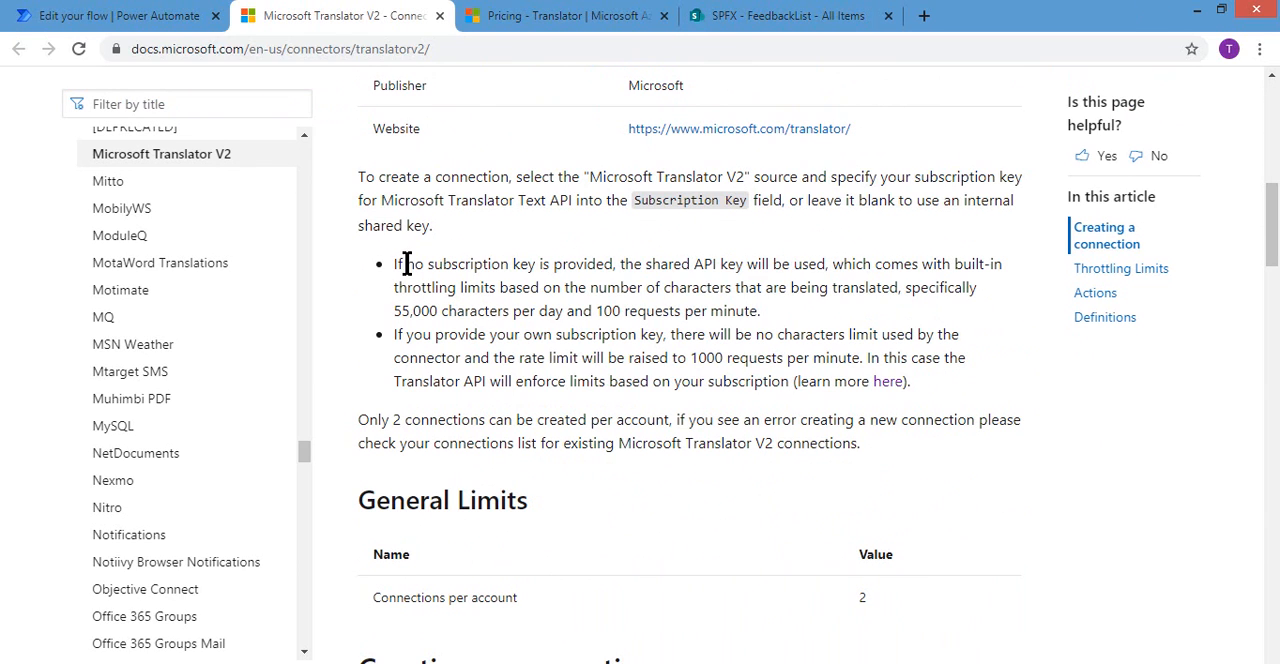
mouse_move(768, 273)
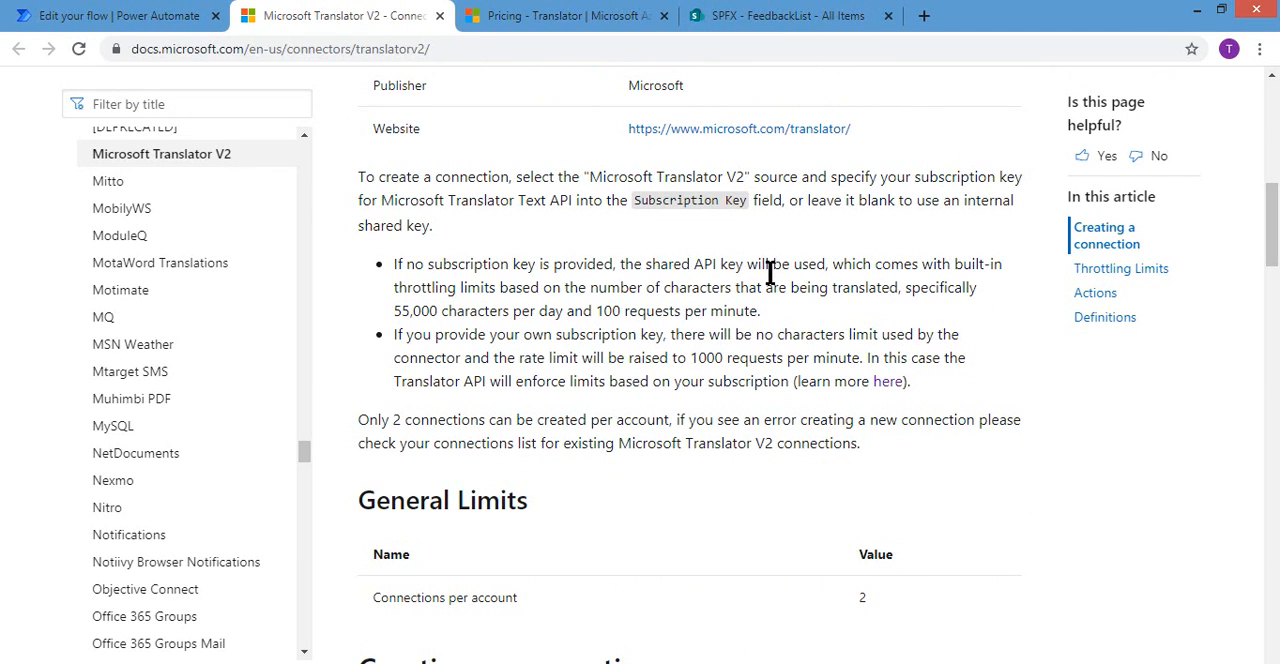
mouse_move(645, 305)
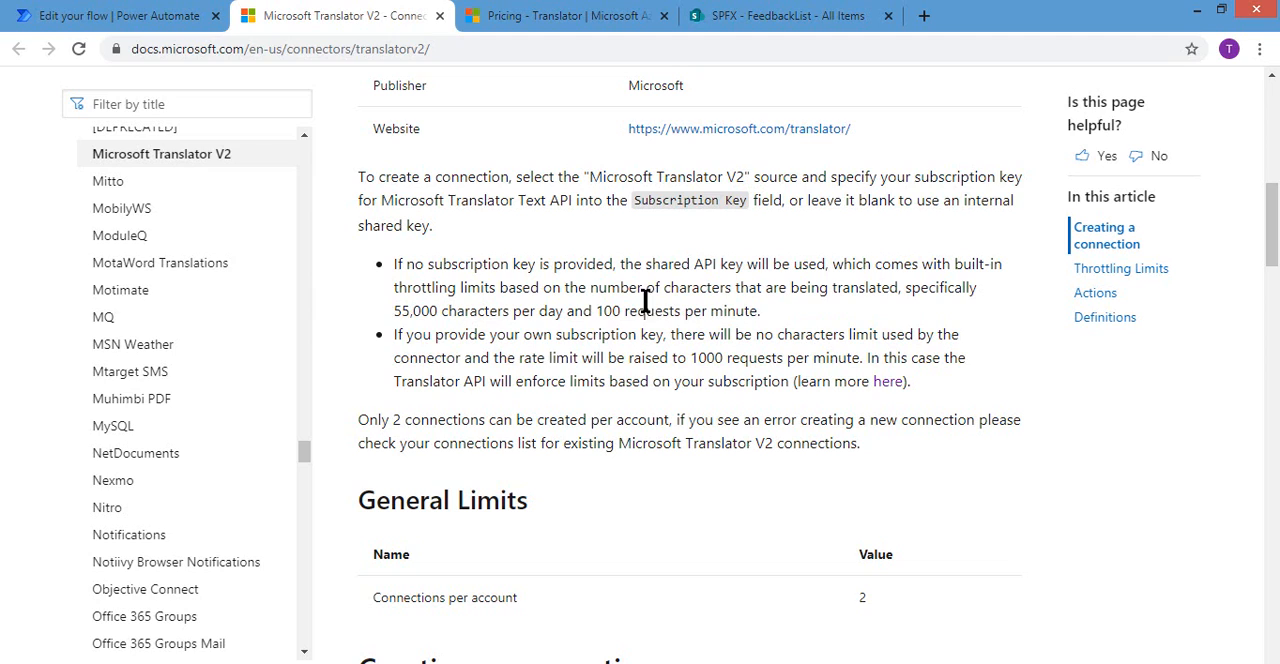
mouse_move(398, 315)
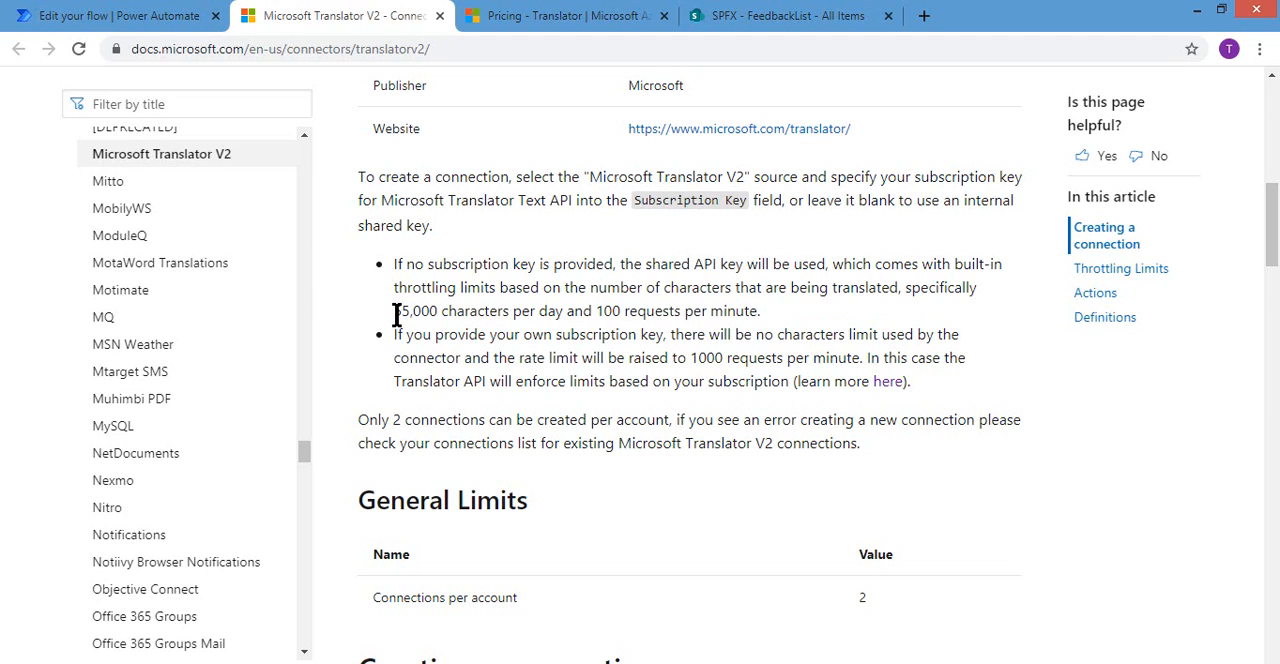
double_click(410, 311)
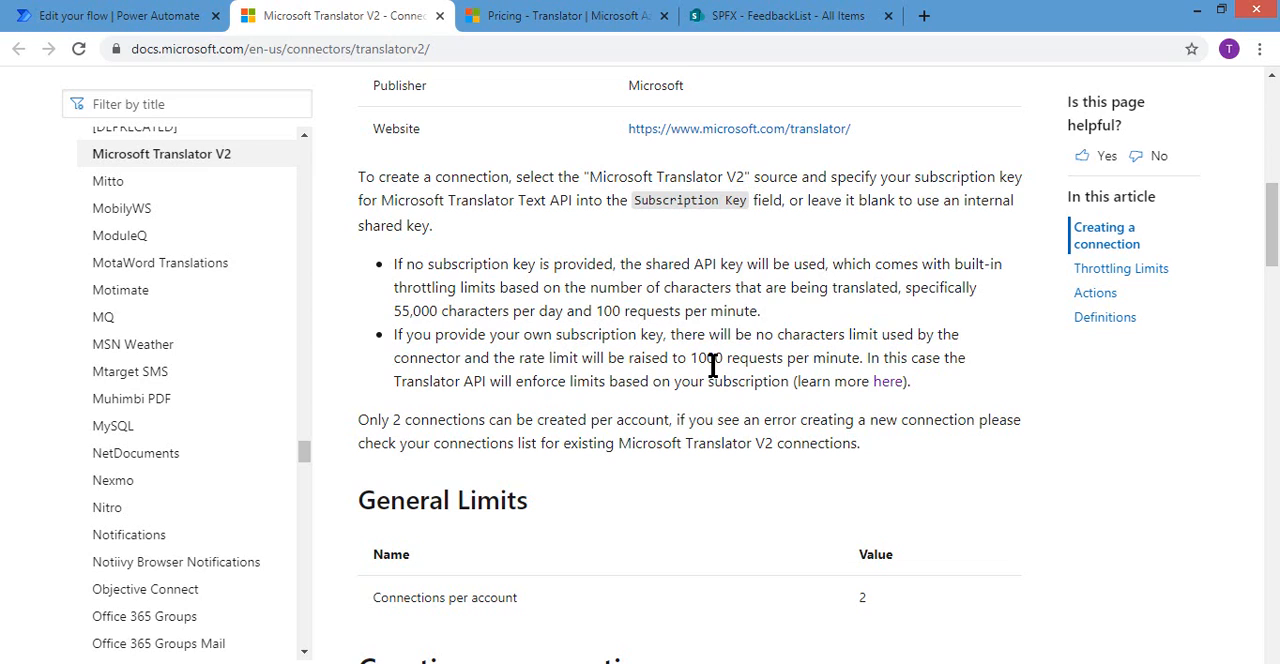
mouse_move(375, 421)
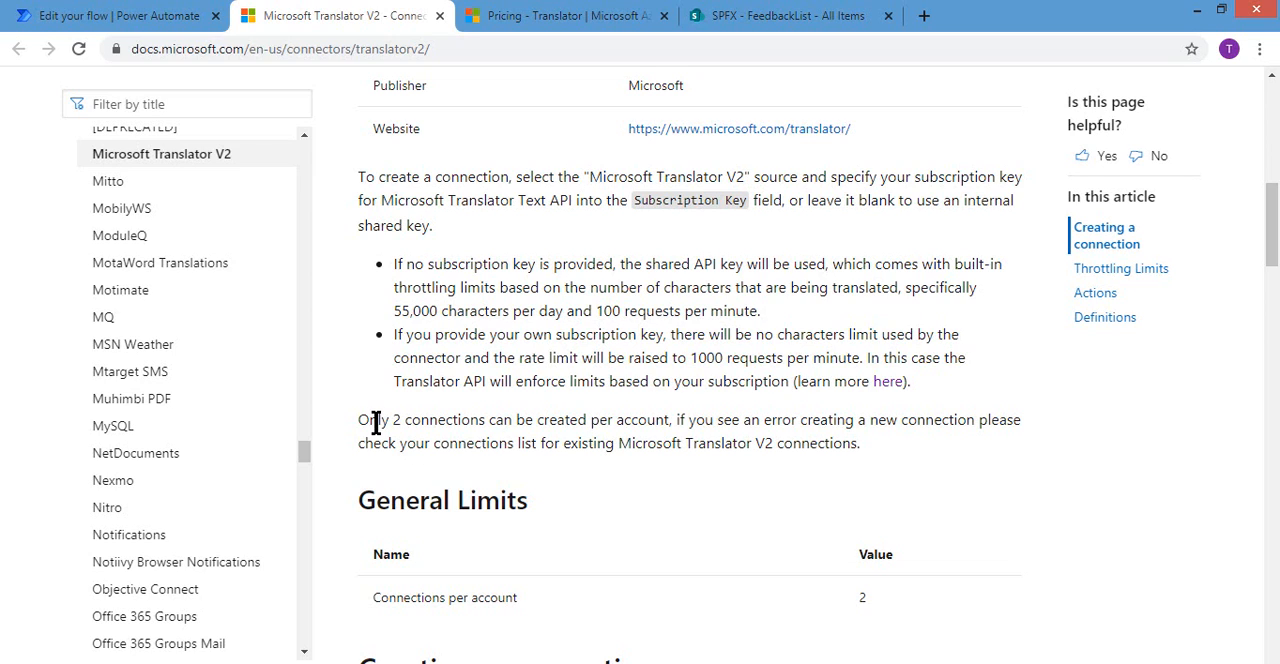
drag(365, 419, 490, 419)
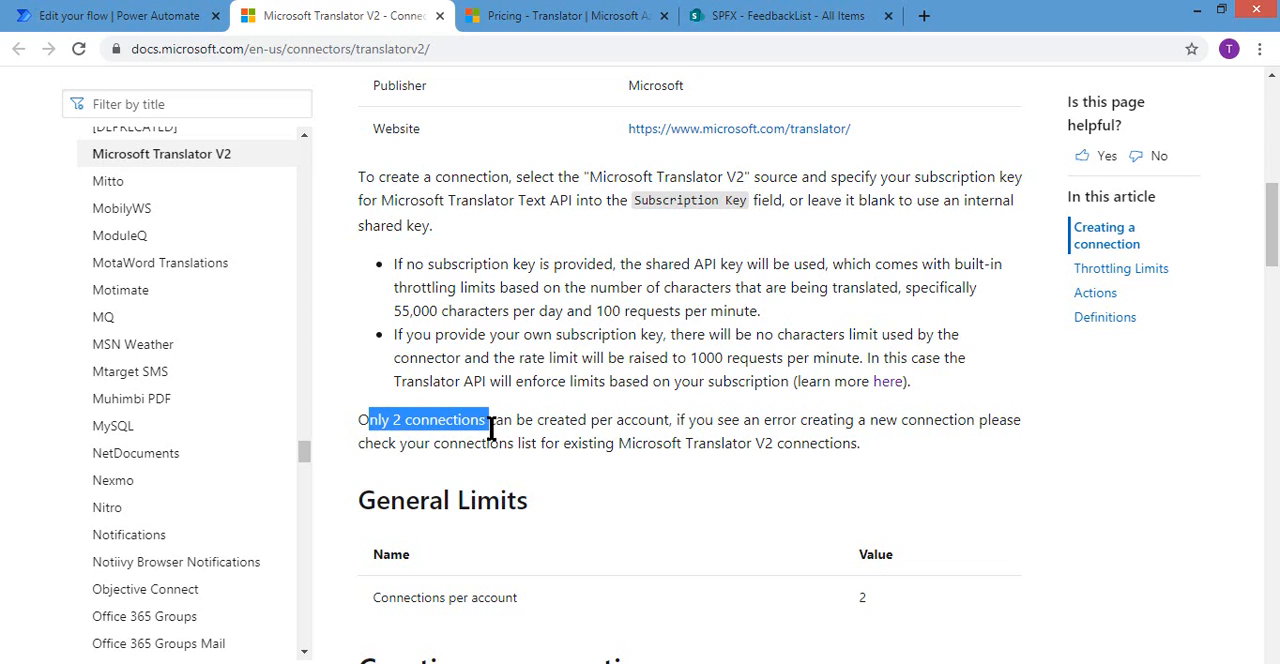
click(650, 419)
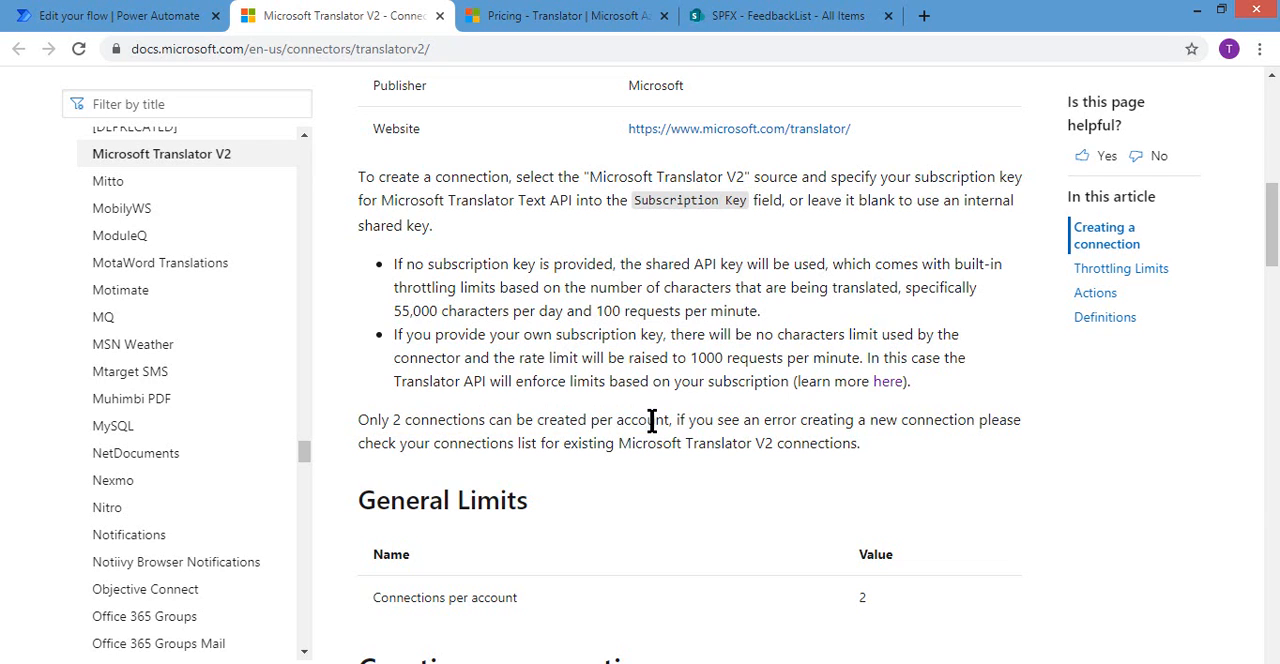
mouse_move(565, 16)
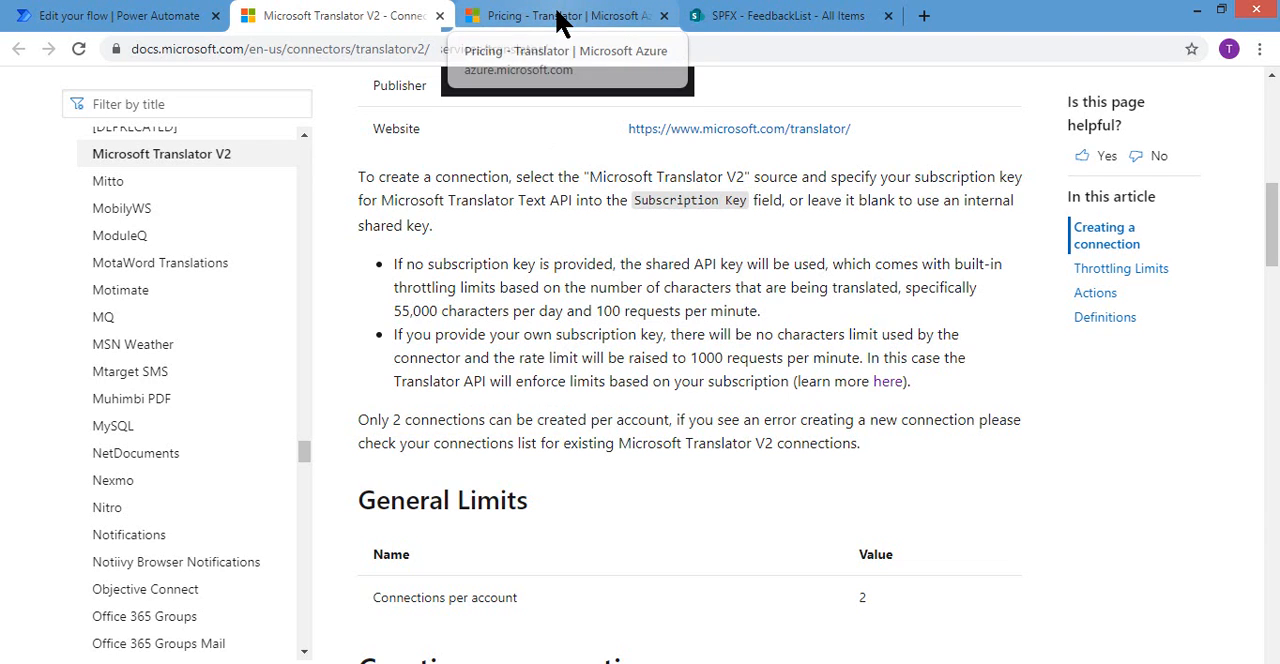
Scroll the Translator pricing page to the Free tier and S1 pay-as-you-go details
click(565, 15)
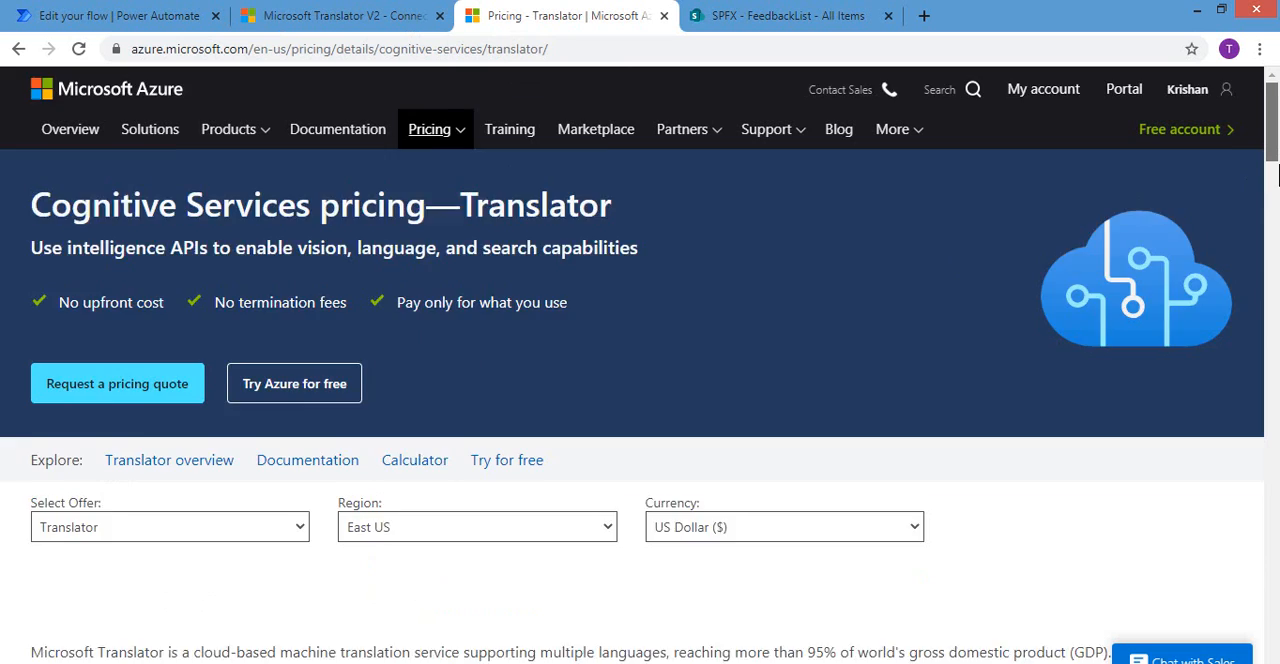
scroll(down, 3)
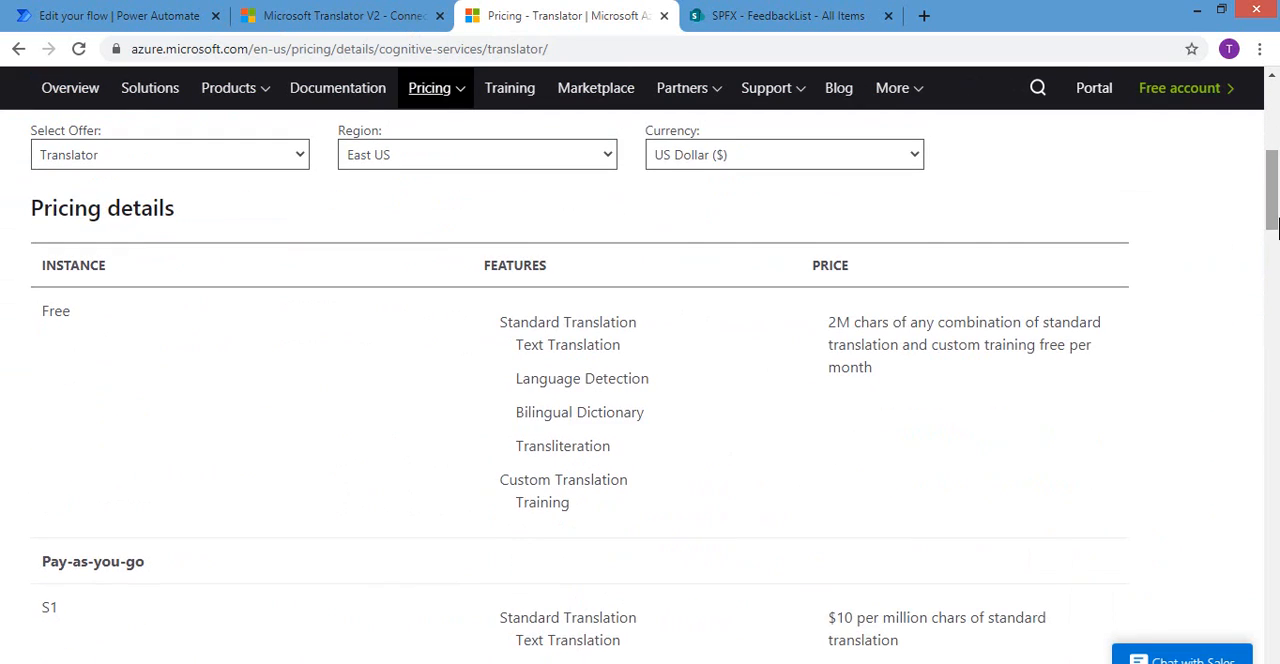
mouse_move(60, 335)
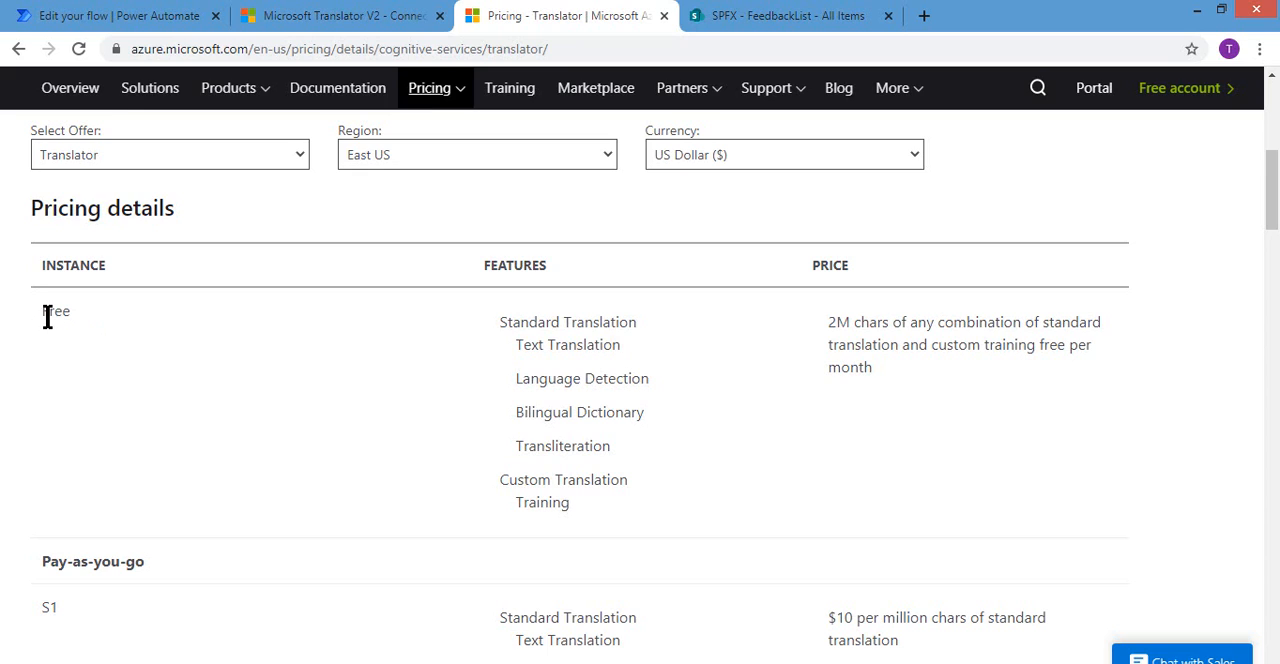
double_click(55, 311)
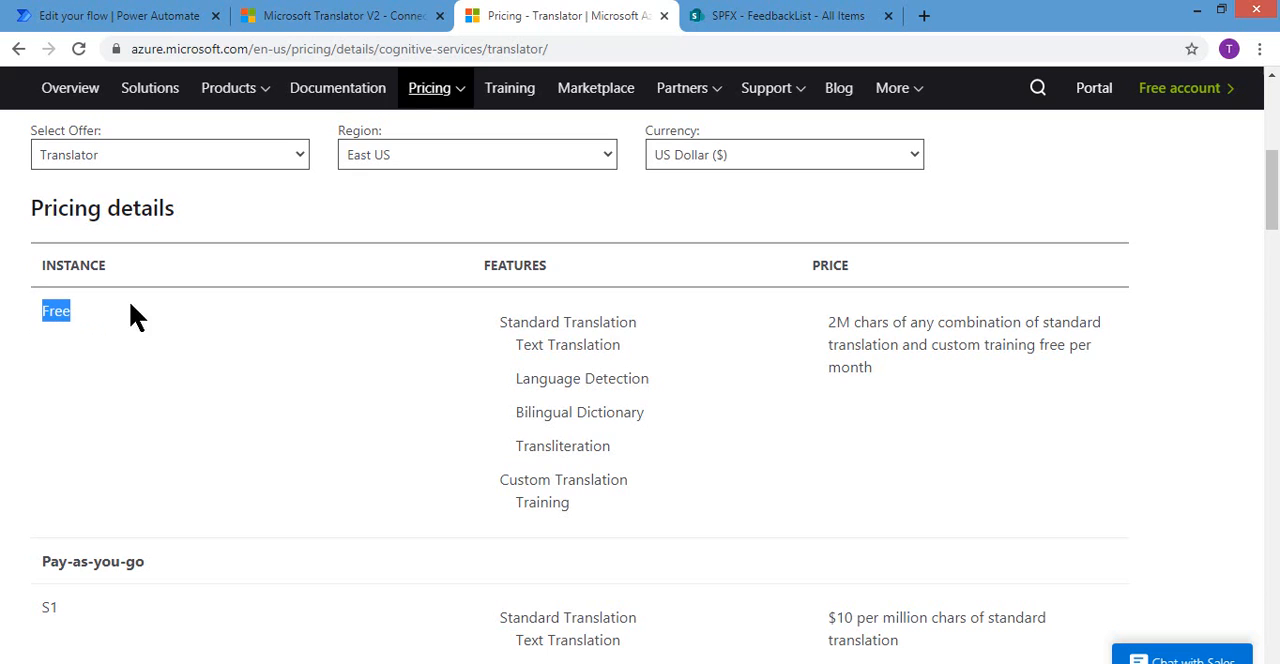
click(845, 322)
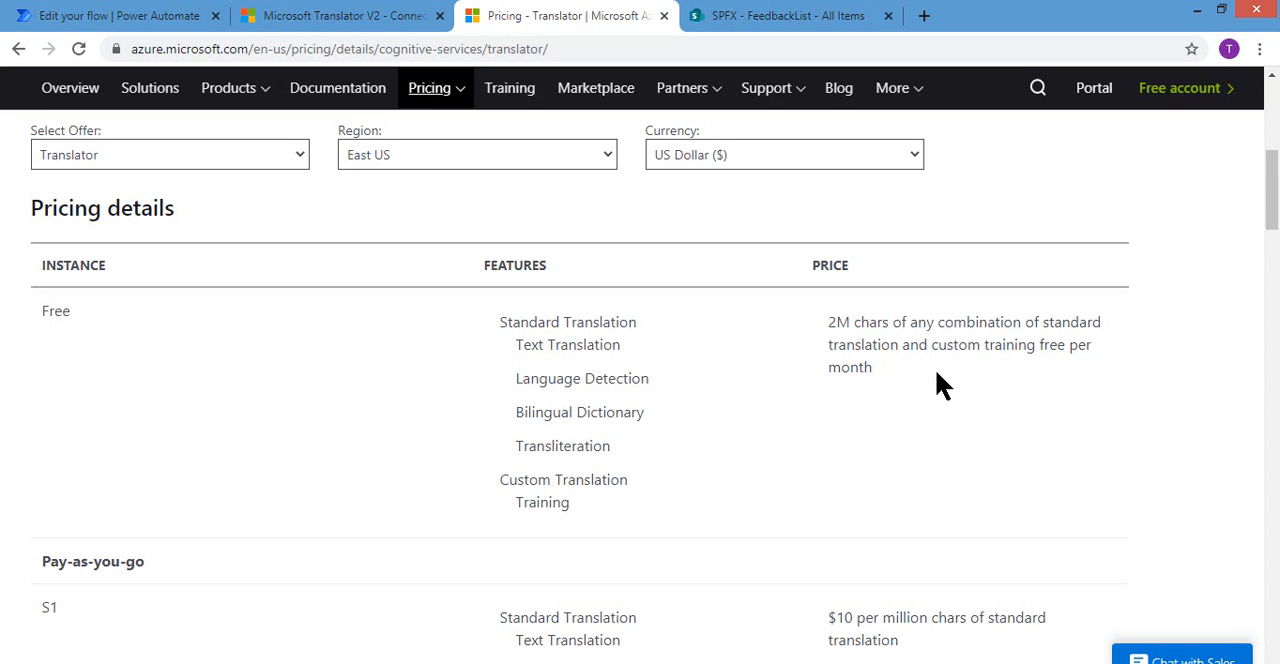
scroll(down, 3)
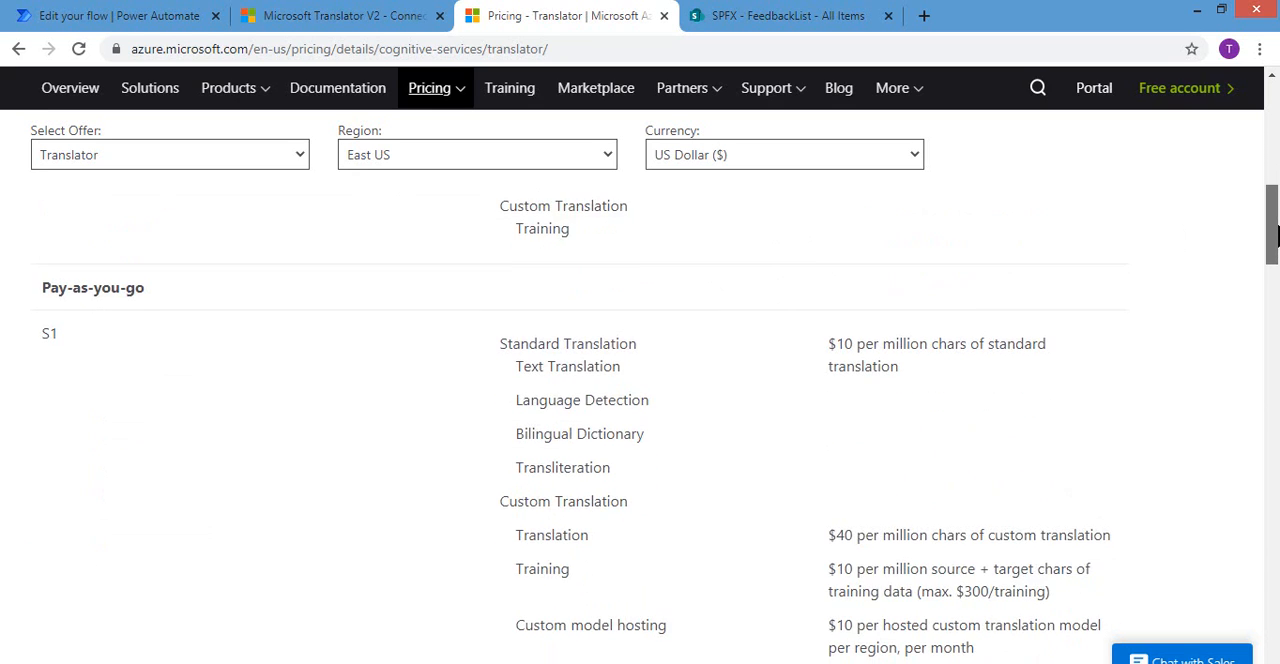
scroll(down, 3)
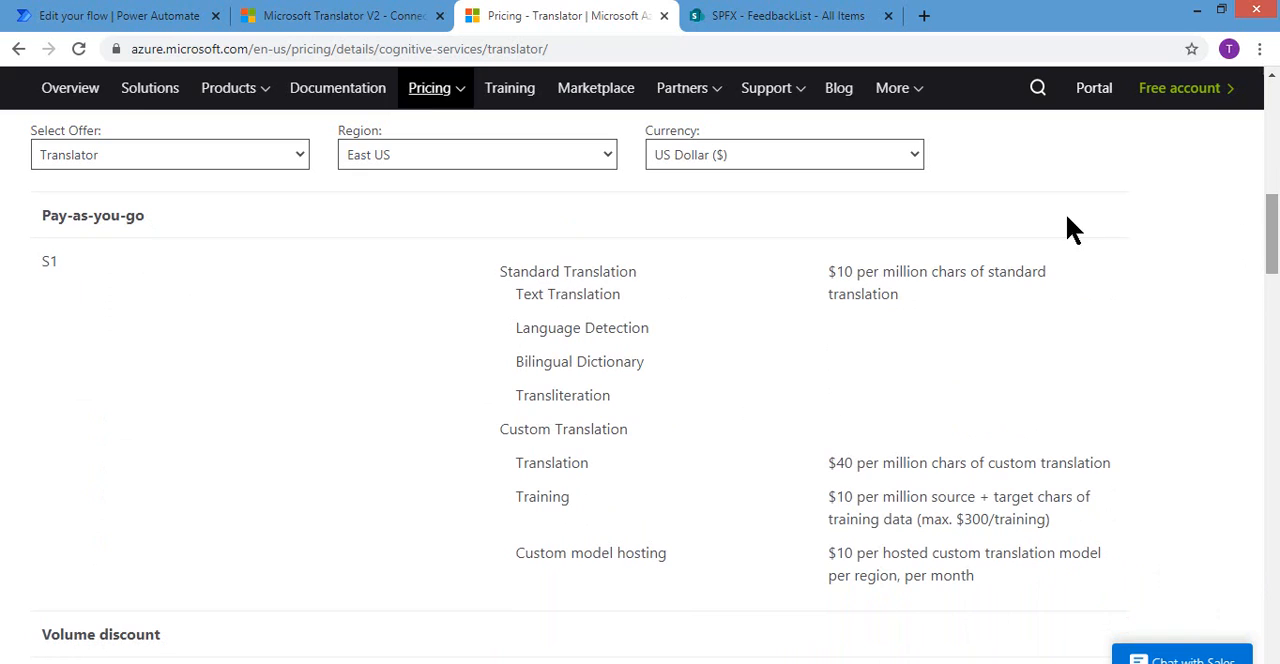
mouse_move(560, 245)
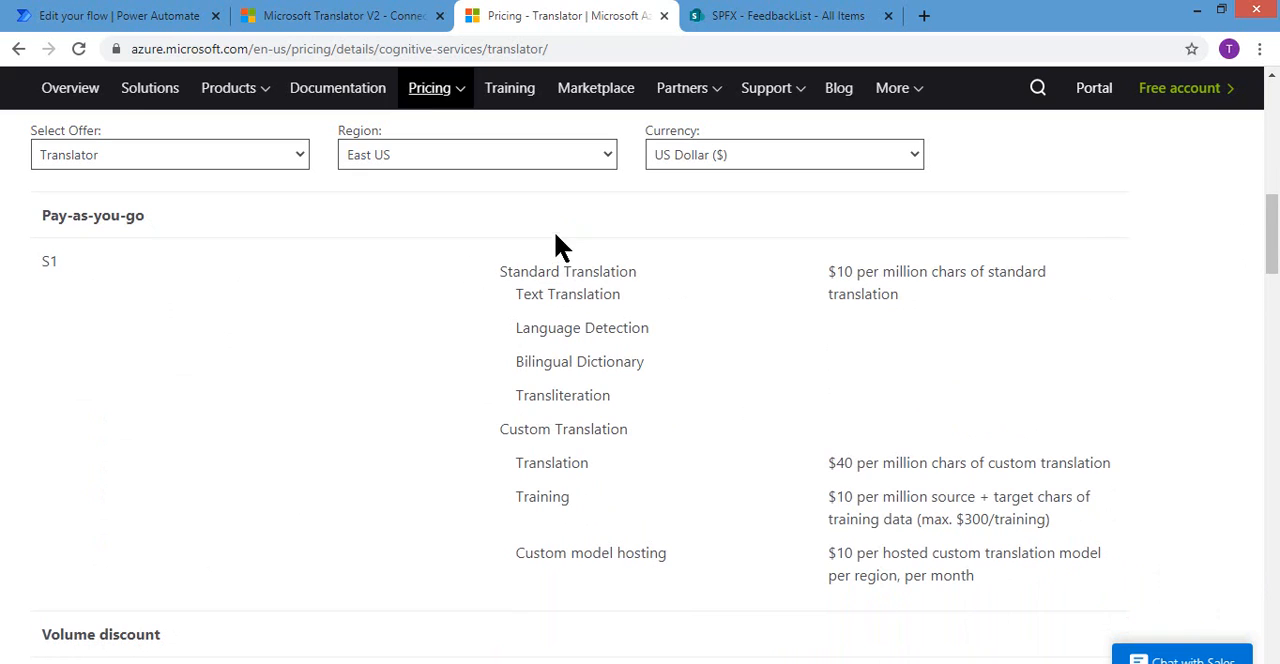
mouse_move(841, 273)
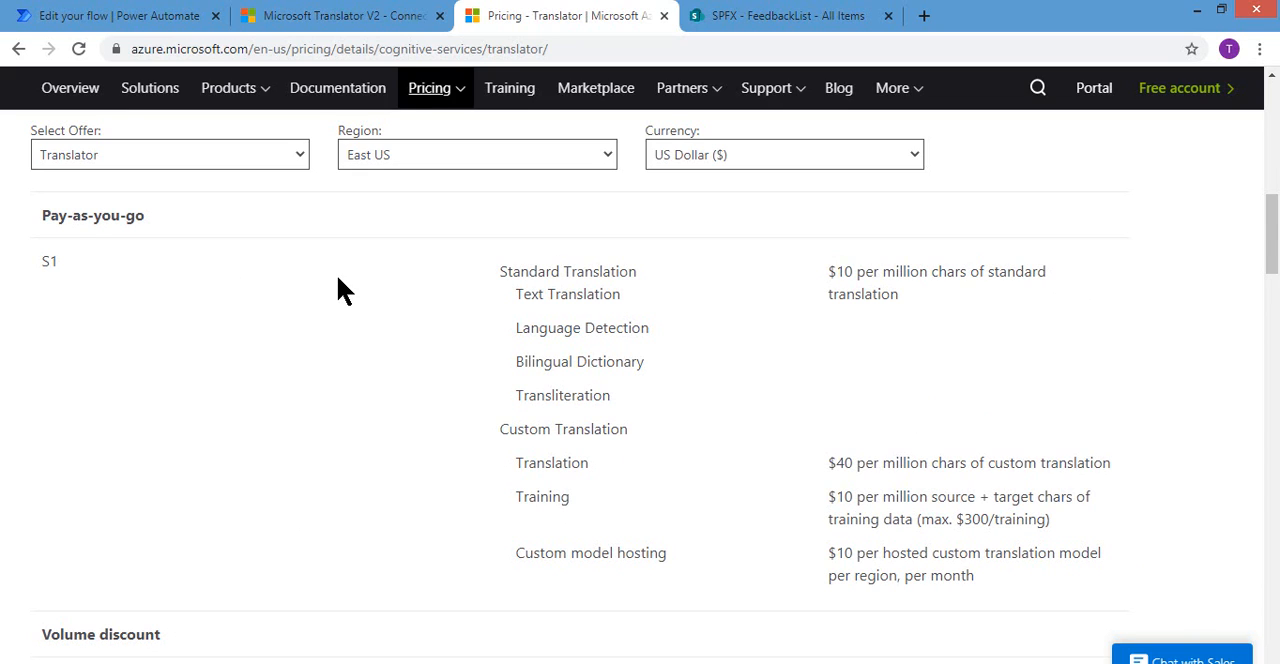
mouse_move(150, 135)
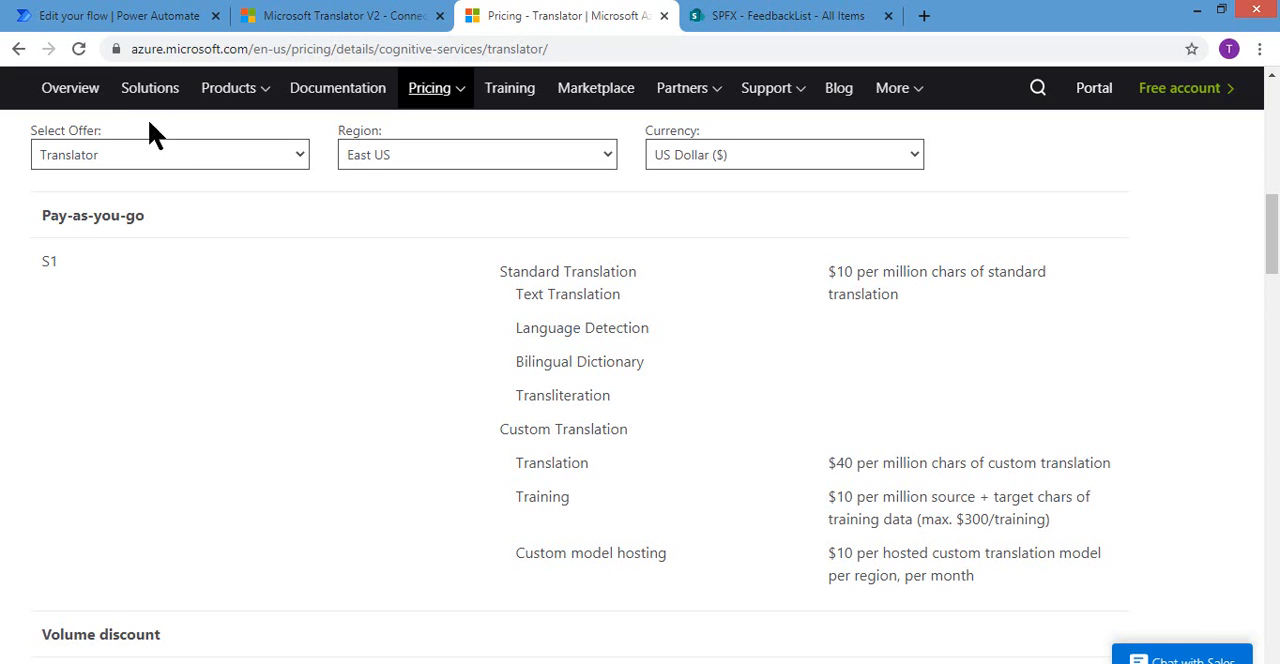
Switch to Power Automate's Cloud flows list showing the translate-text flows
click(110, 15)
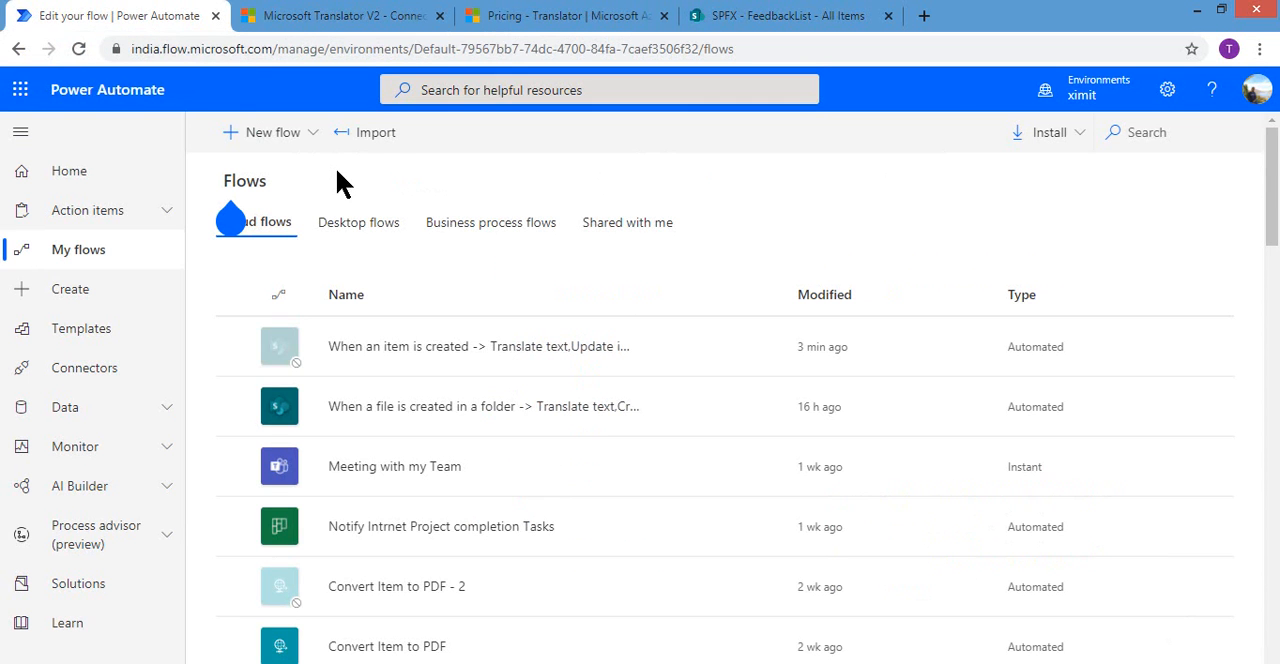
mouse_move(420, 180)
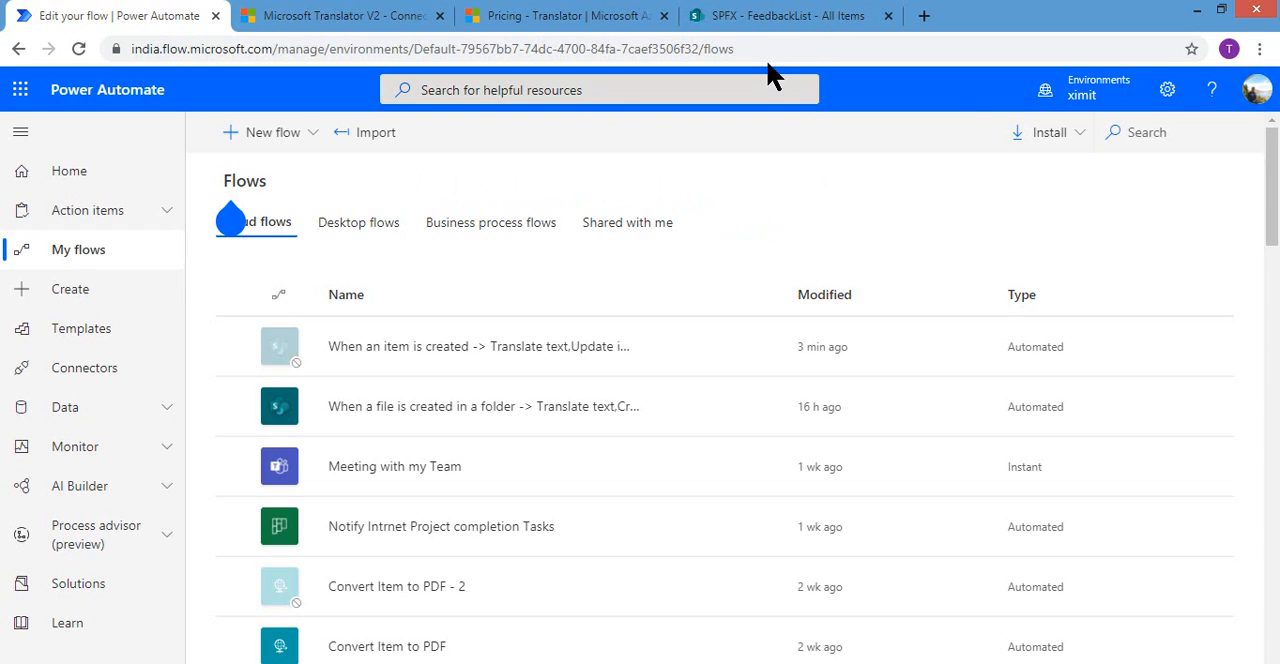
Switch to SharePoint's empty FeedbackList to check its Title and OriginalFeedback columns
click(790, 15)
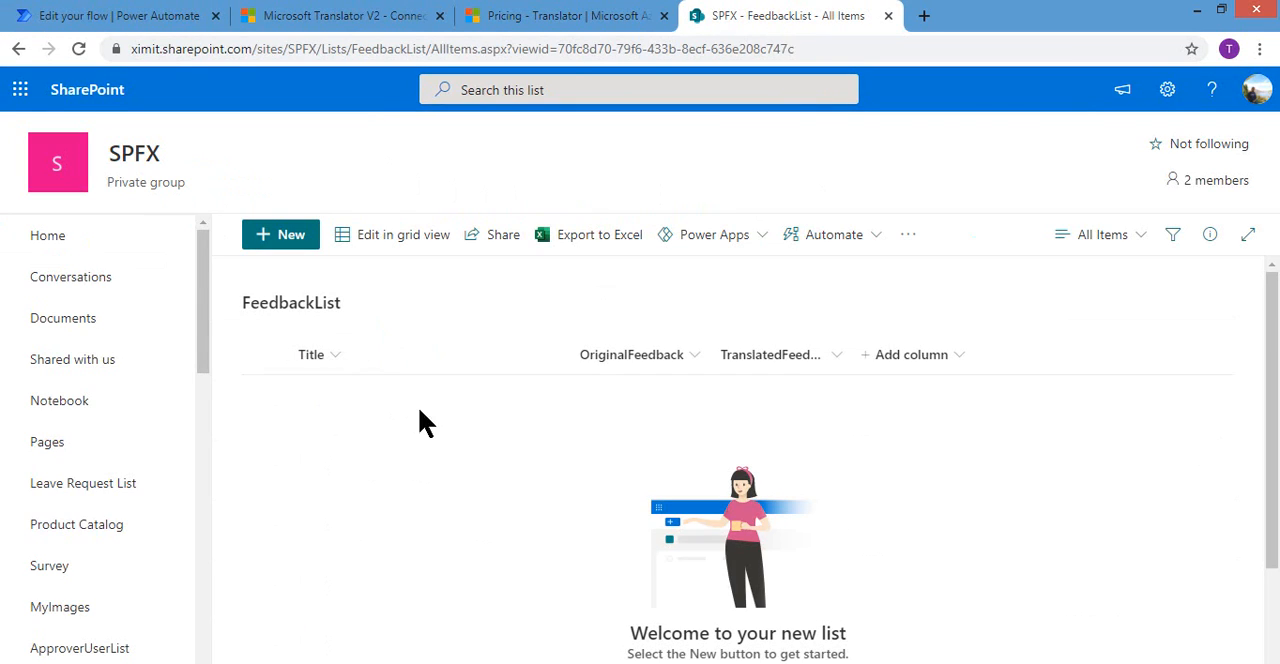
mouse_move(378, 433)
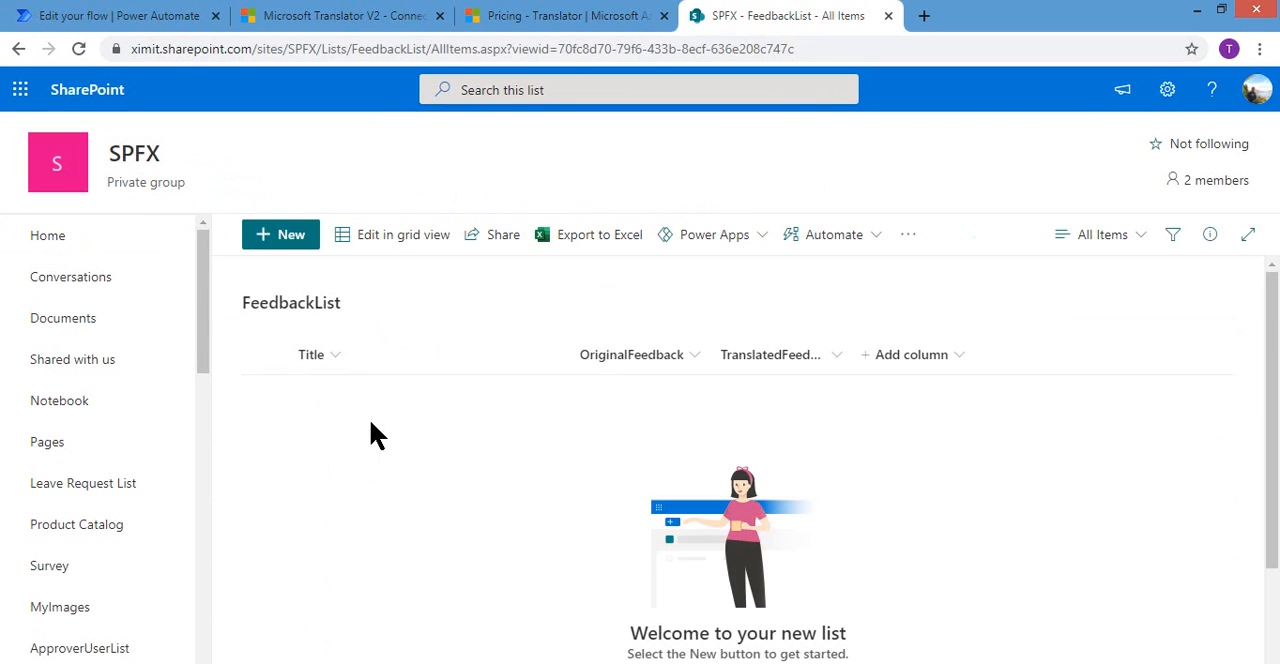
mouse_move(478, 453)
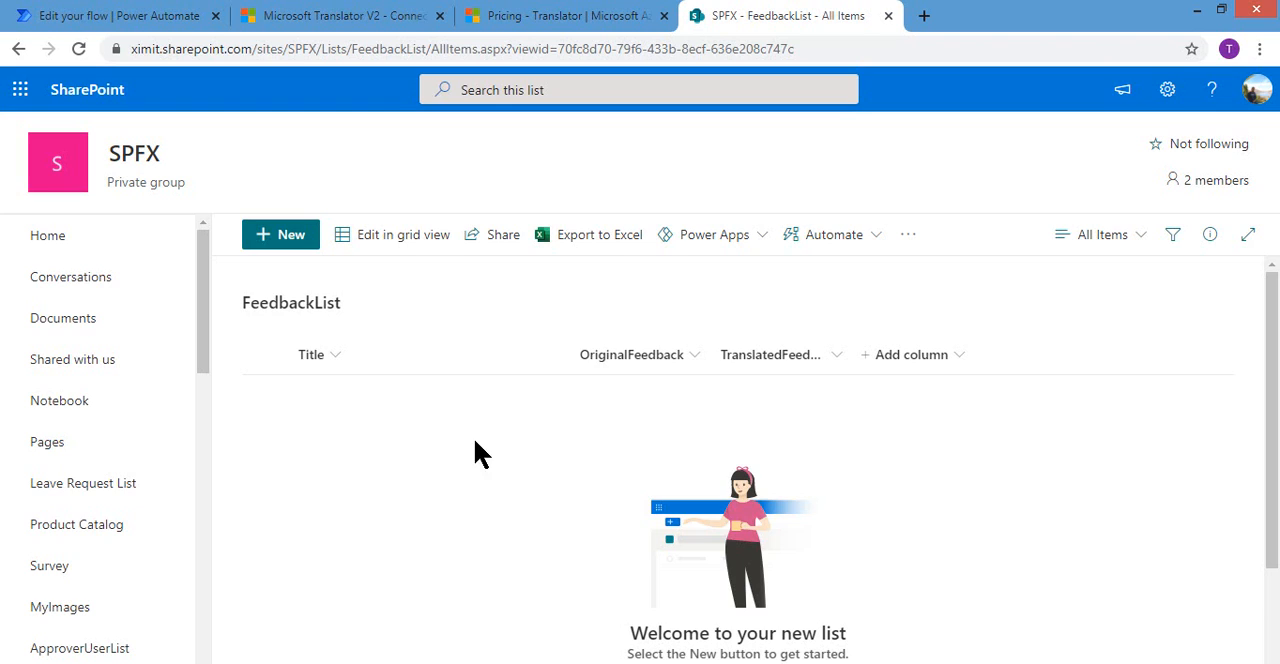
mouse_move(631, 354)
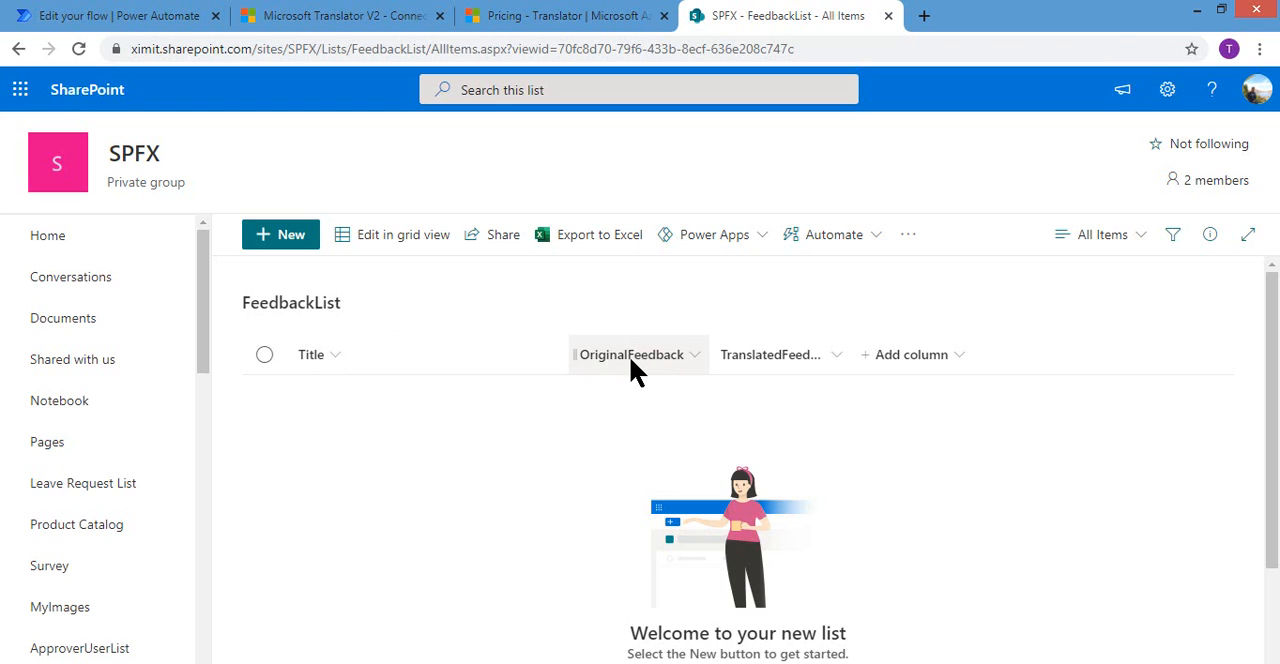
mouse_move(647, 419)
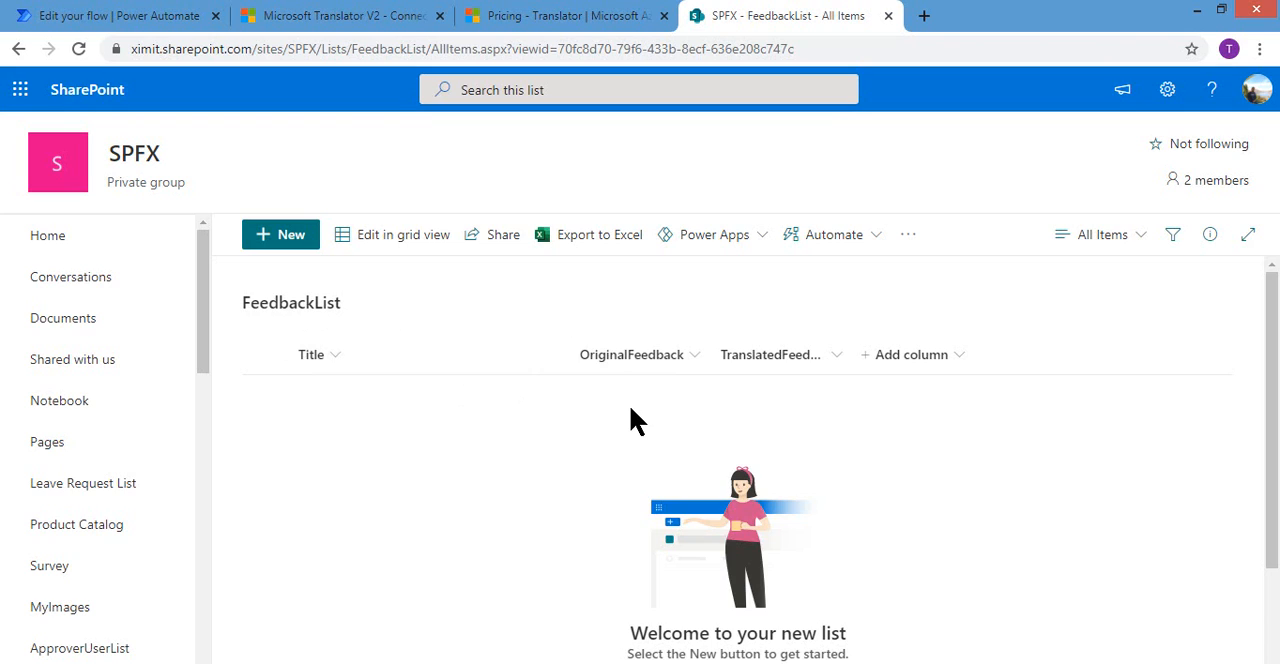
mouse_move(770, 417)
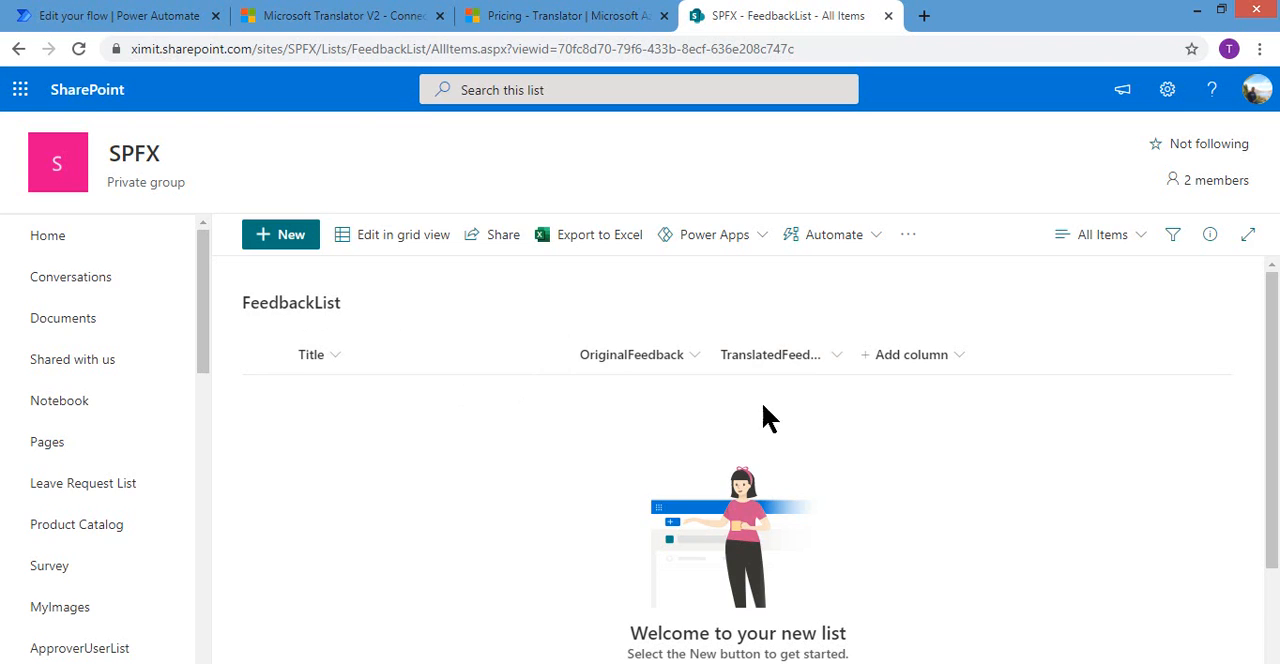
mouse_move(790, 410)
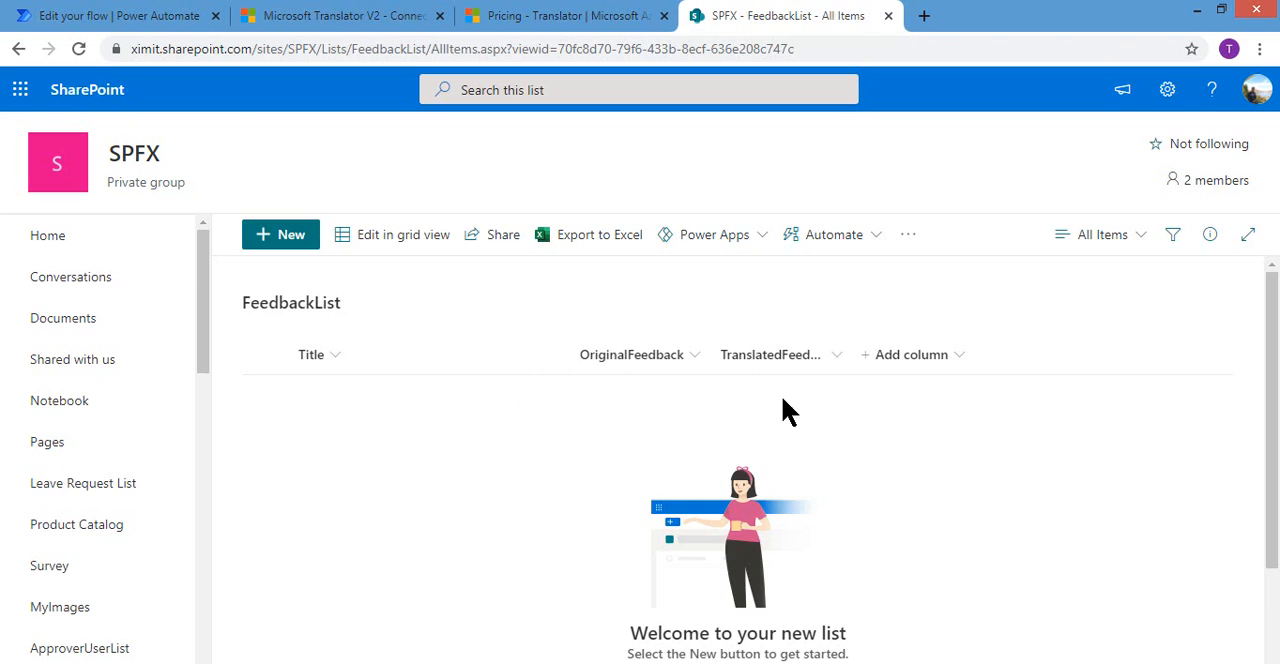
mouse_move(781, 407)
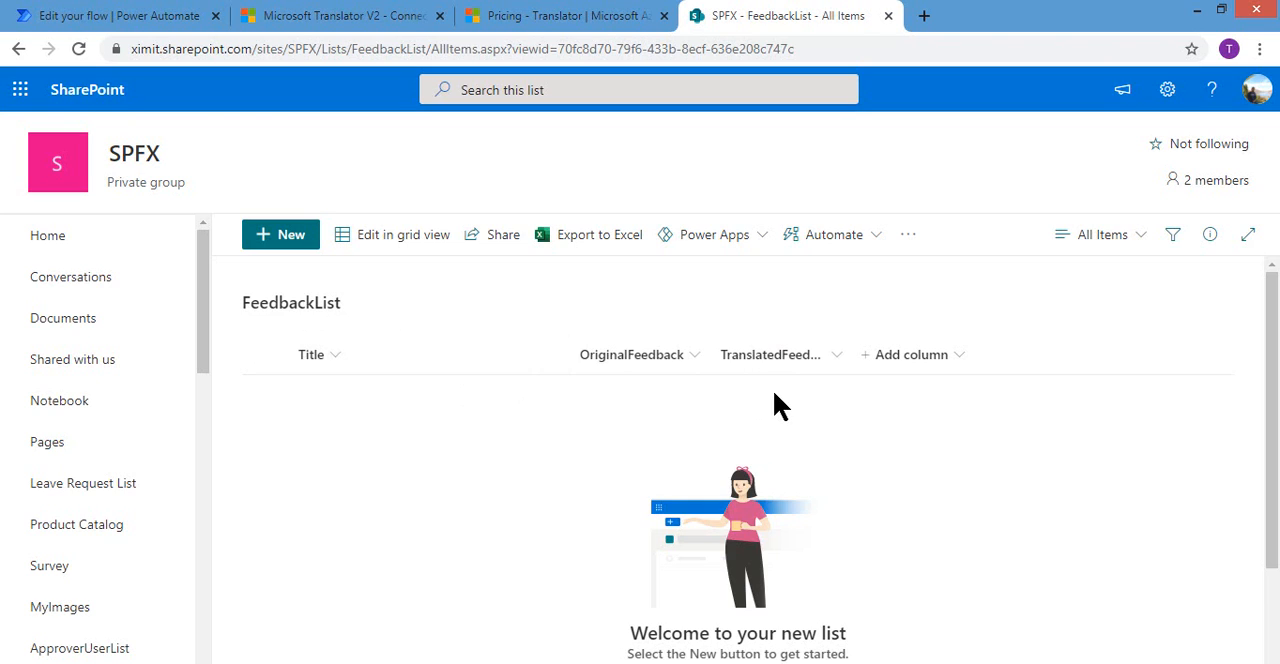
mouse_move(360, 443)
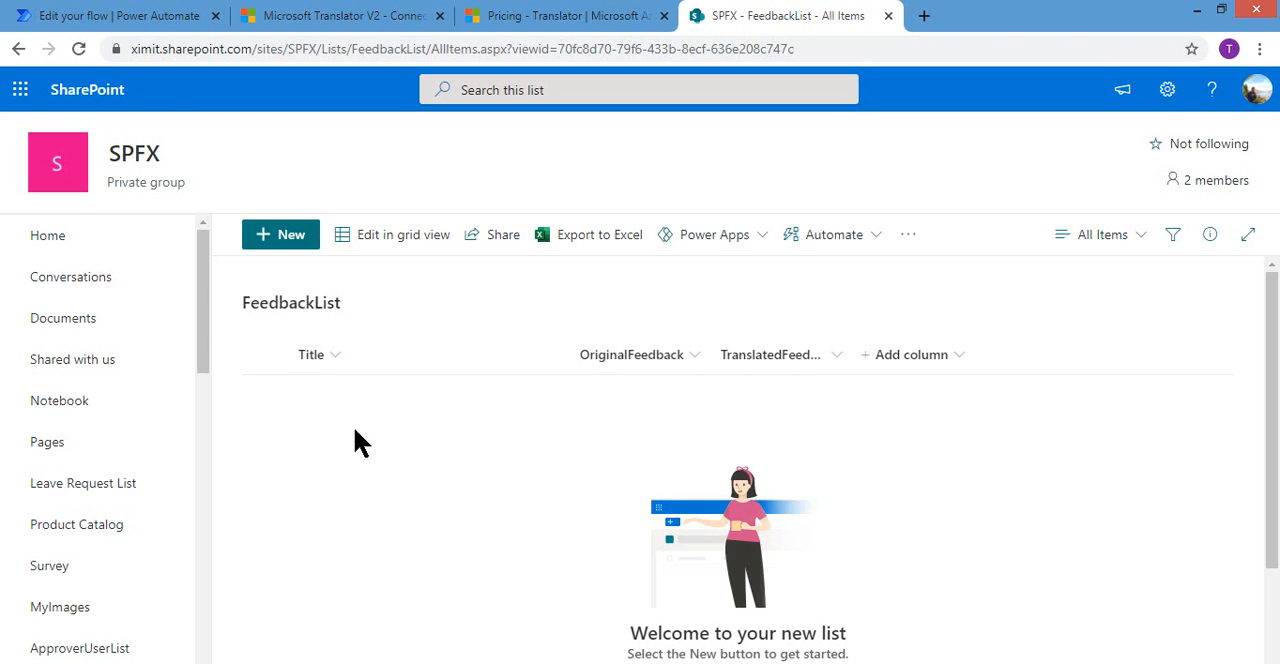
Create a blank flow and search triggers for 'whn item'
click(117, 15)
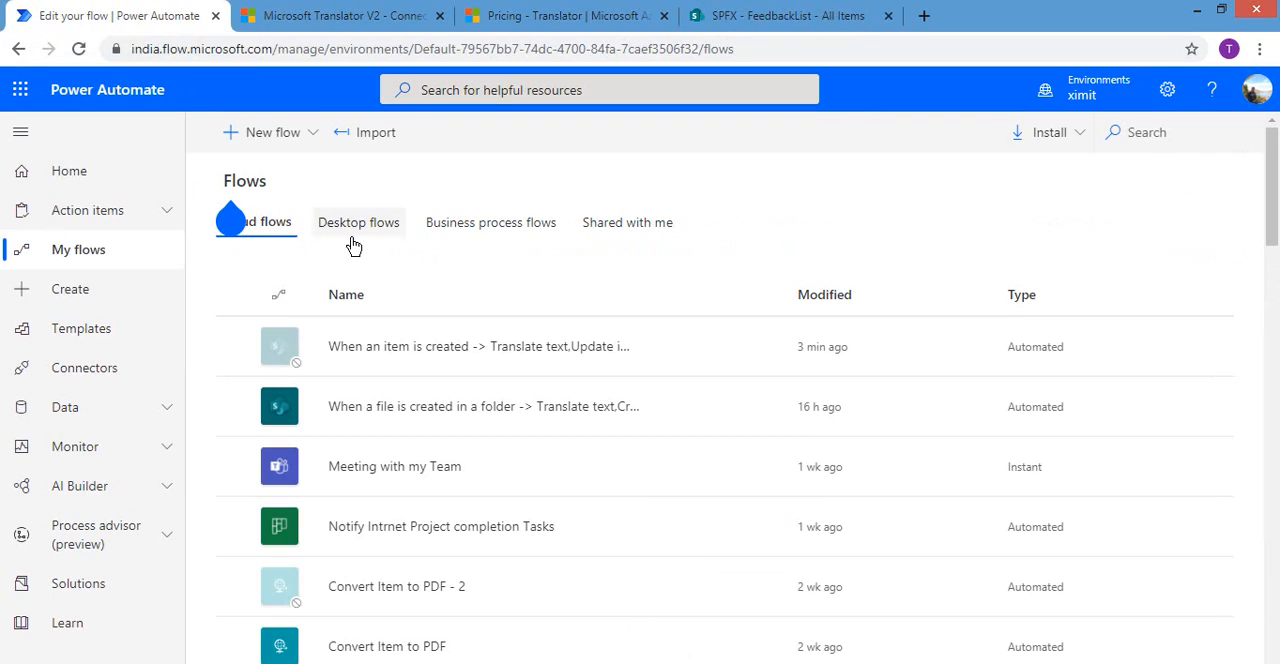
click(270, 131)
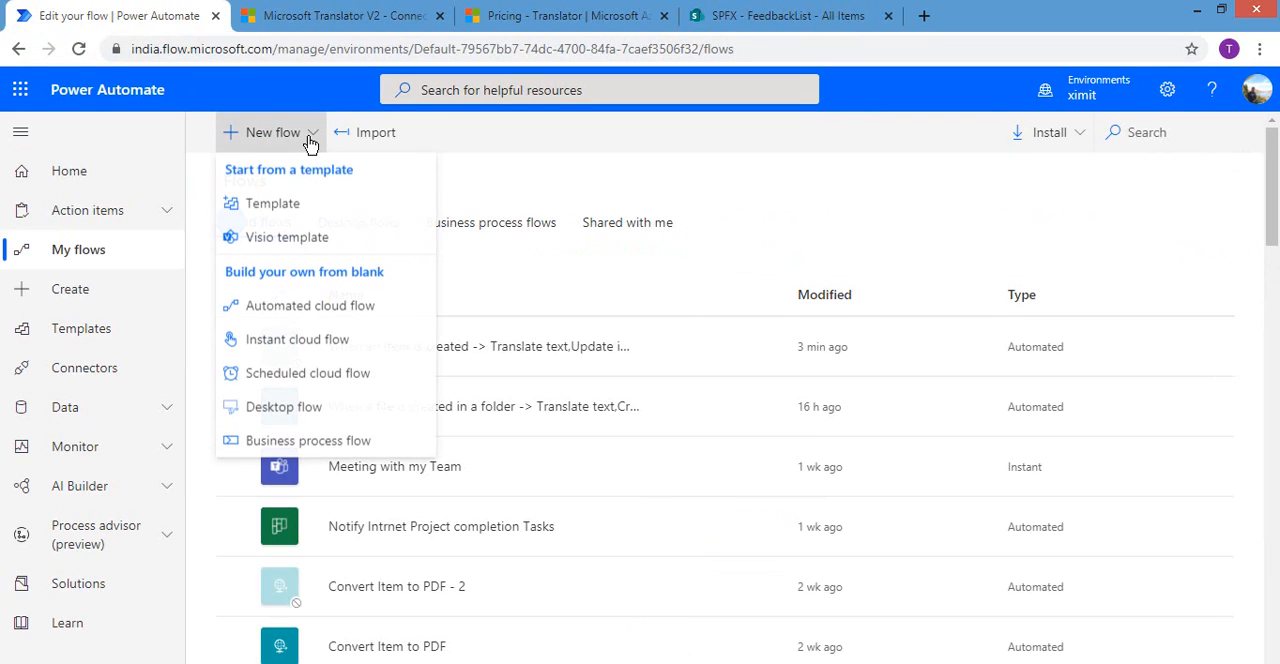
mouse_move(315, 340)
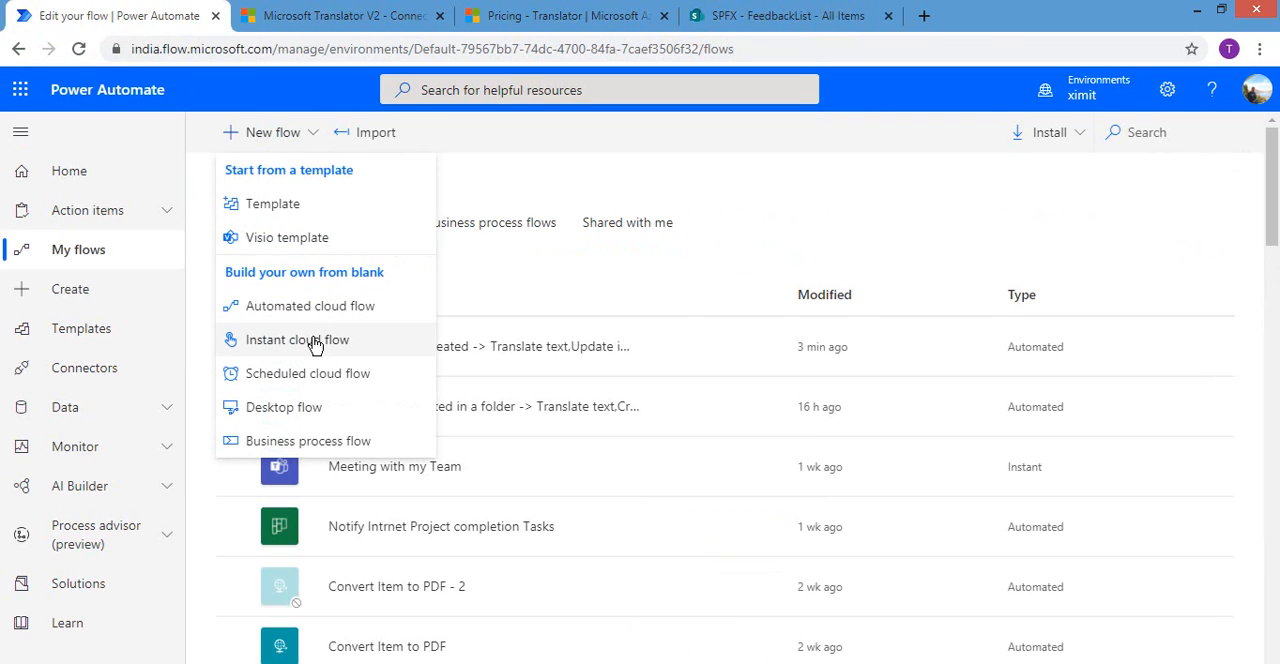
click(297, 339)
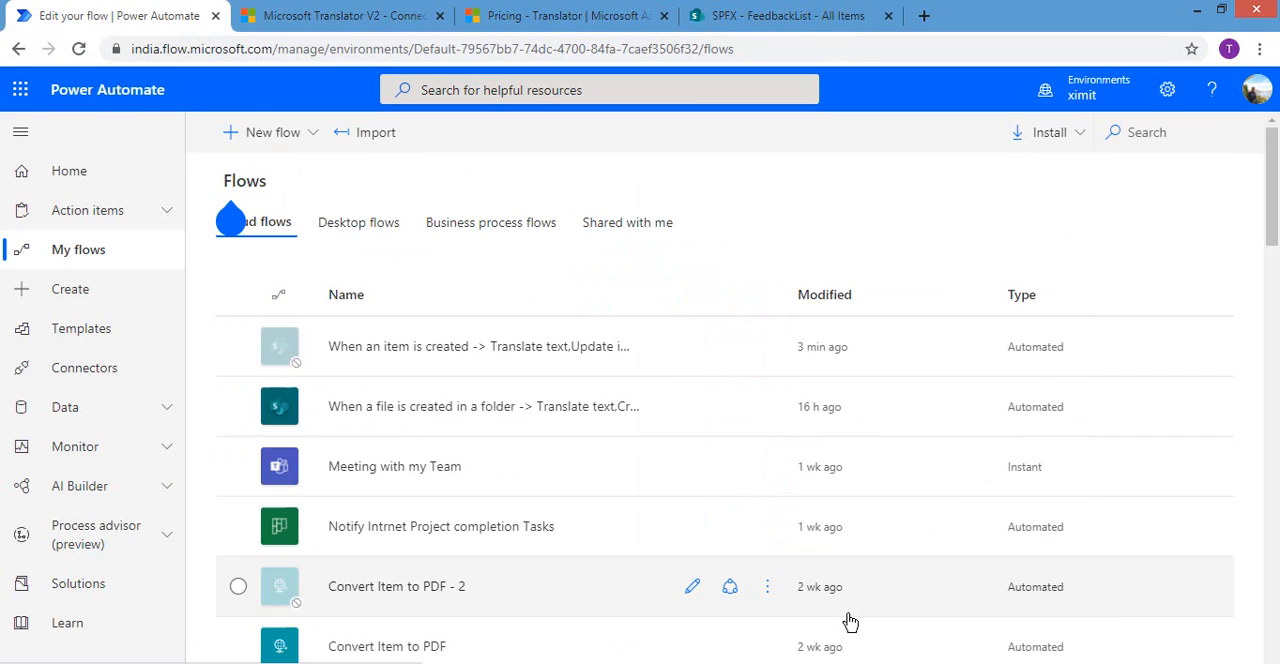
click(272, 131)
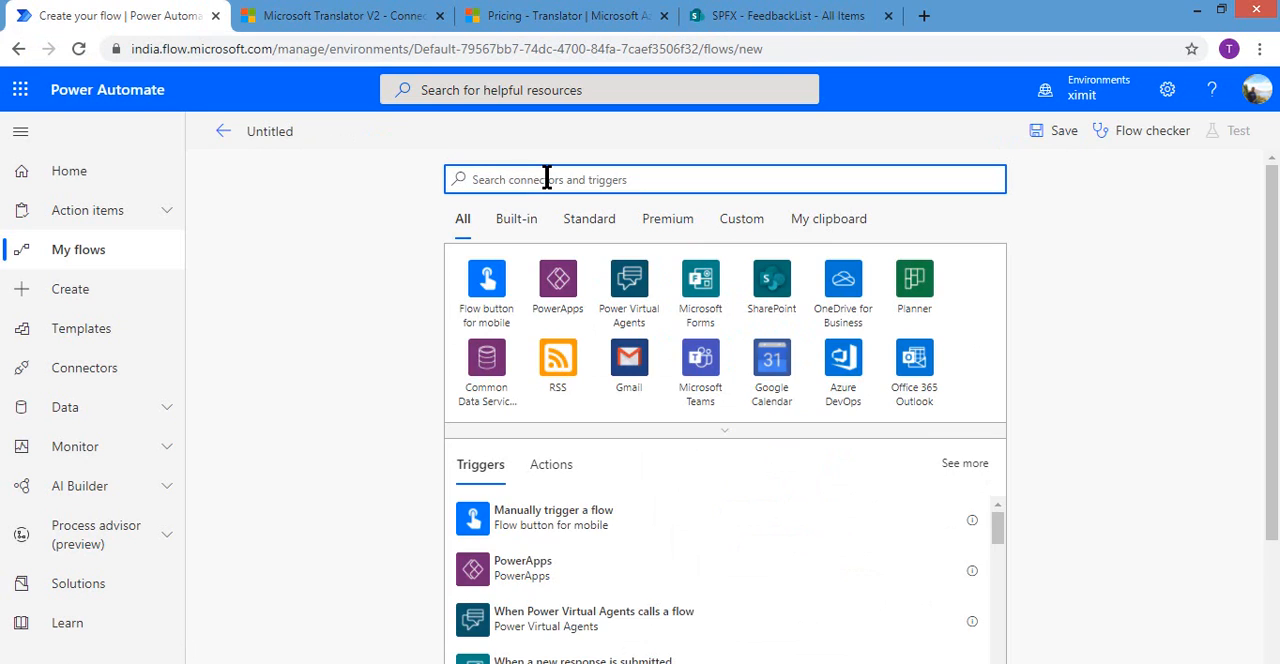
text(whn)
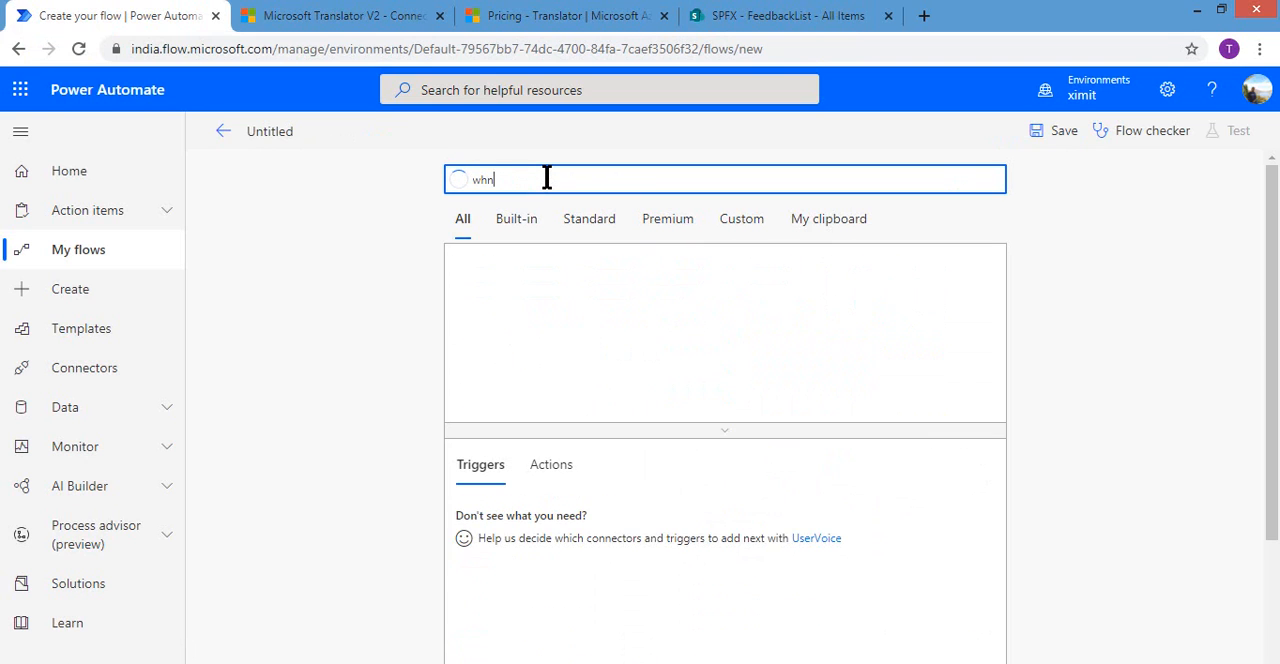
key(Backspace)
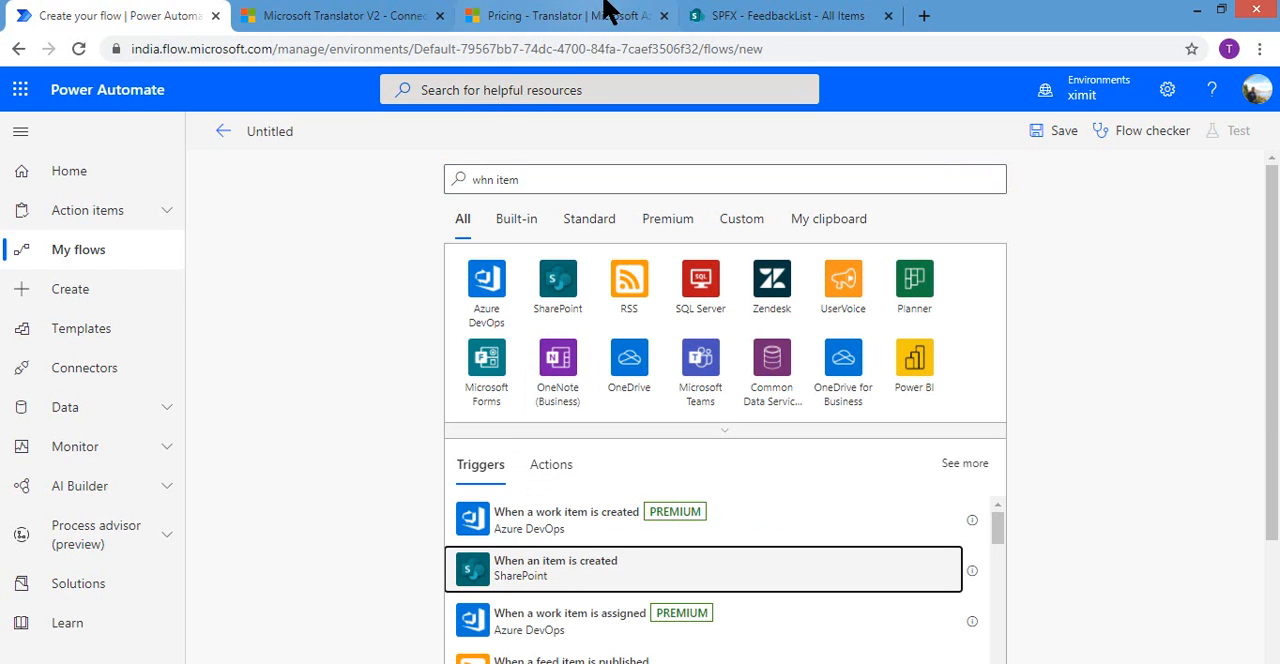
Add the 'When an item is created' trigger on the SPFX site's FeedbackList
click(789, 15)
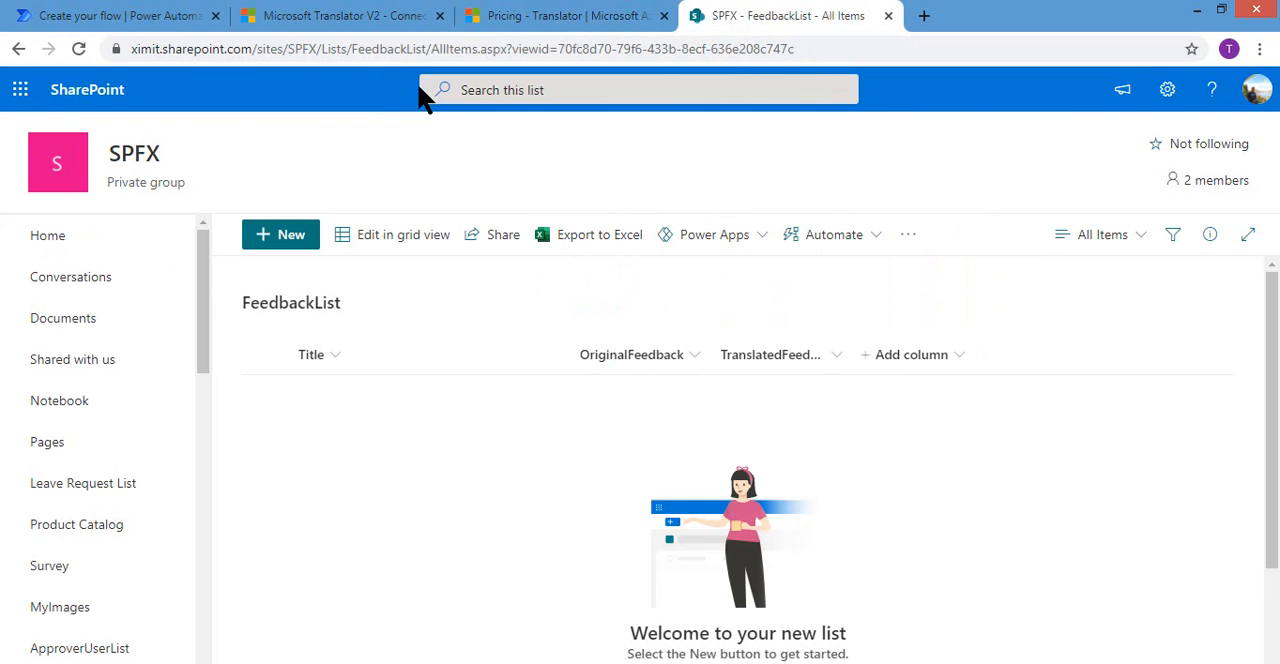
click(315, 48)
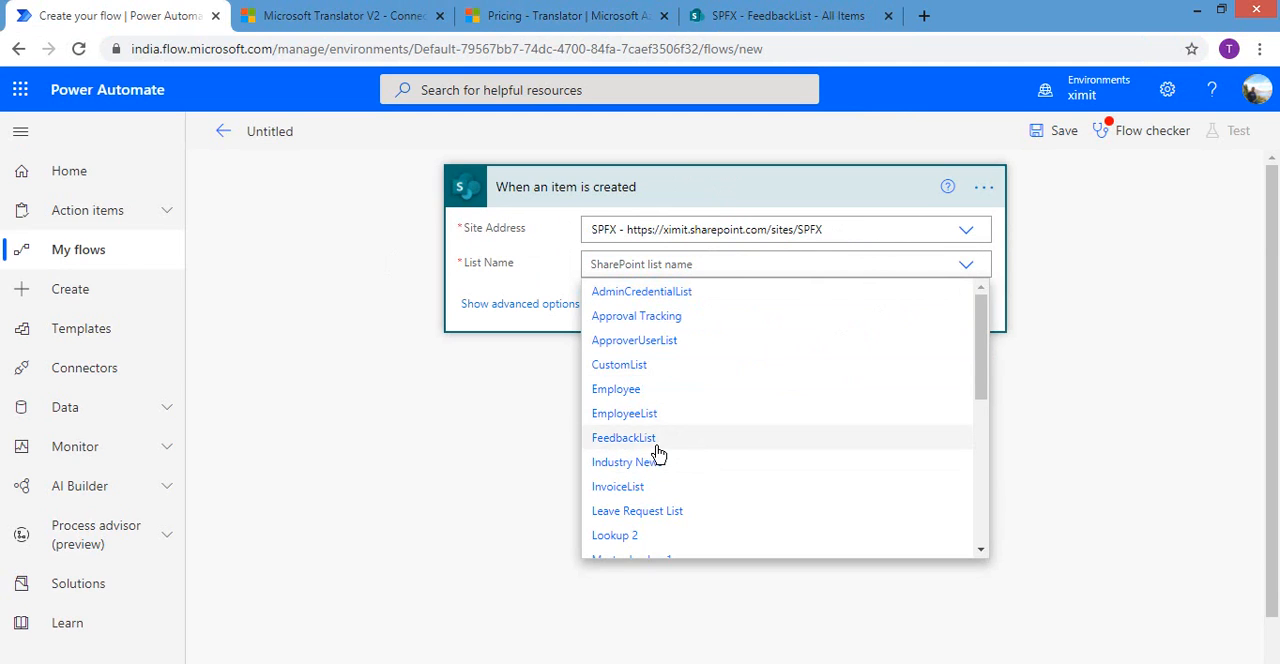
click(623, 437)
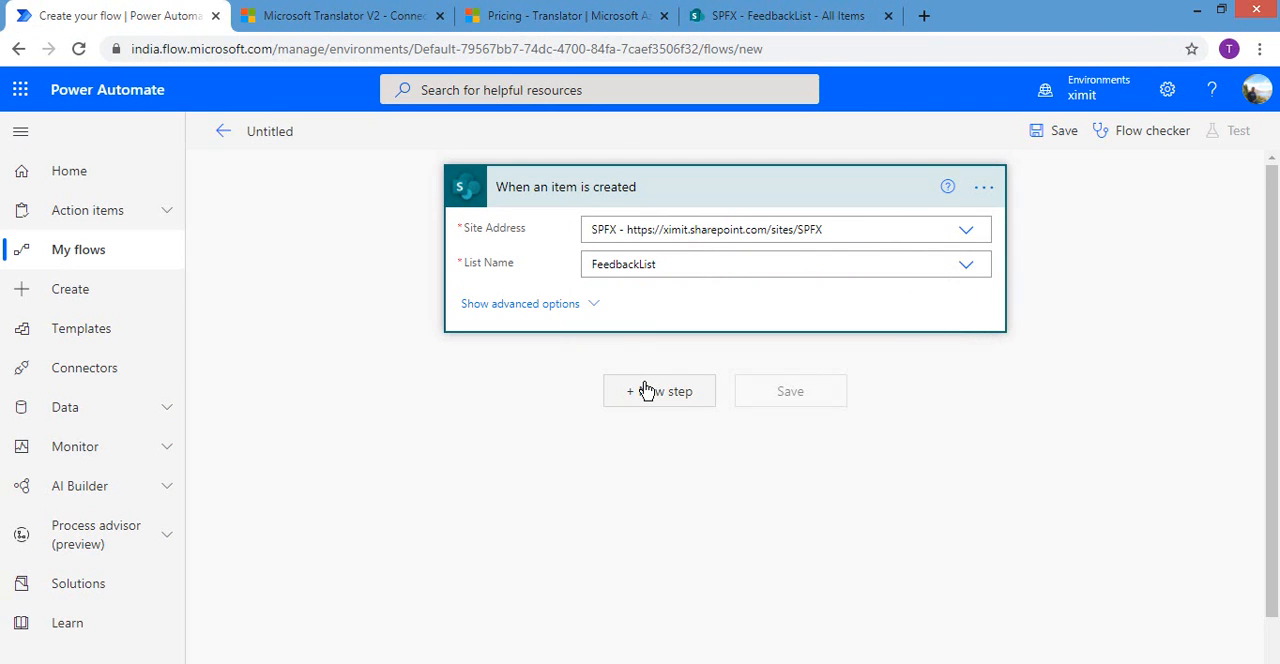
Add a new step and choose the Microsoft Translator V2 connector from an action search
click(659, 391)
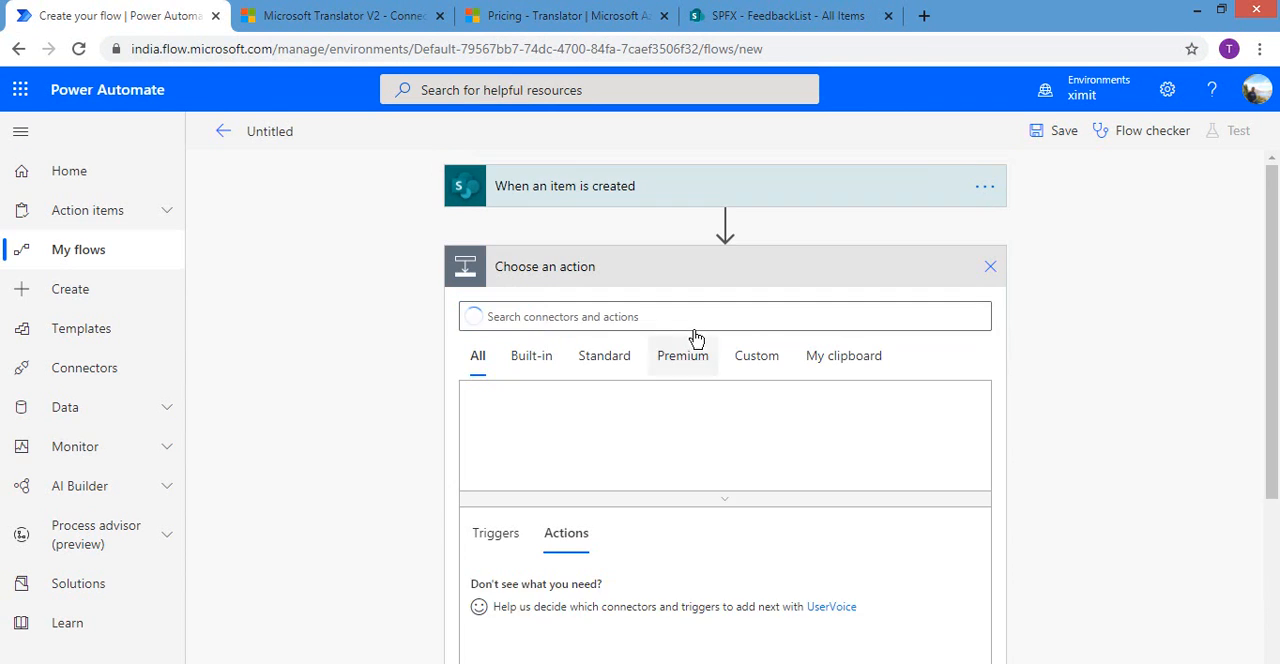
click(725, 316)
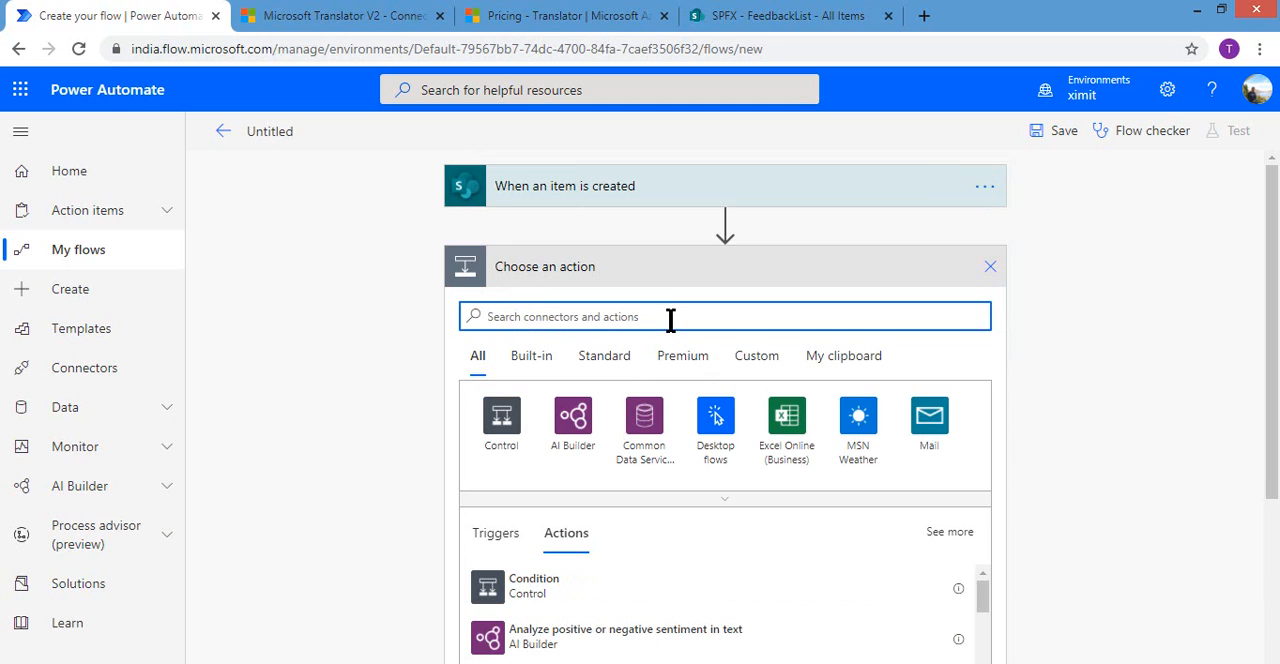
text(transl)
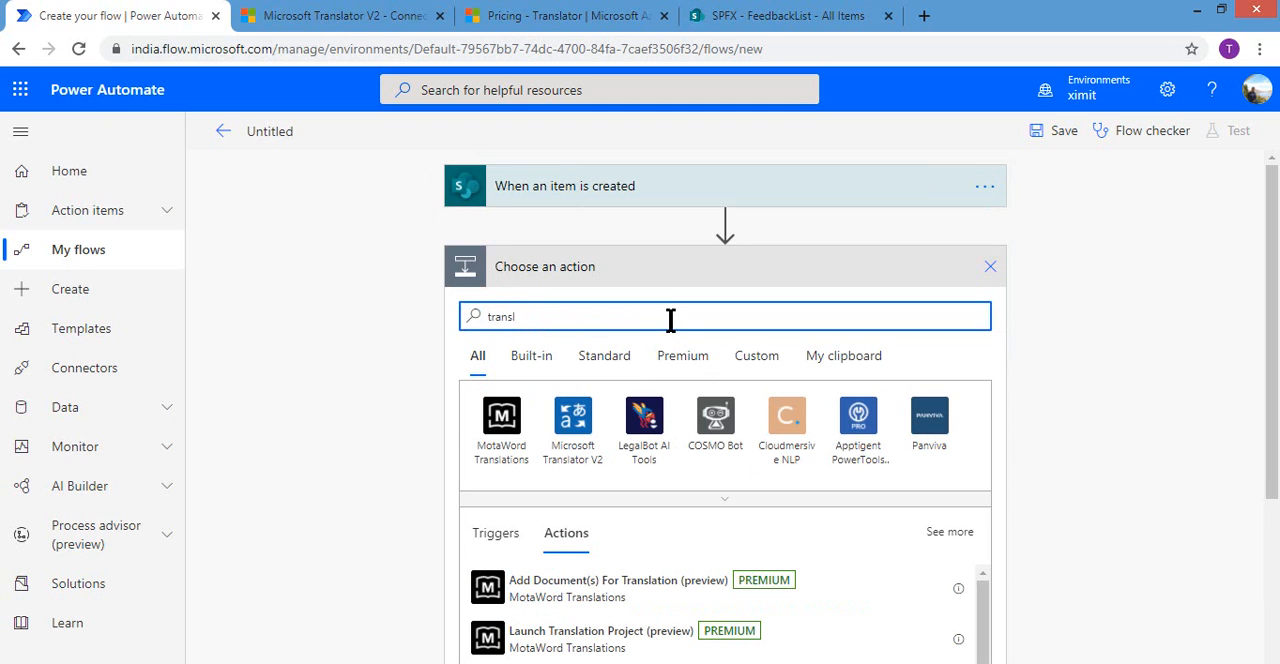
mouse_move(573, 425)
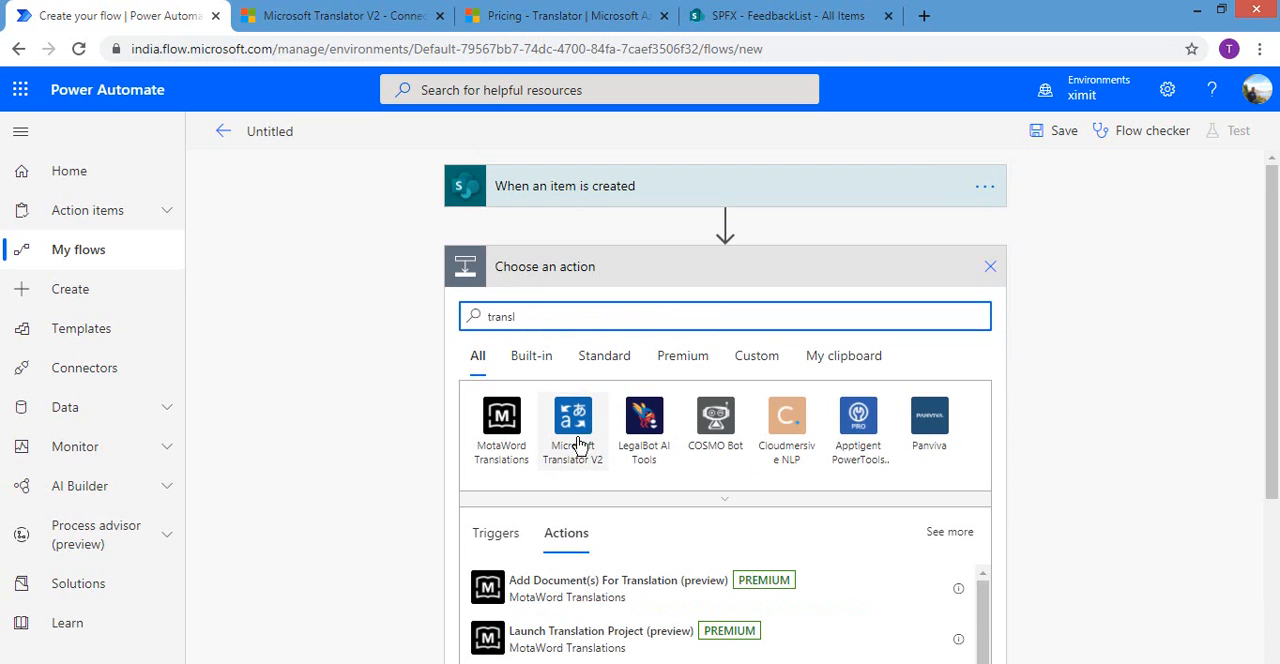
click(572, 420)
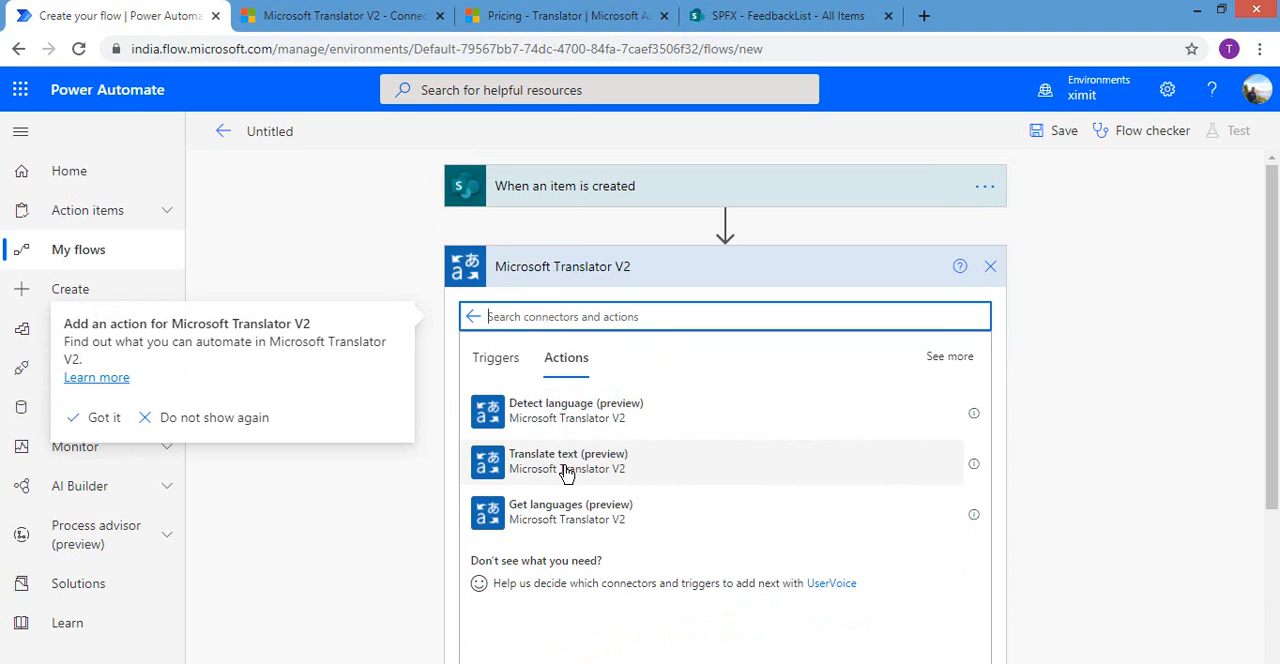
mouse_move(573, 476)
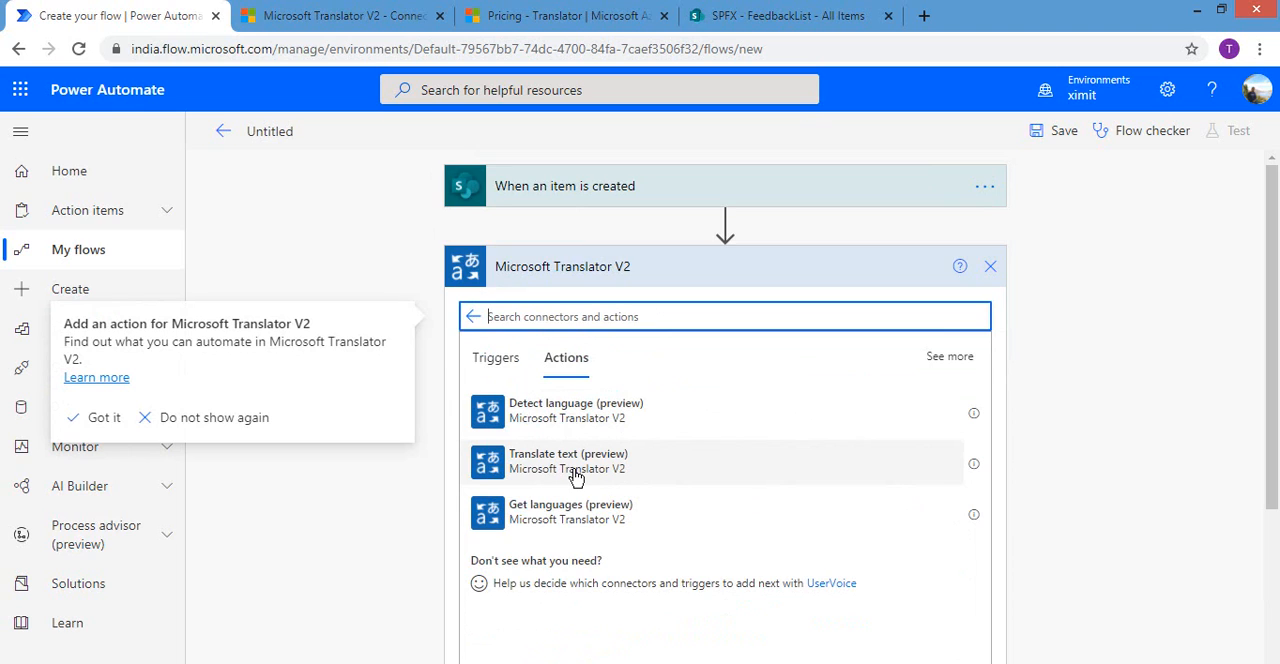
Add the Translate text action with English as the target language
click(567, 461)
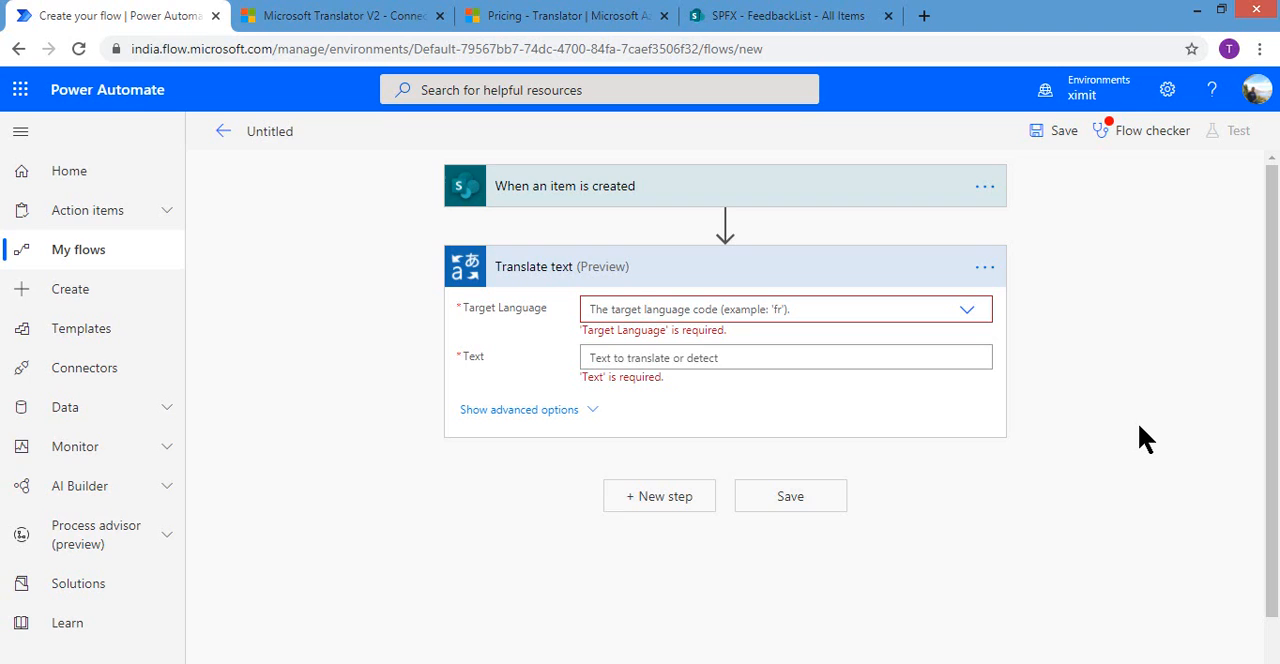
mouse_move(1072, 364)
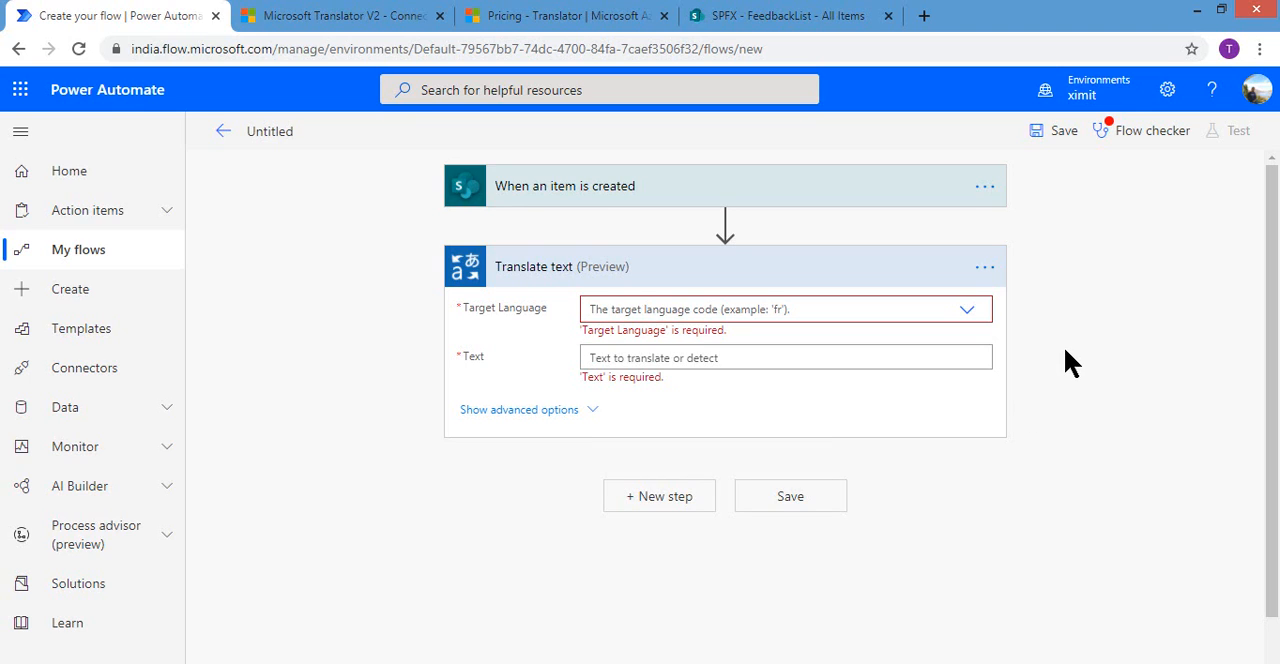
mouse_move(583, 325)
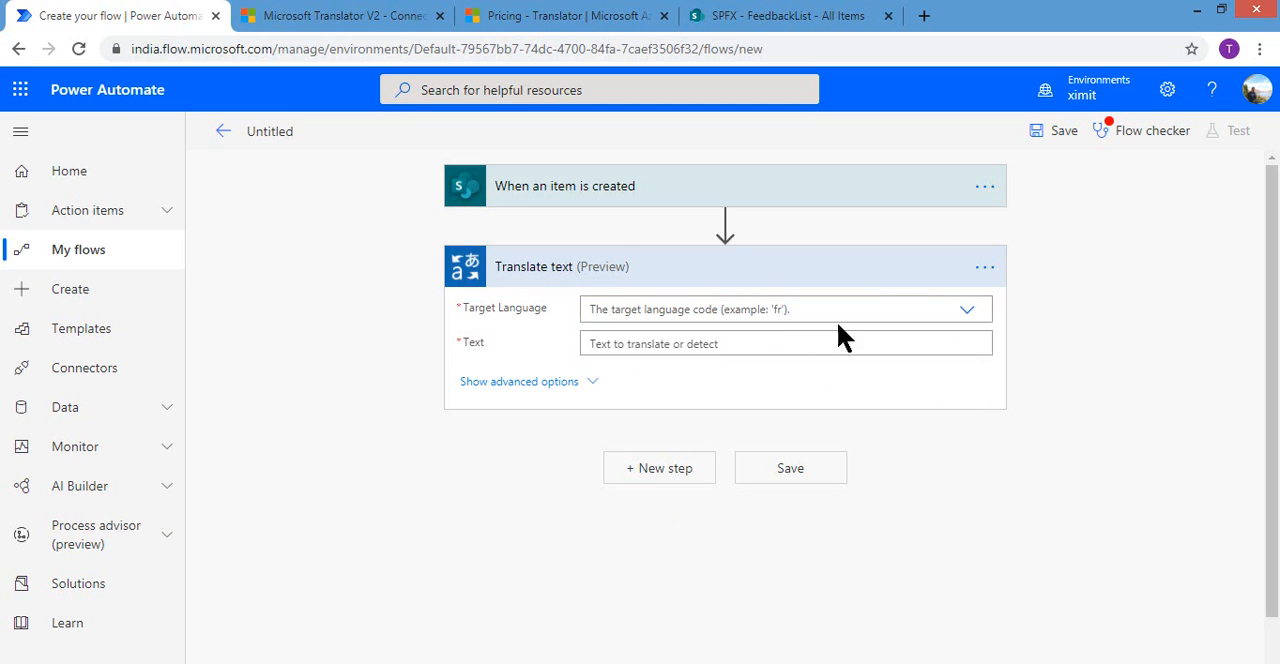
click(965, 309)
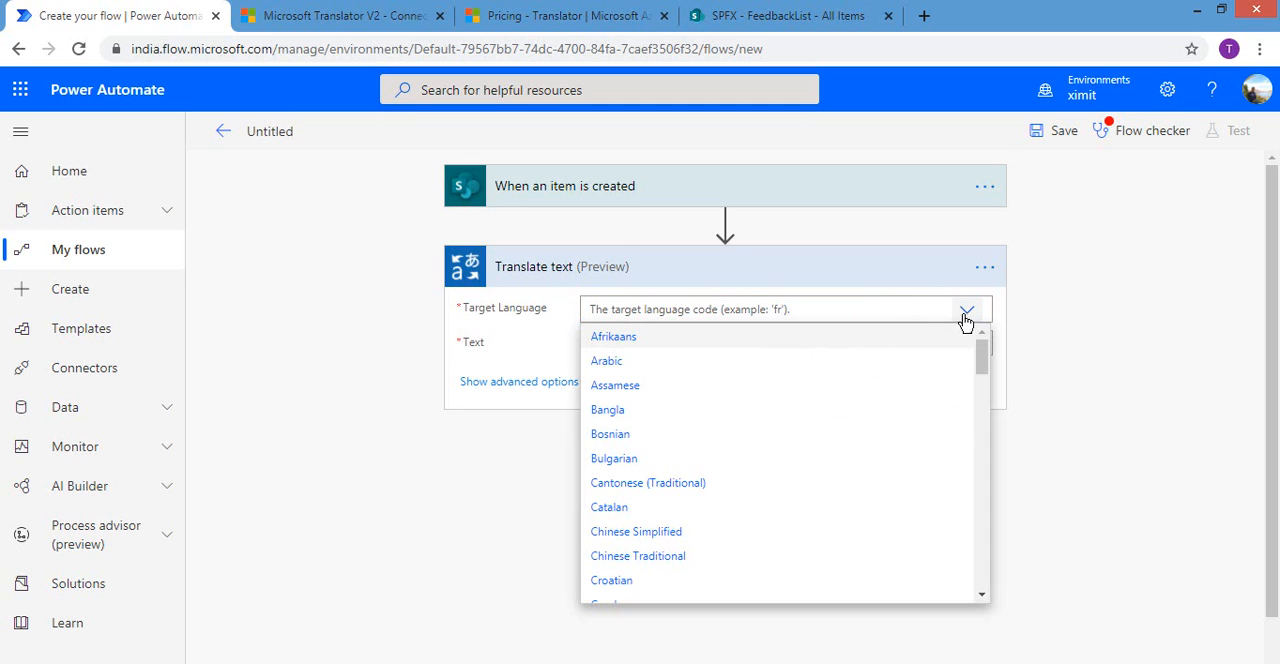
text(e)
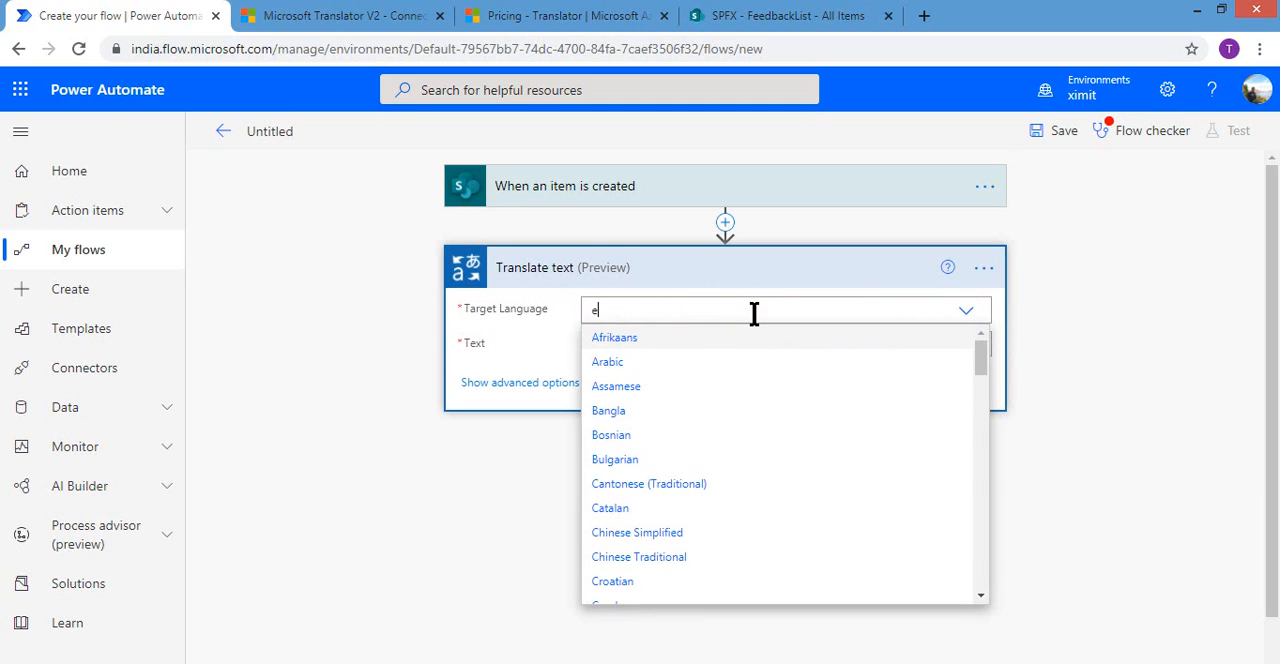
text(nglis)
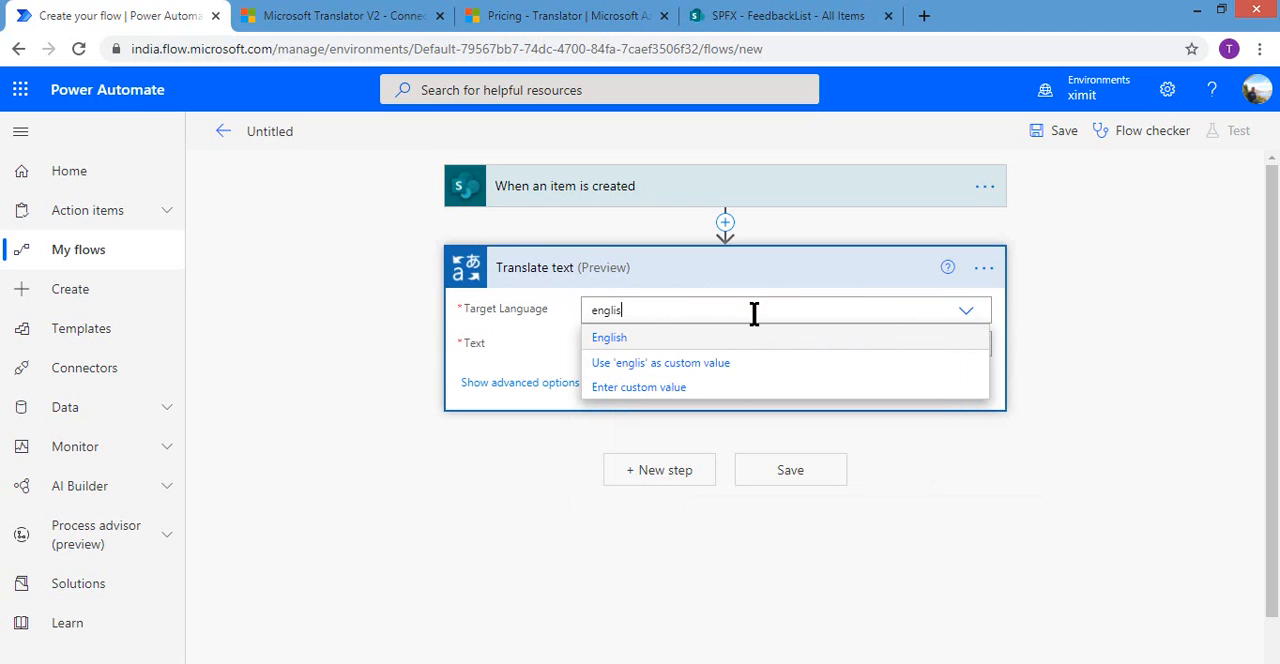
text(h)
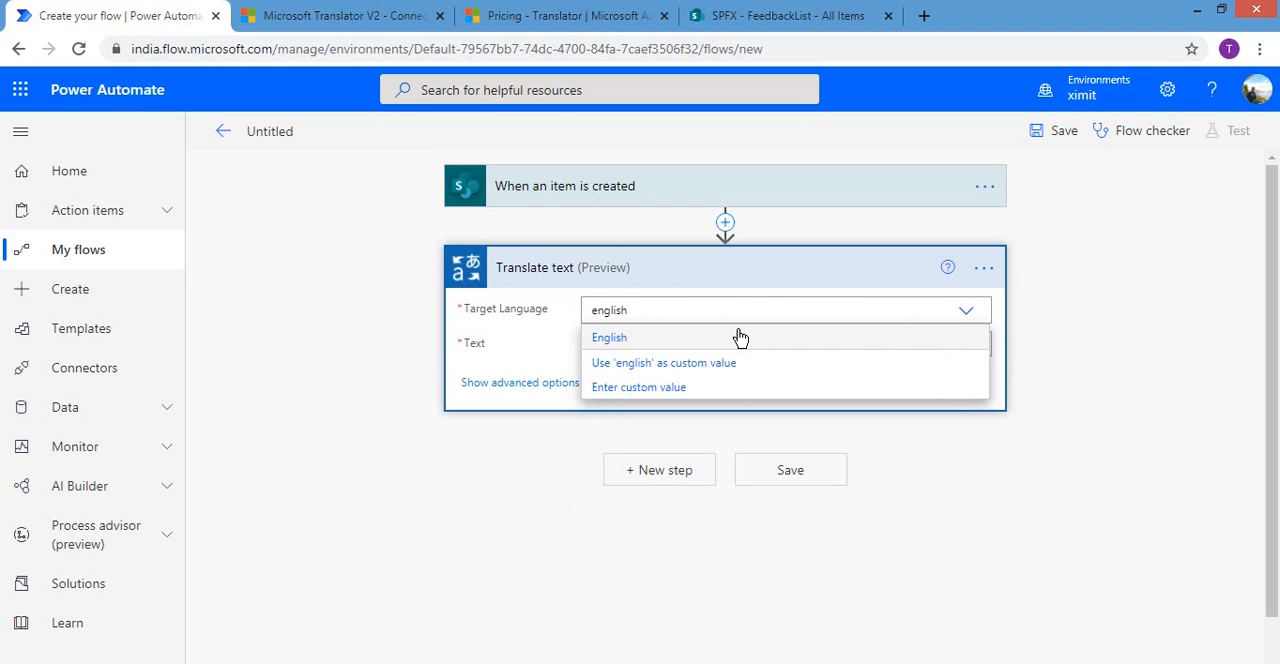
click(609, 337)
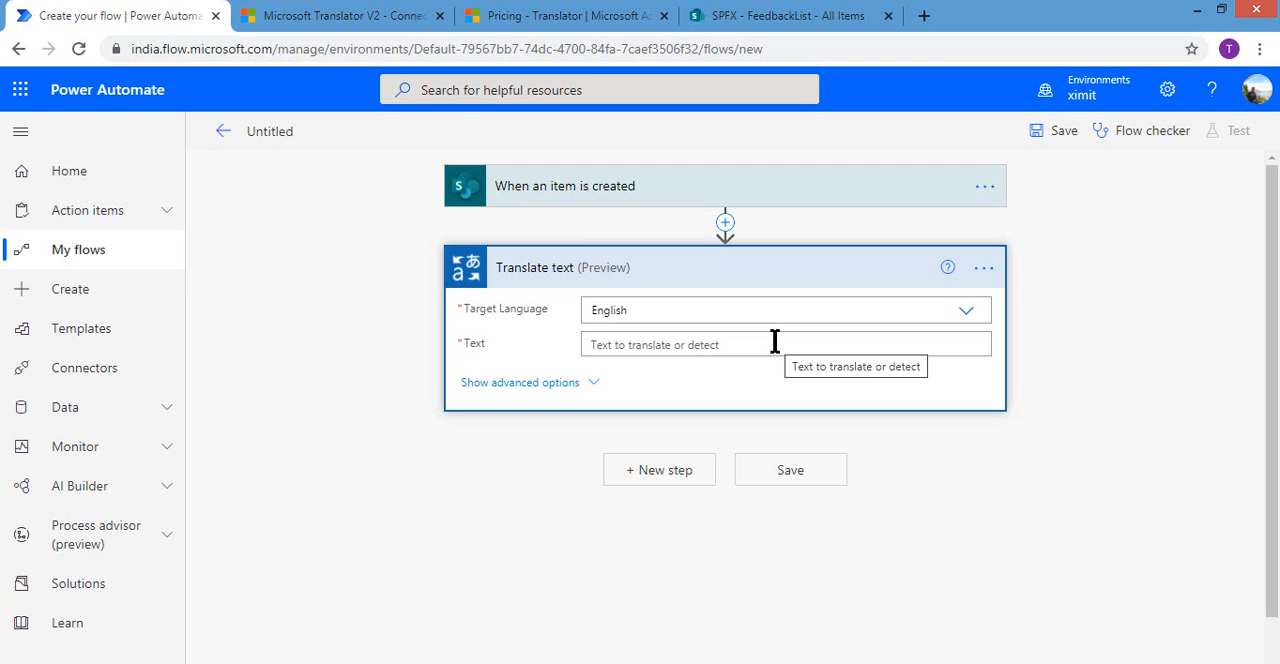
Insert the item's OriginalFeedback as the text to translate
click(700, 344)
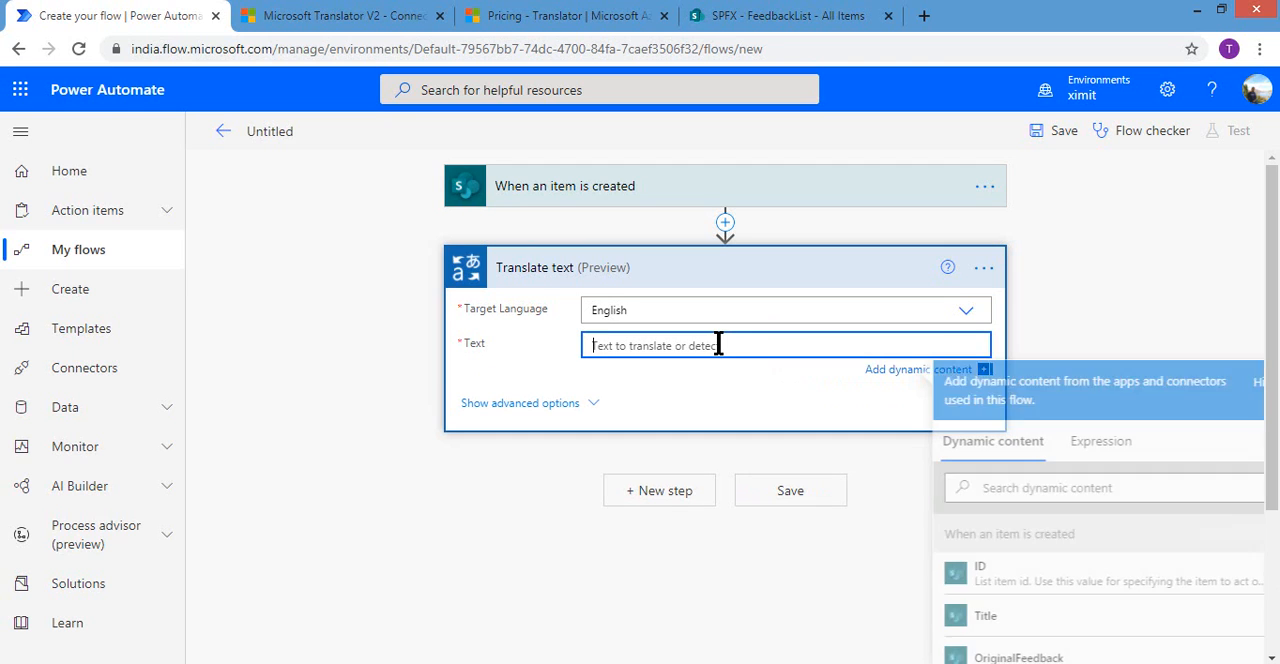
scroll(down, 3)
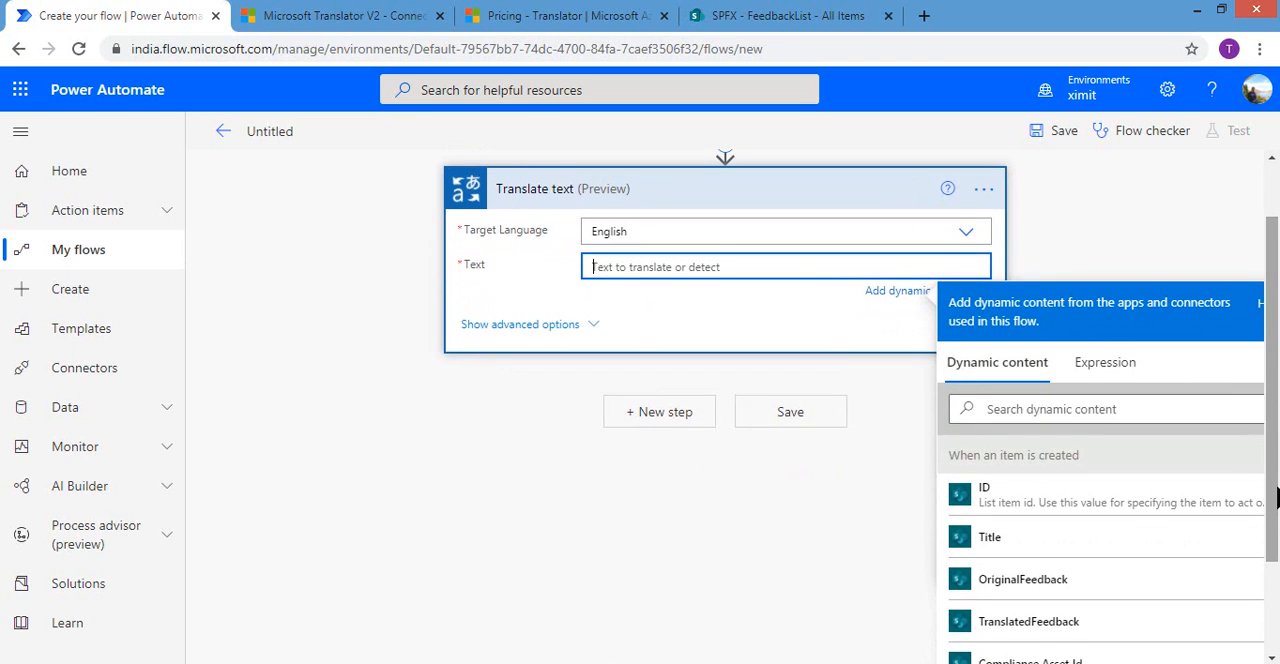
mouse_move(1022, 588)
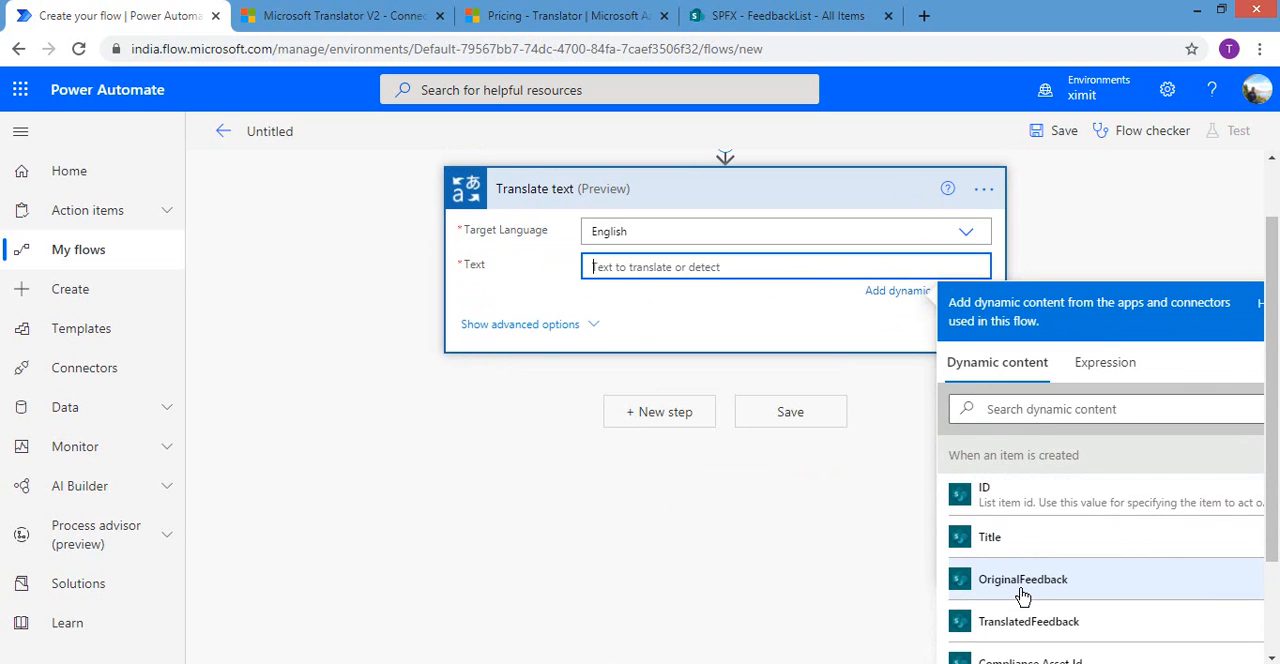
click(1022, 579)
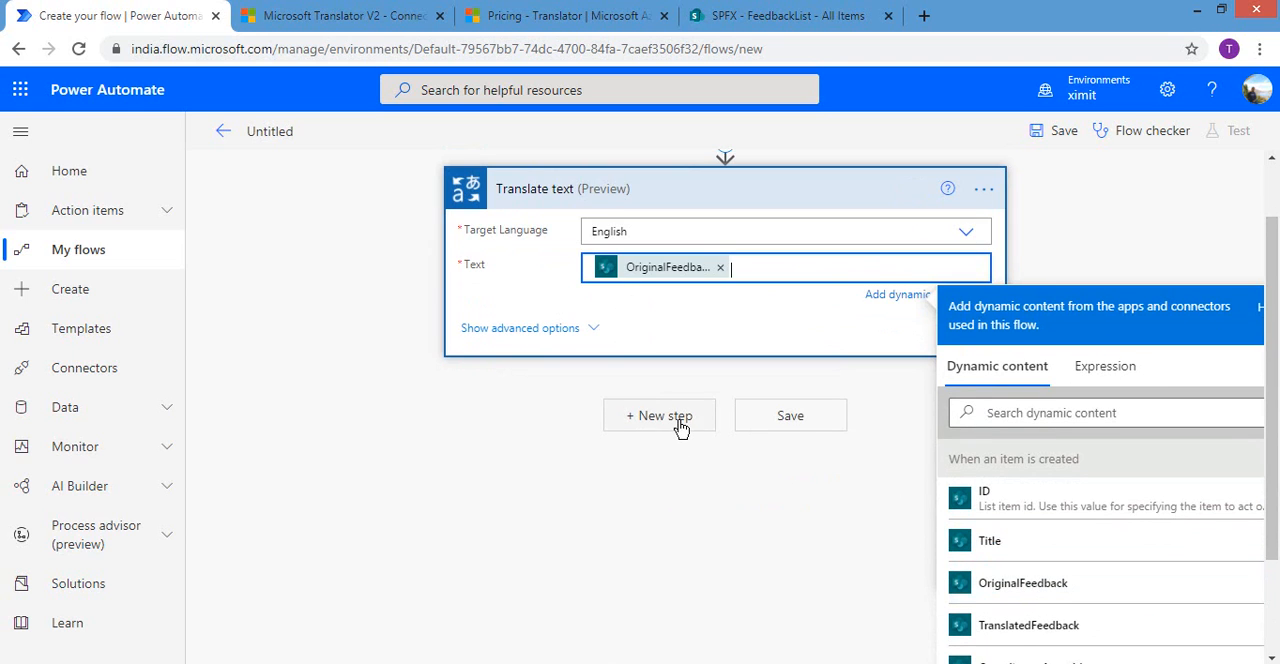
Add an Update item step targeting FeedbackList on the SPFX site
click(659, 415)
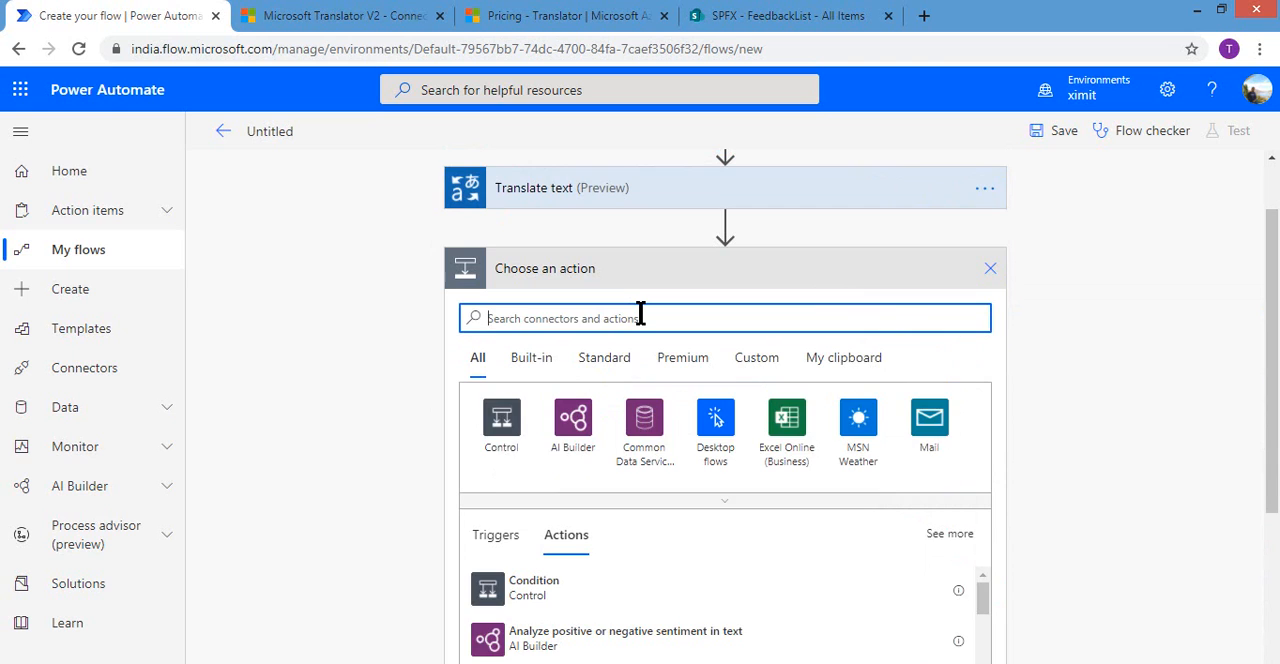
text(up)
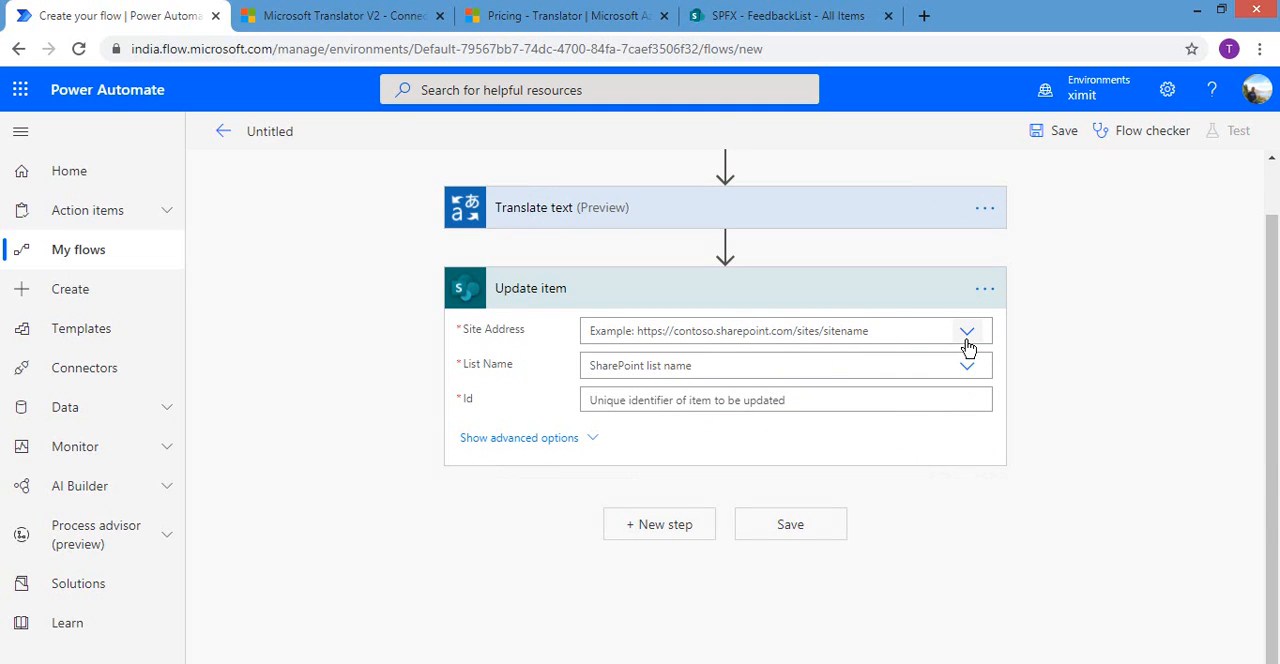
click(966, 331)
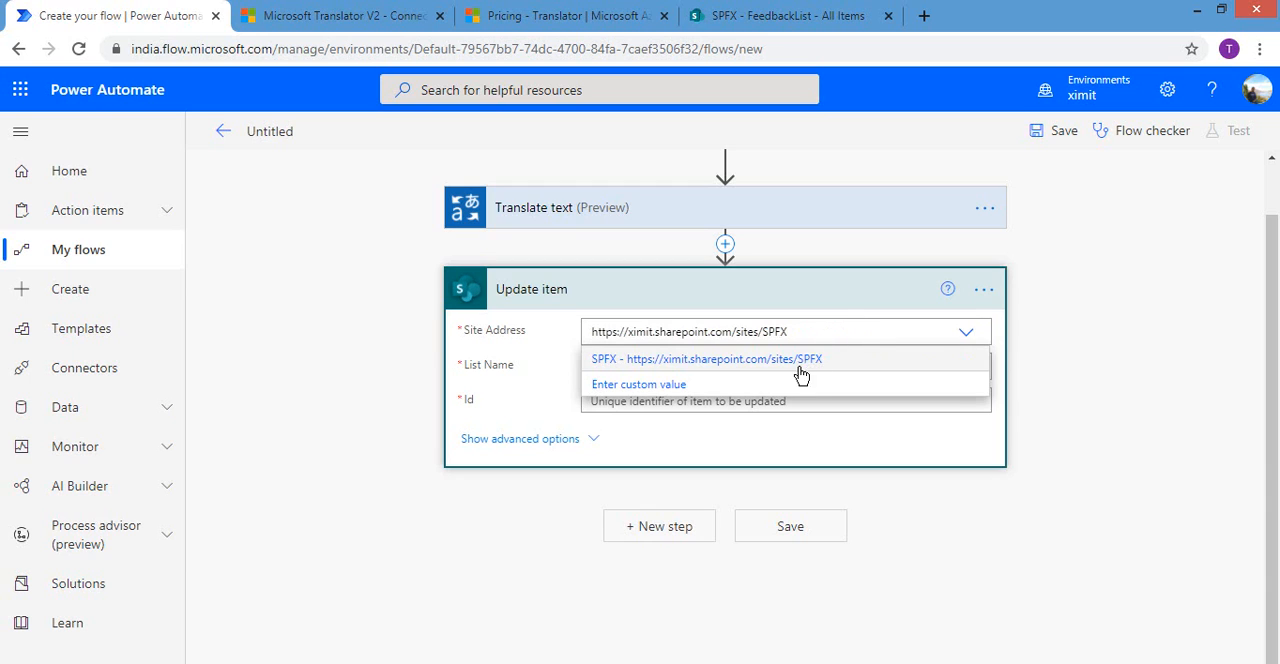
click(705, 358)
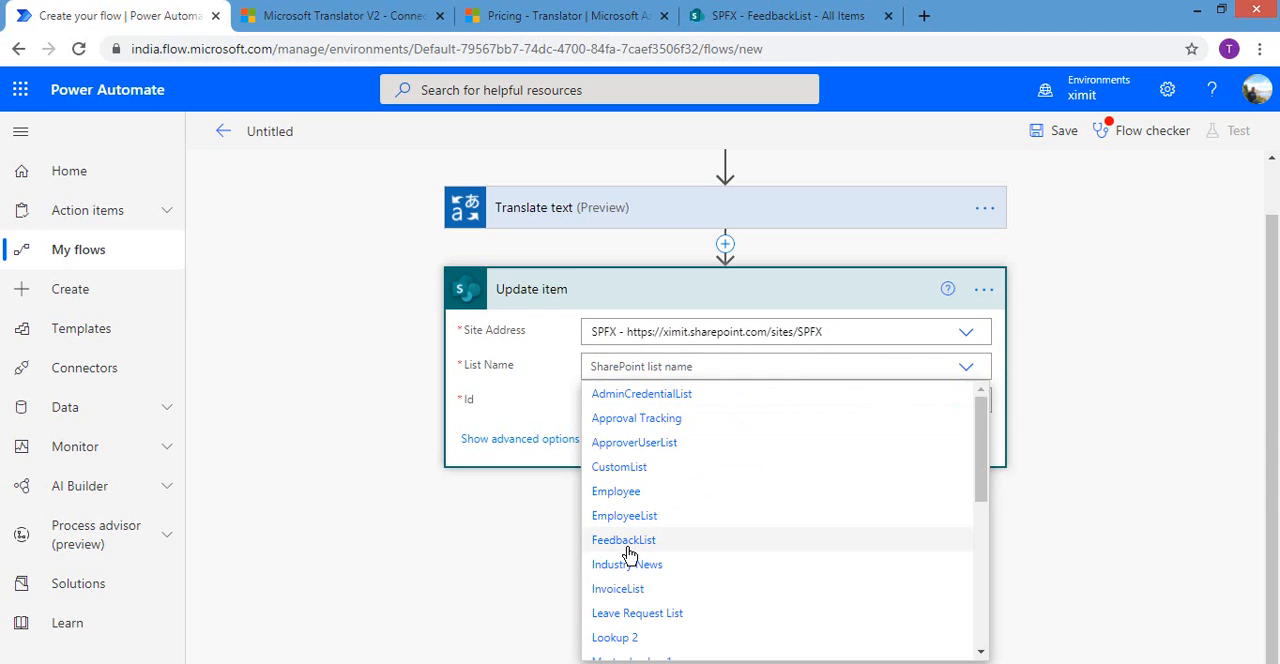
click(623, 539)
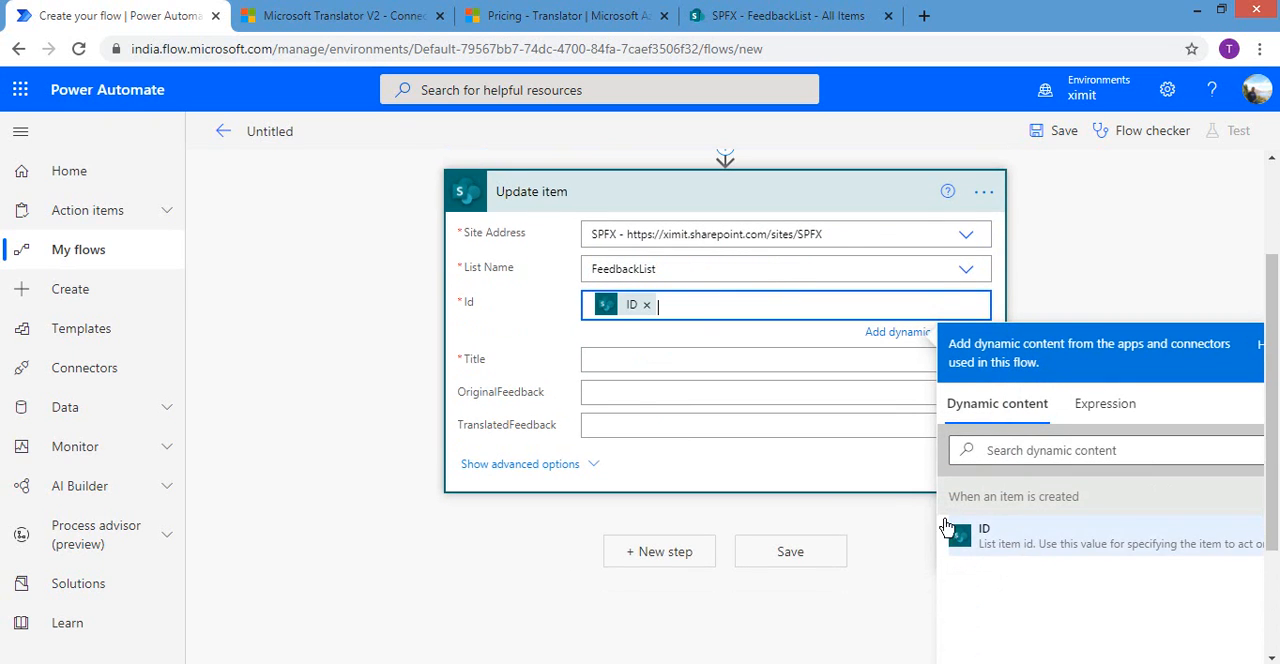
Fill Title with the created item's Title and TranslatedFeedback with Translated Text
click(785, 358)
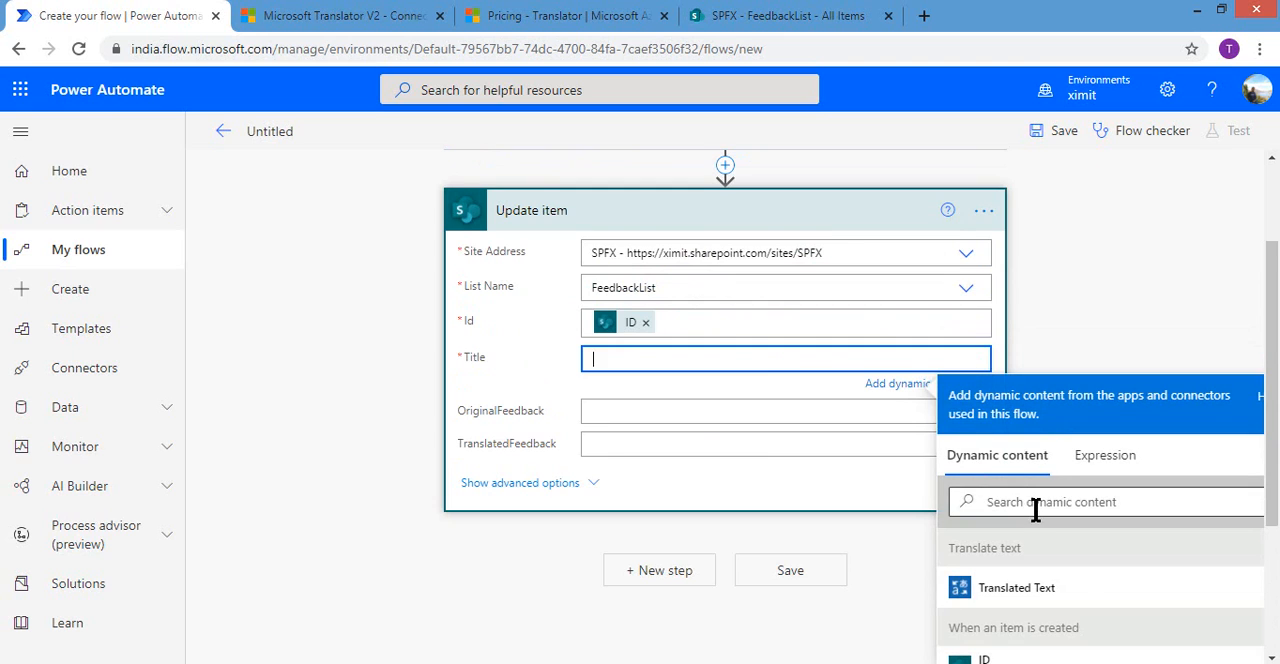
text(tit)
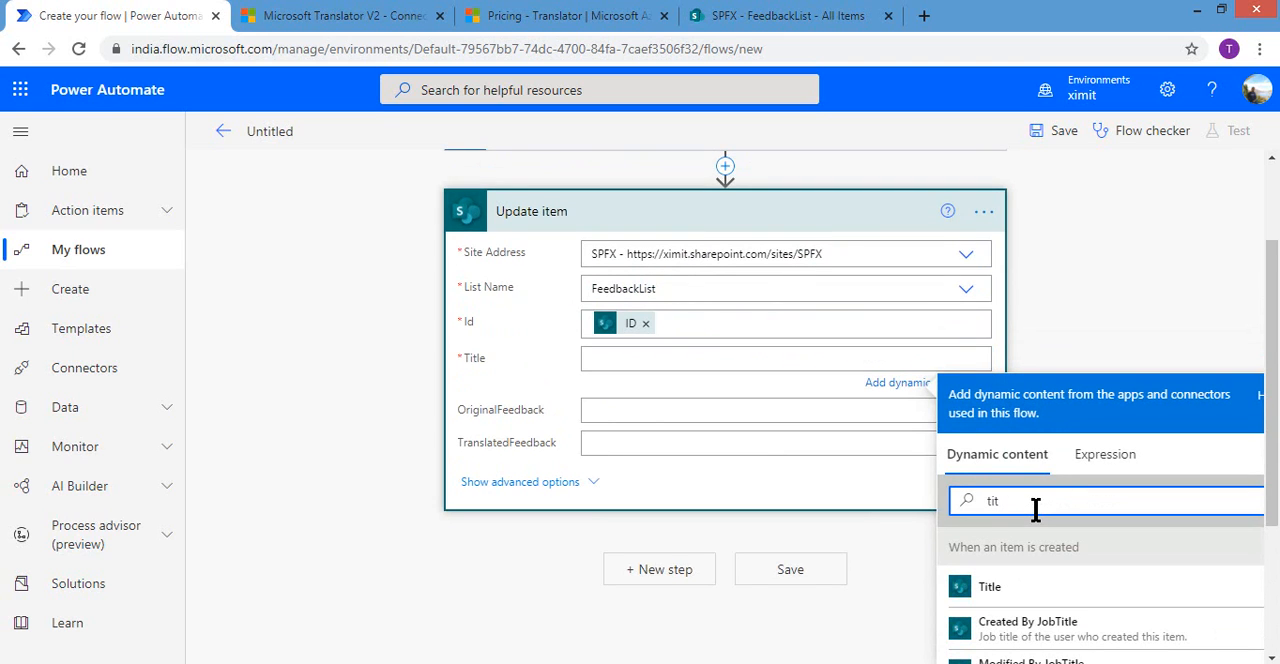
click(989, 586)
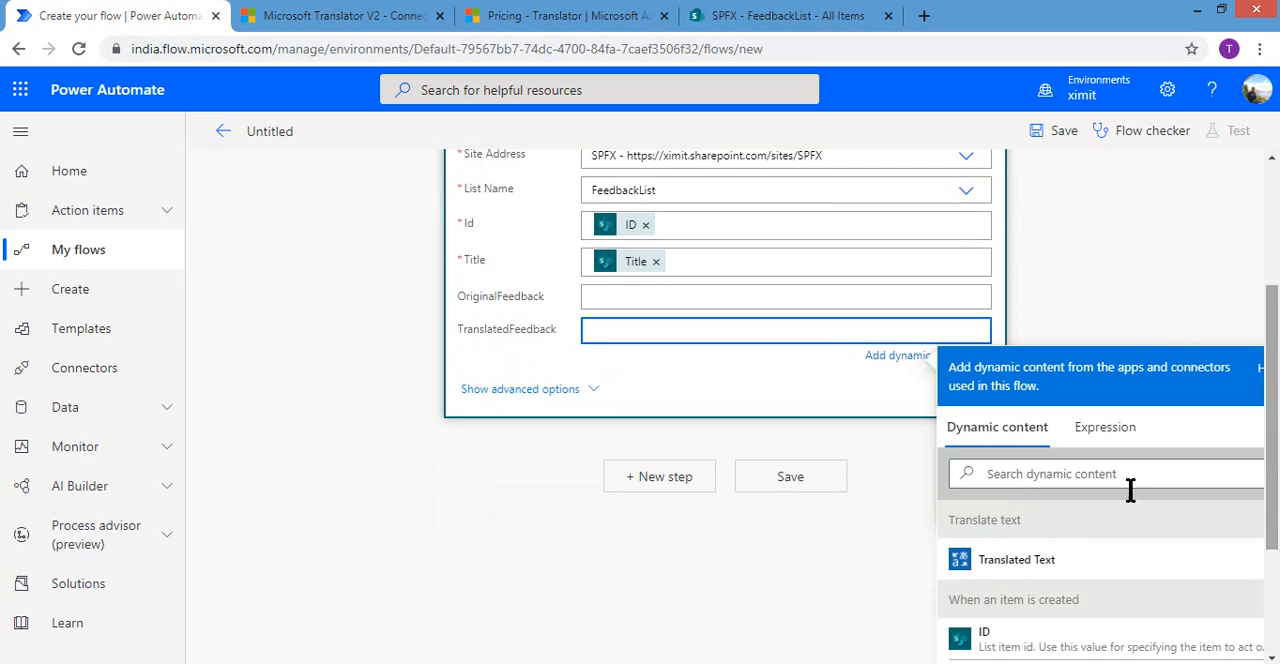
click(1016, 559)
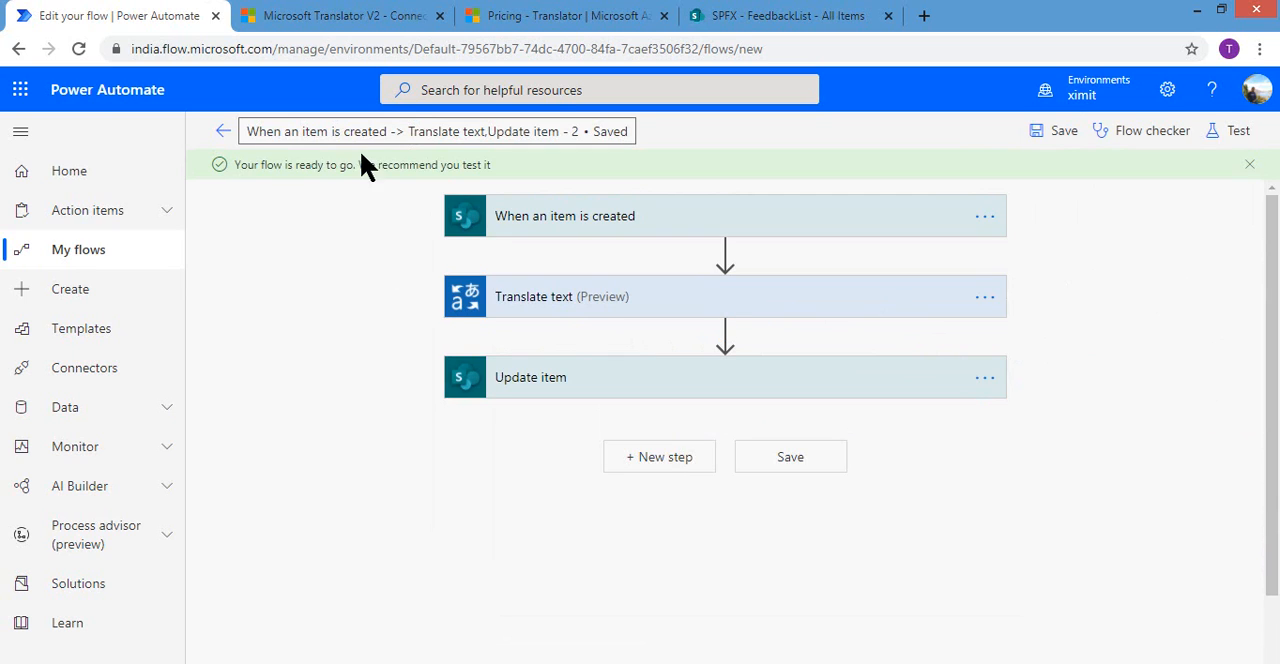
Rename the flow to 'tranlatefeedback' and save it
triple_click(435, 131)
text(tranlat)
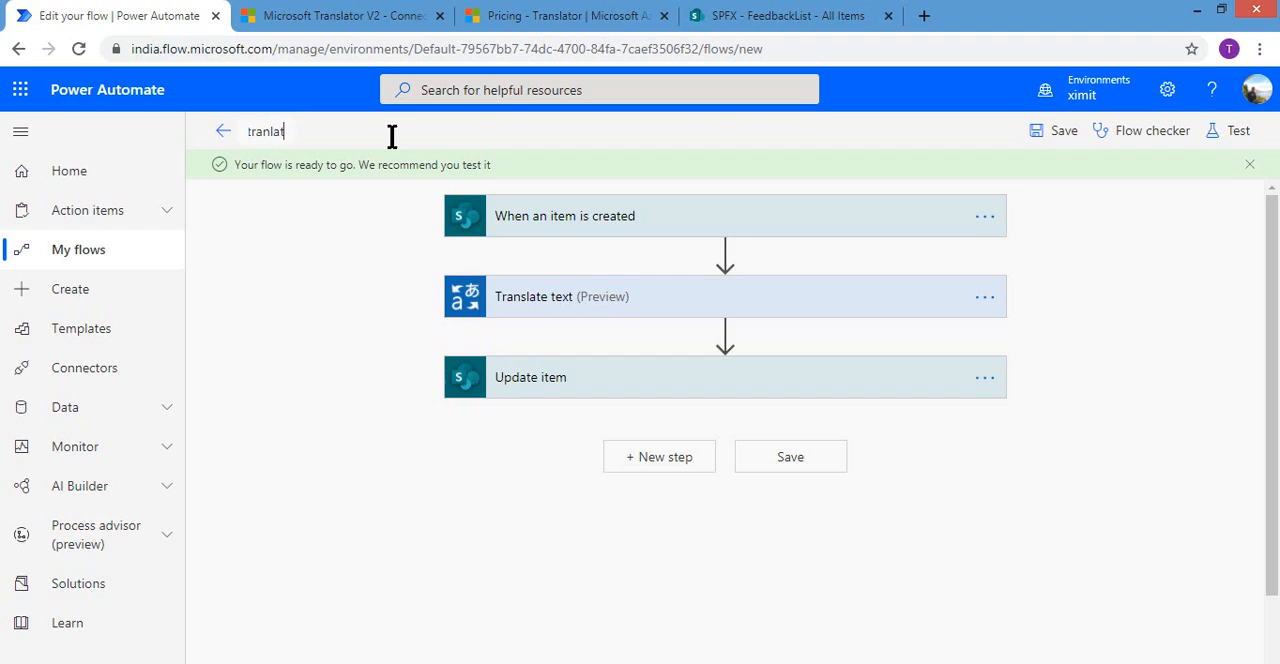
text(efeedback)
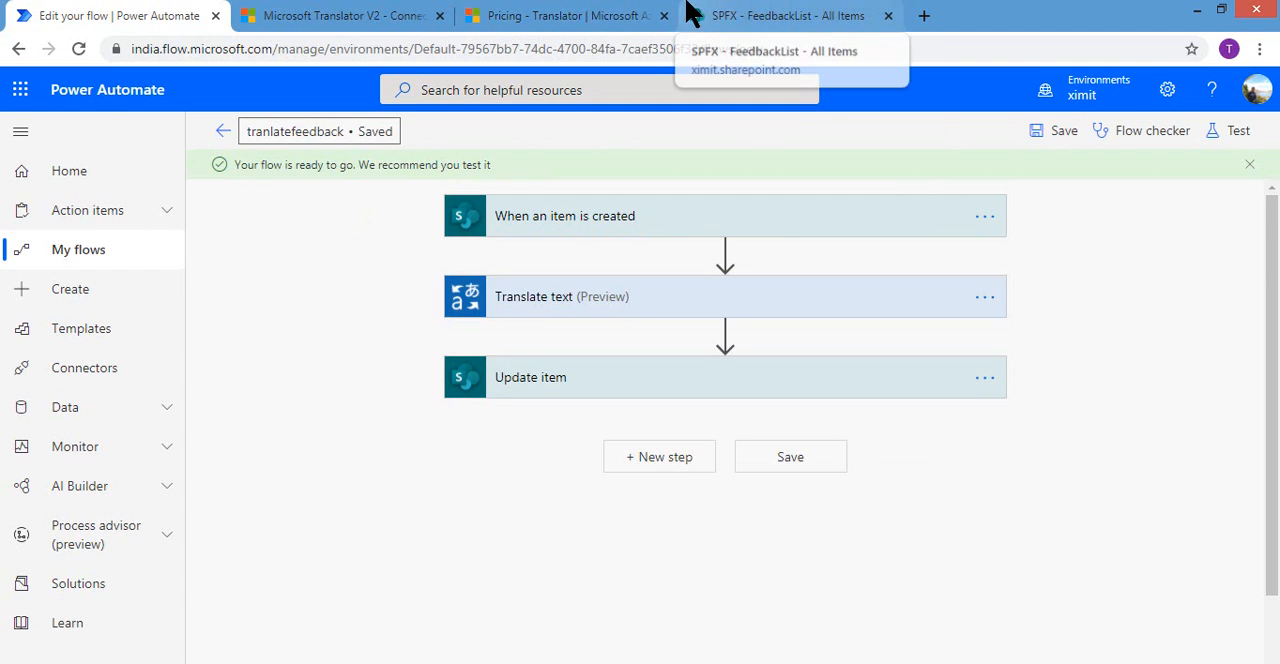
Create a FeedbackList item titled 'feedbackingerman' with German OriginalFeedback, then return to the flow
click(788, 15)
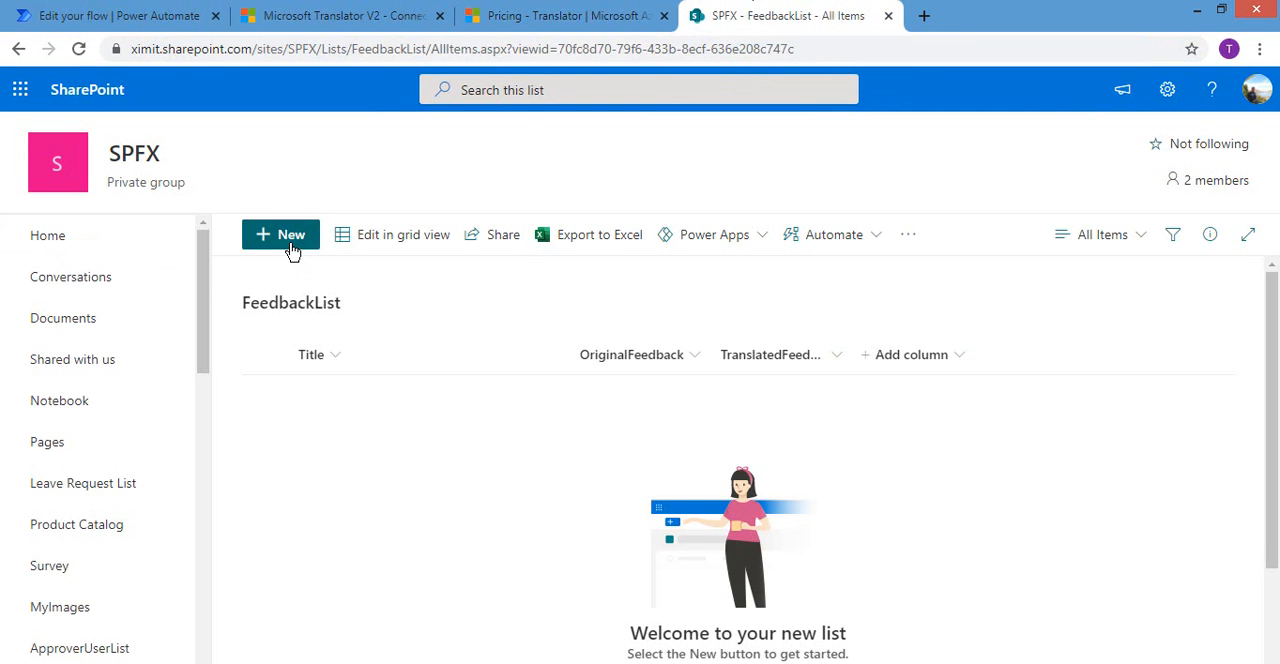
click(280, 234)
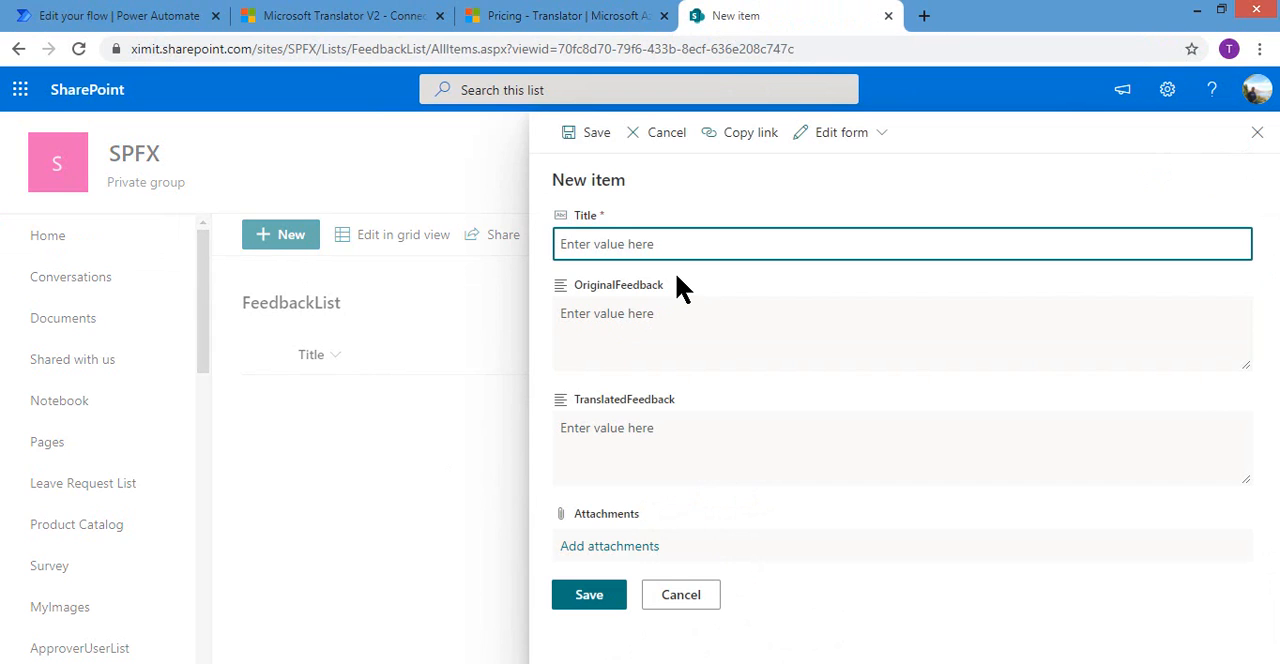
mouse_move(683, 280)
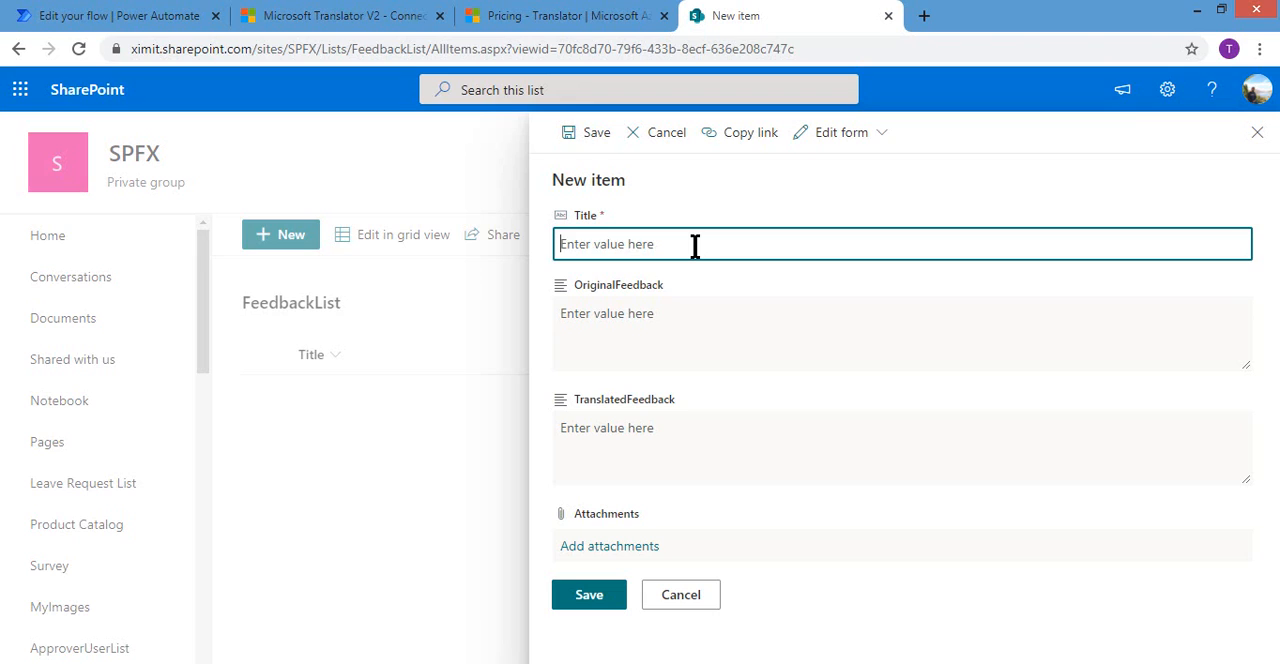
text(feedbacking)
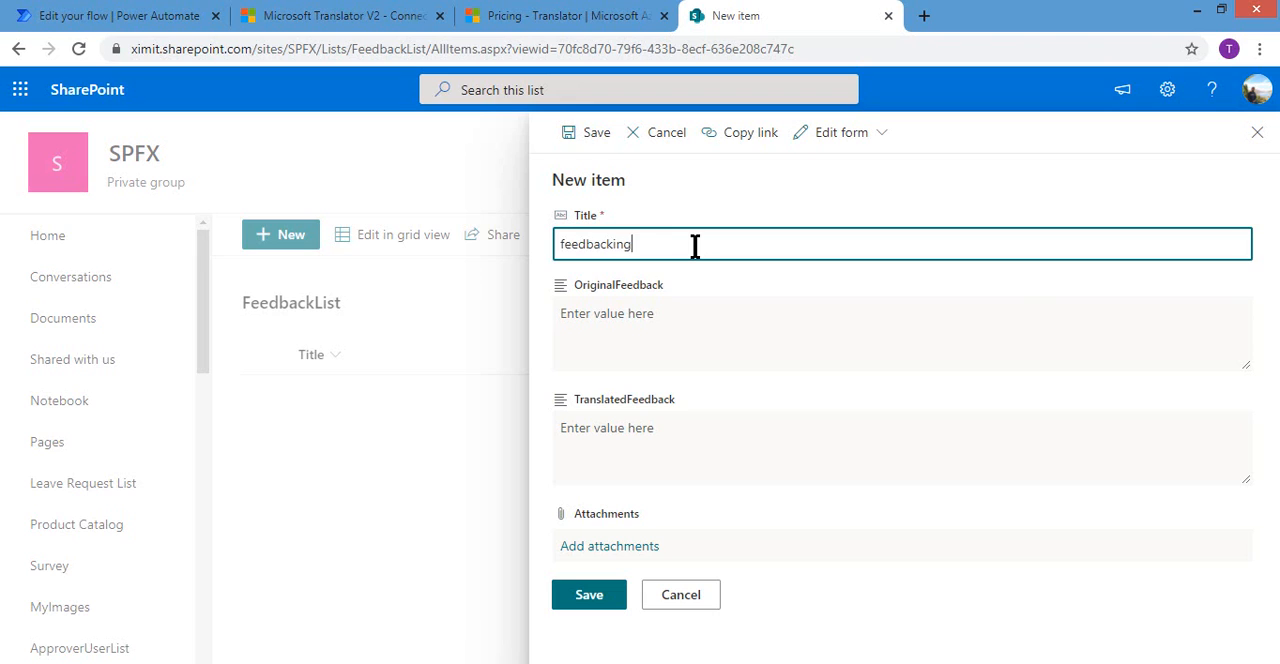
text(erm)
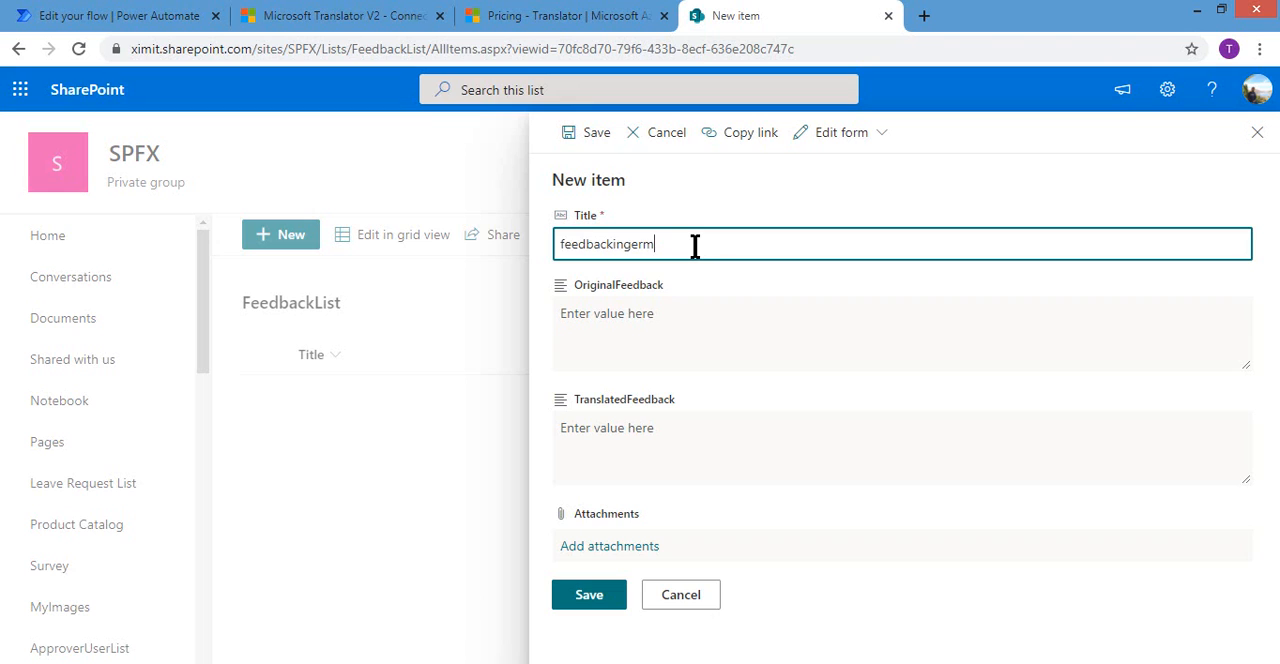
click(900, 333)
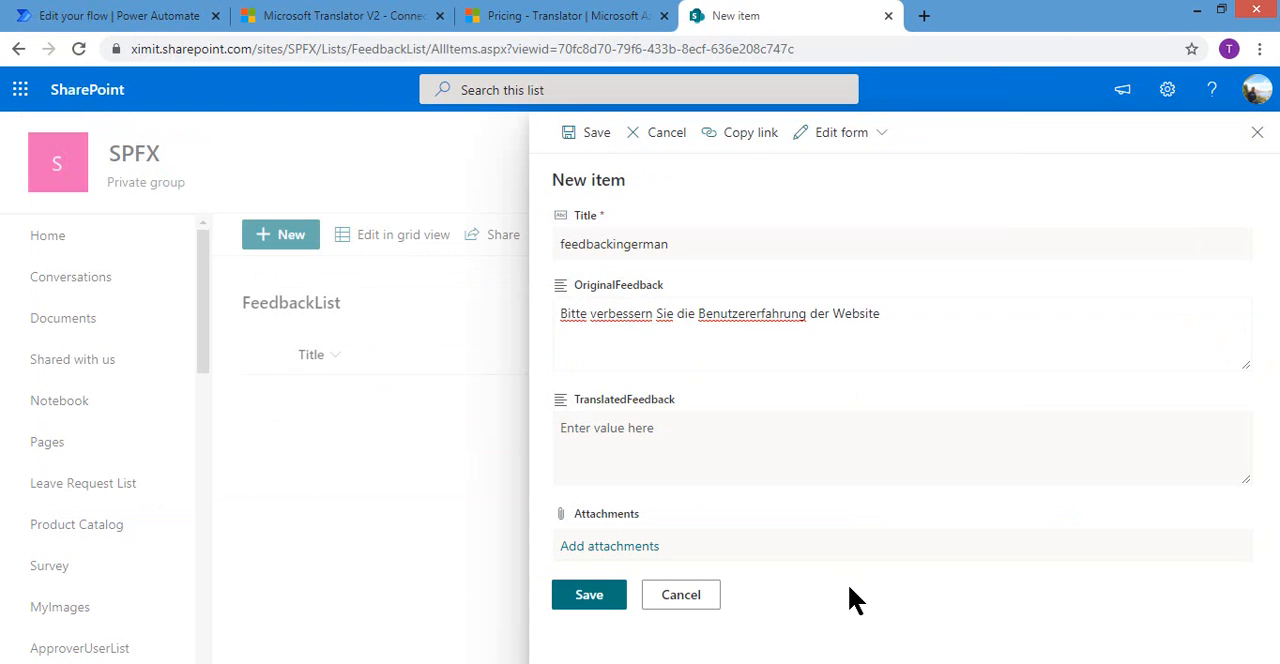
click(680, 594)
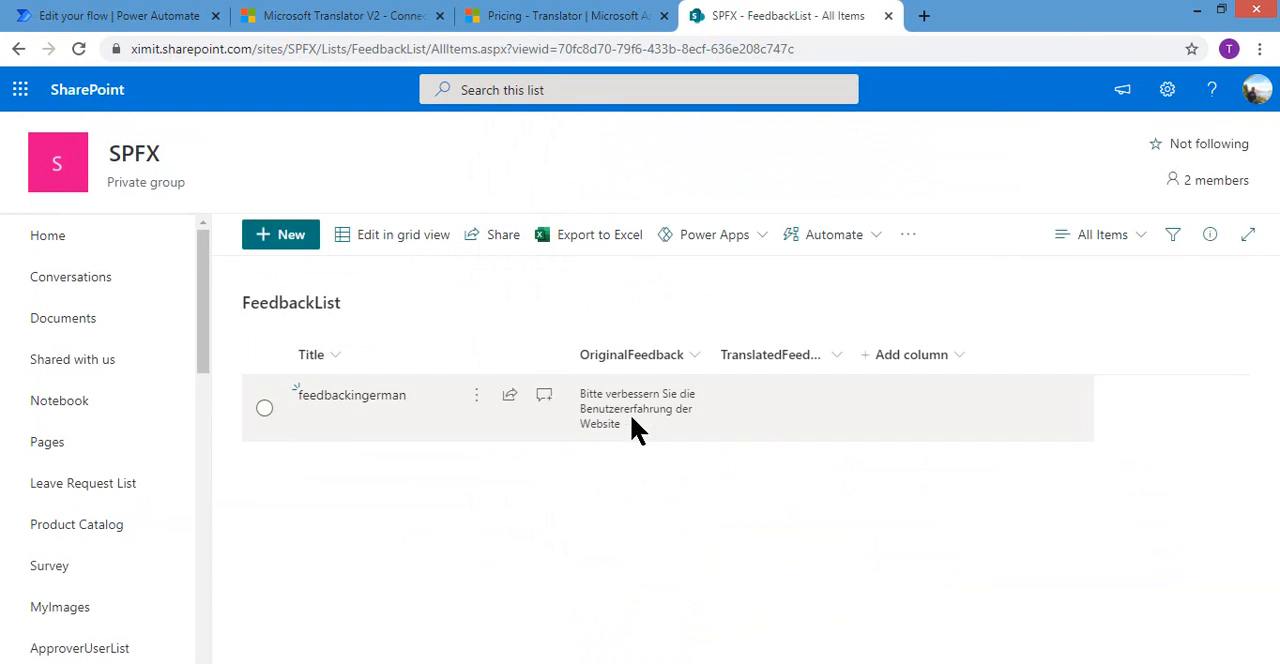
click(115, 15)
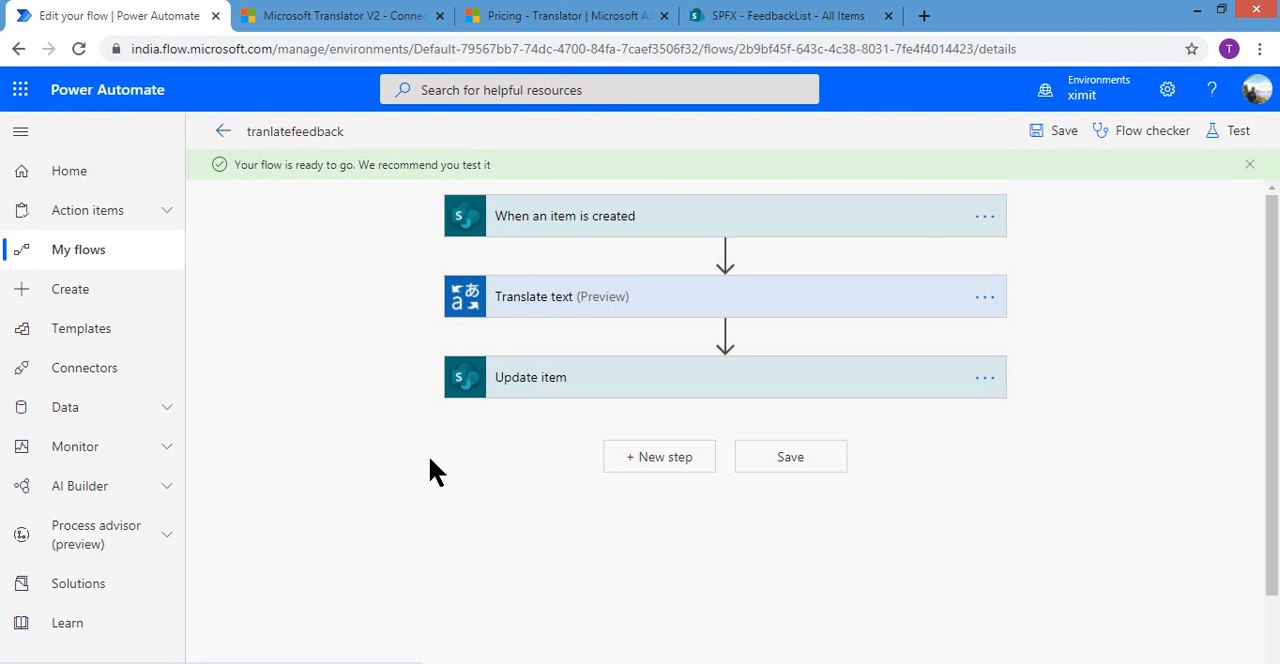
Refresh the tranlatefeedback run history until the run succeeds, then check FeedbackList's English translation
click(222, 131)
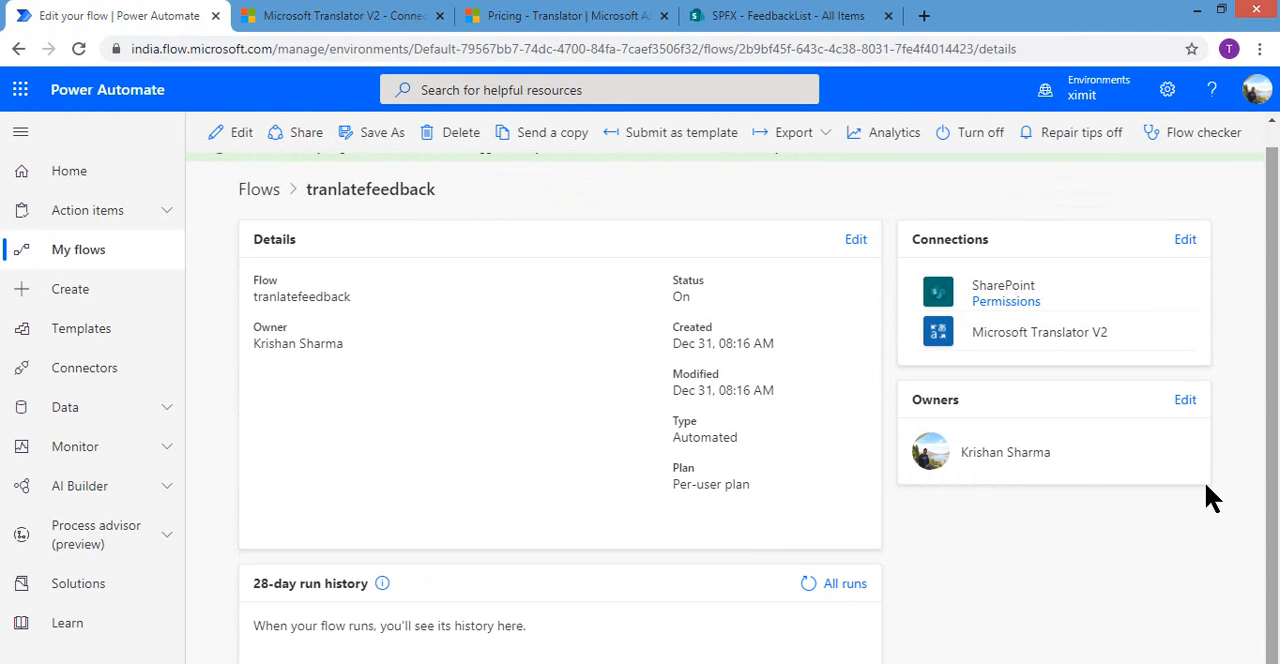
mouse_move(809, 583)
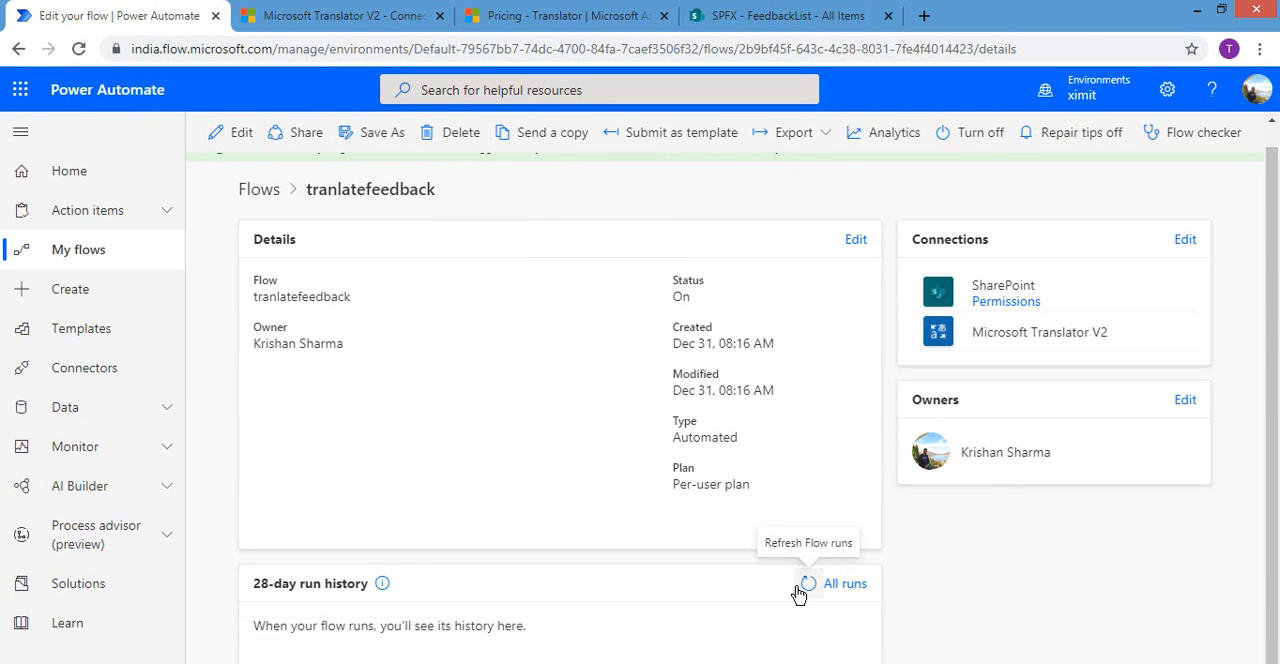
mouse_move(807, 584)
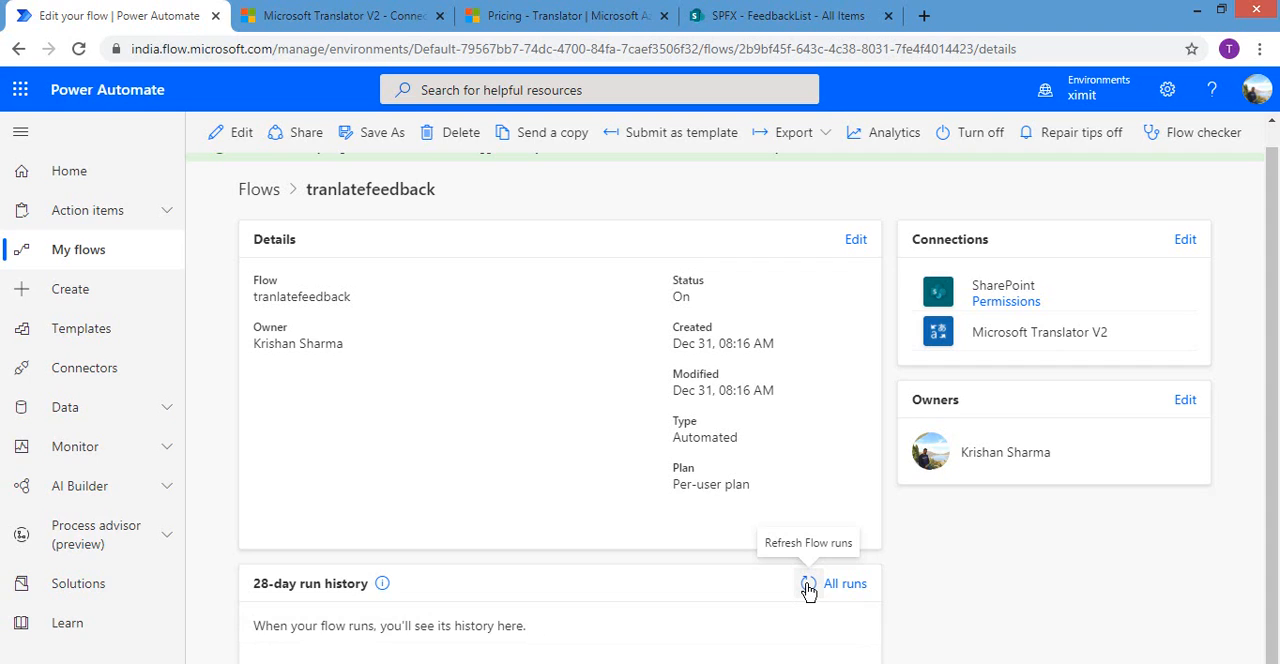
click(806, 583)
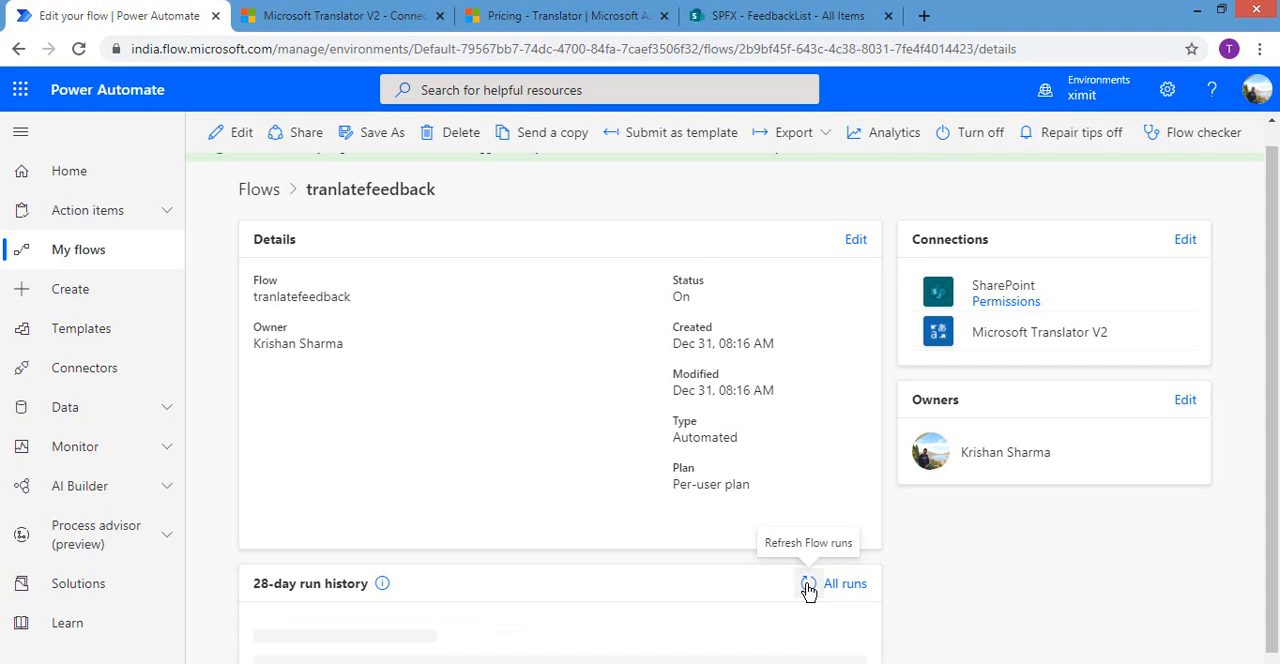
click(808, 583)
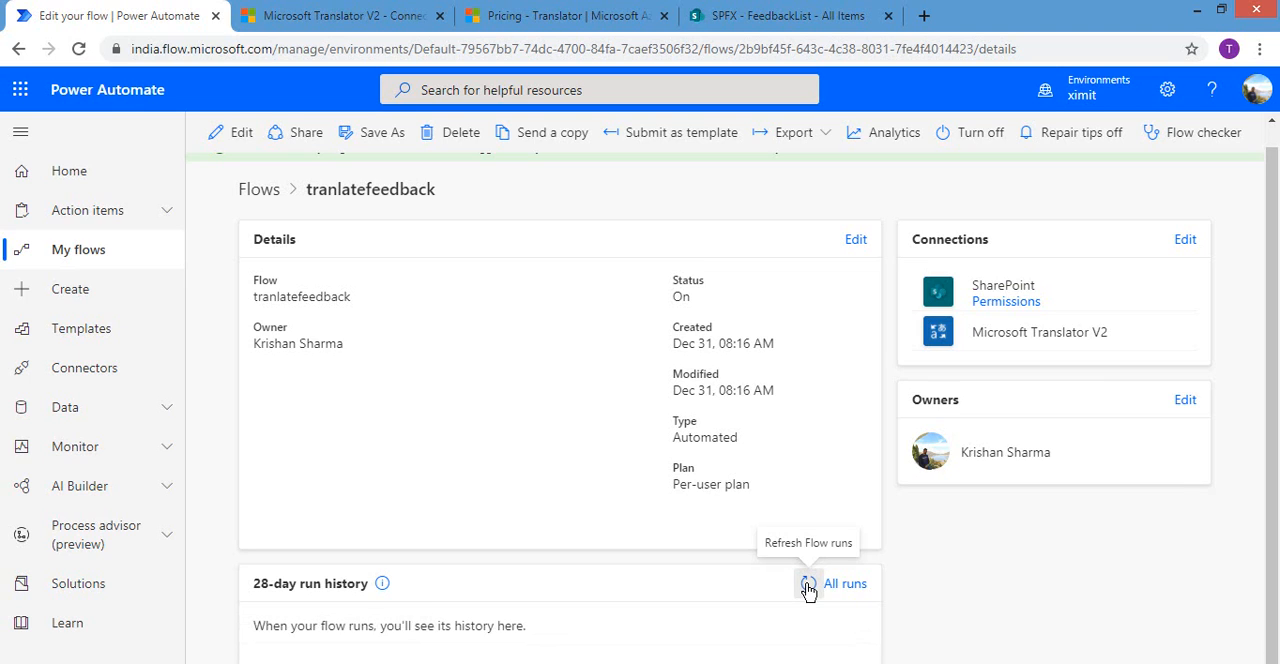
click(808, 583)
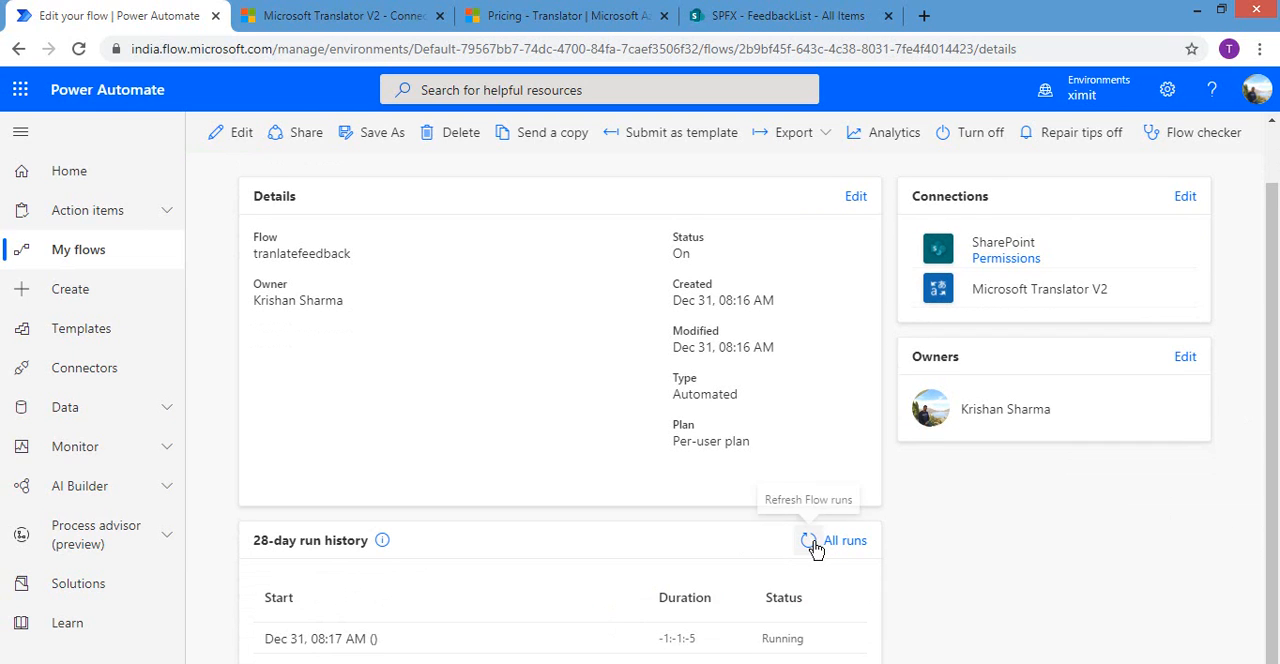
click(808, 540)
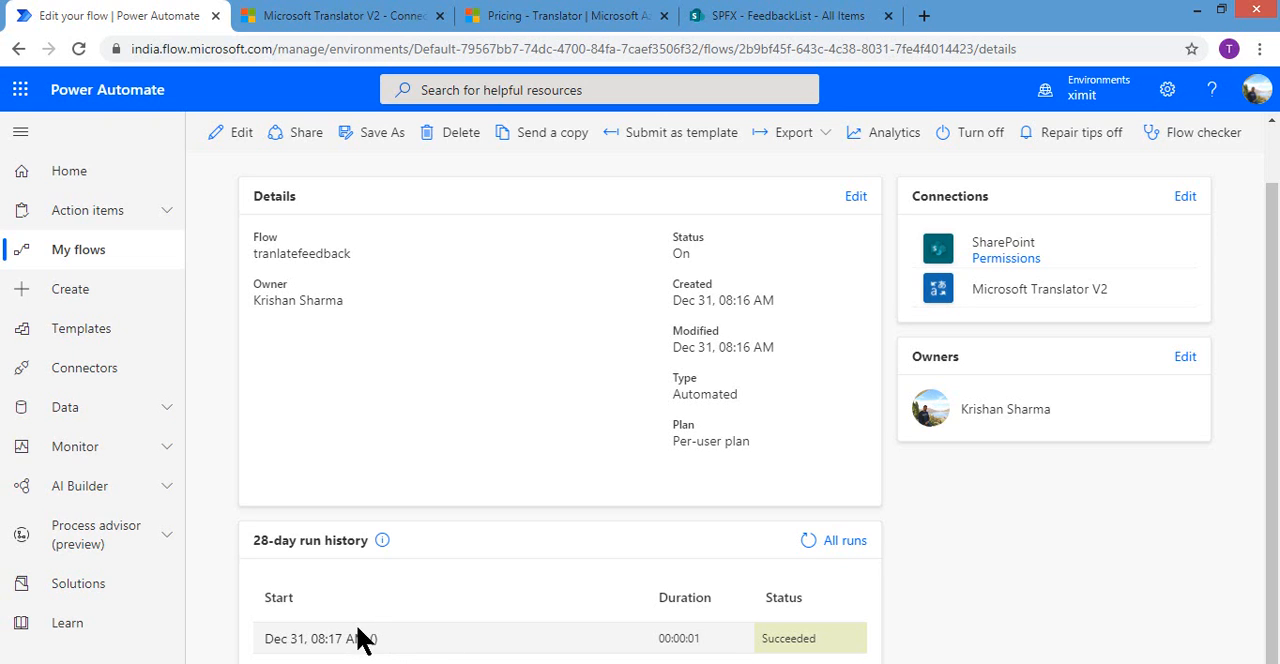
click(789, 15)
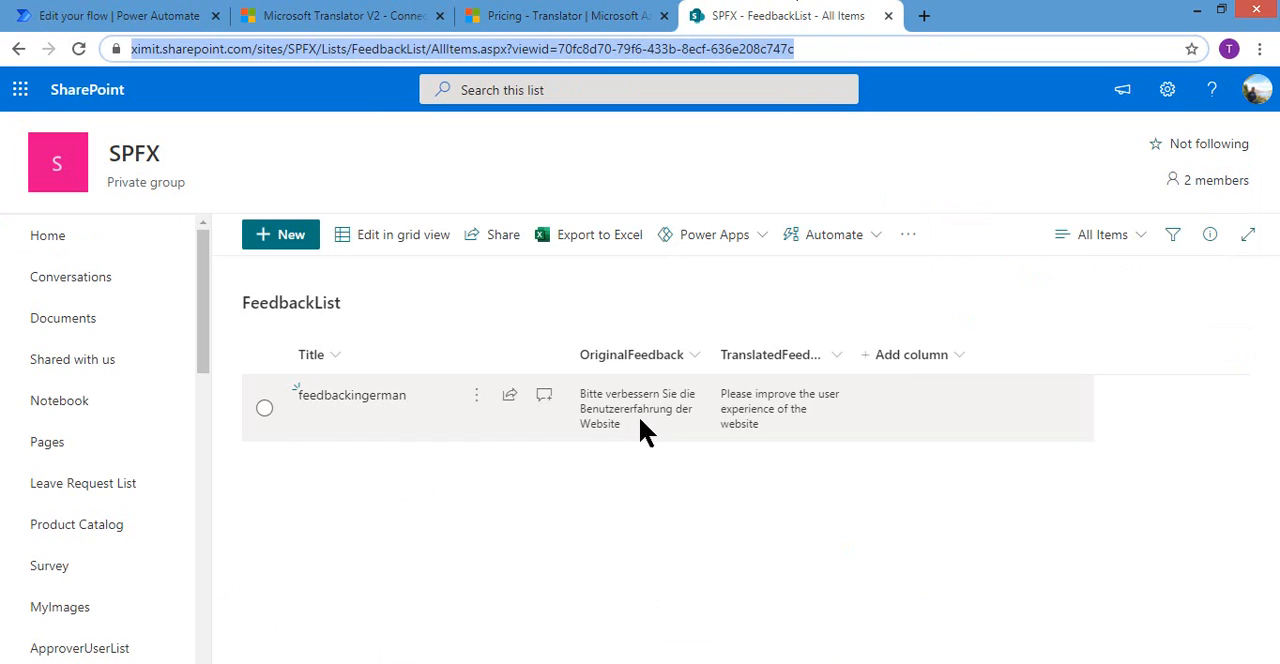
mouse_move(613, 408)
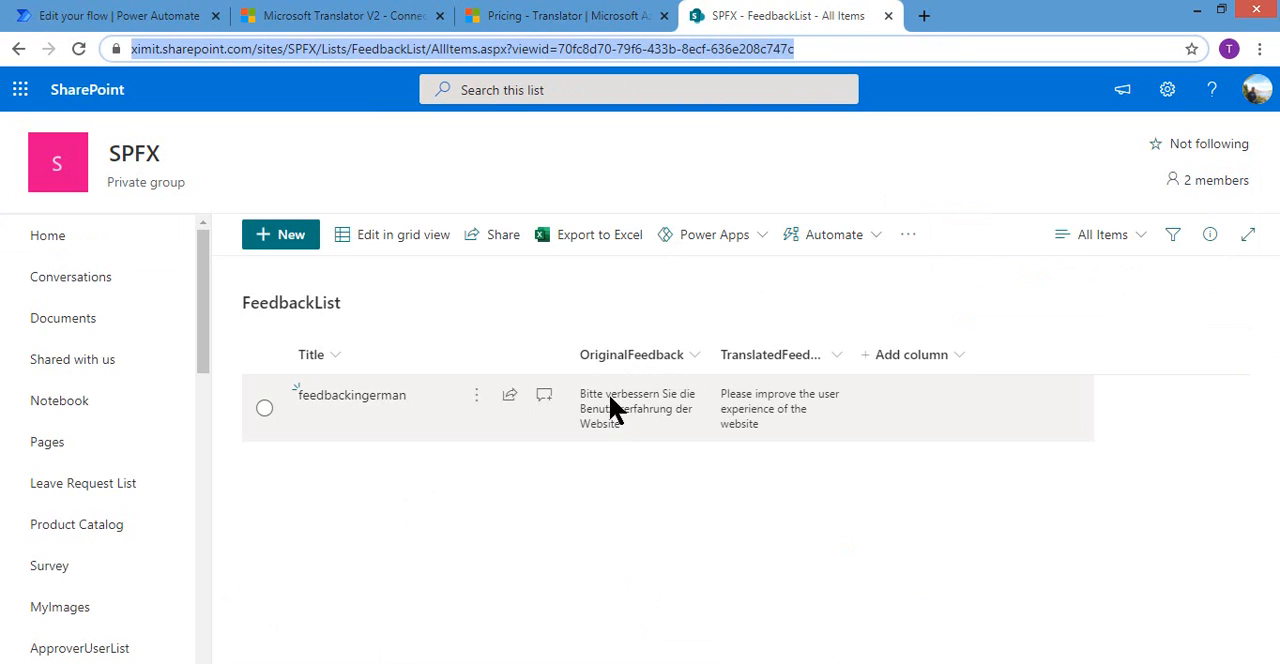
mouse_move(785, 415)
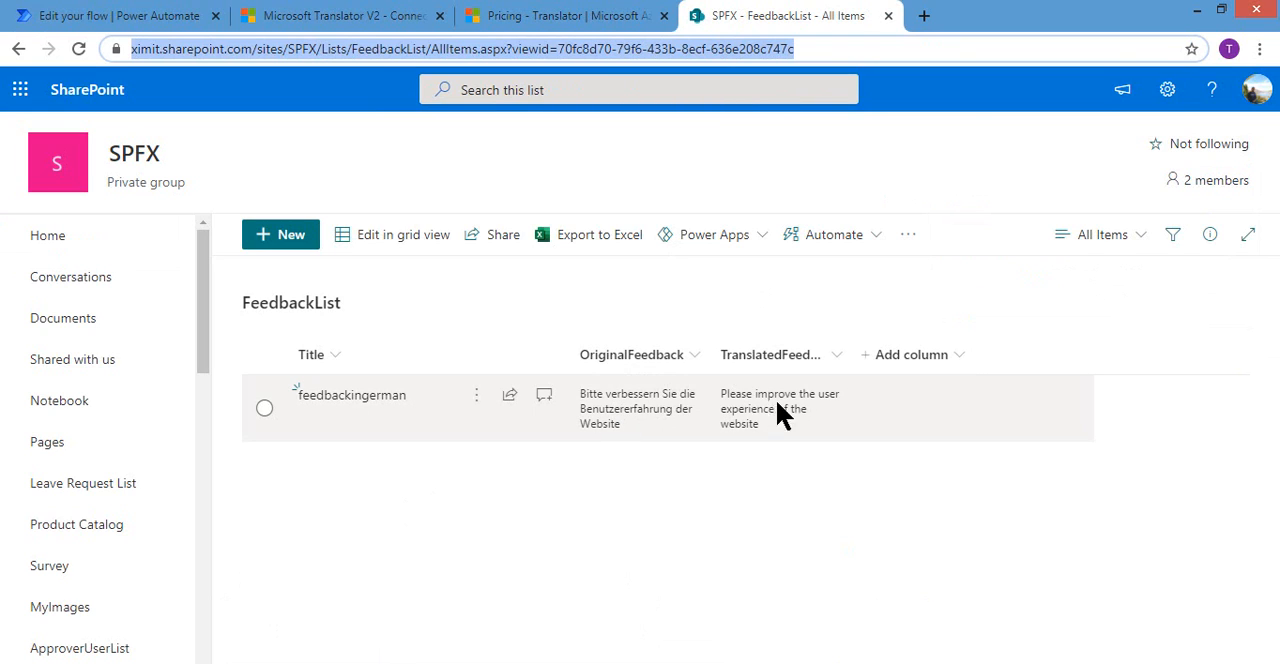
mouse_move(770, 415)
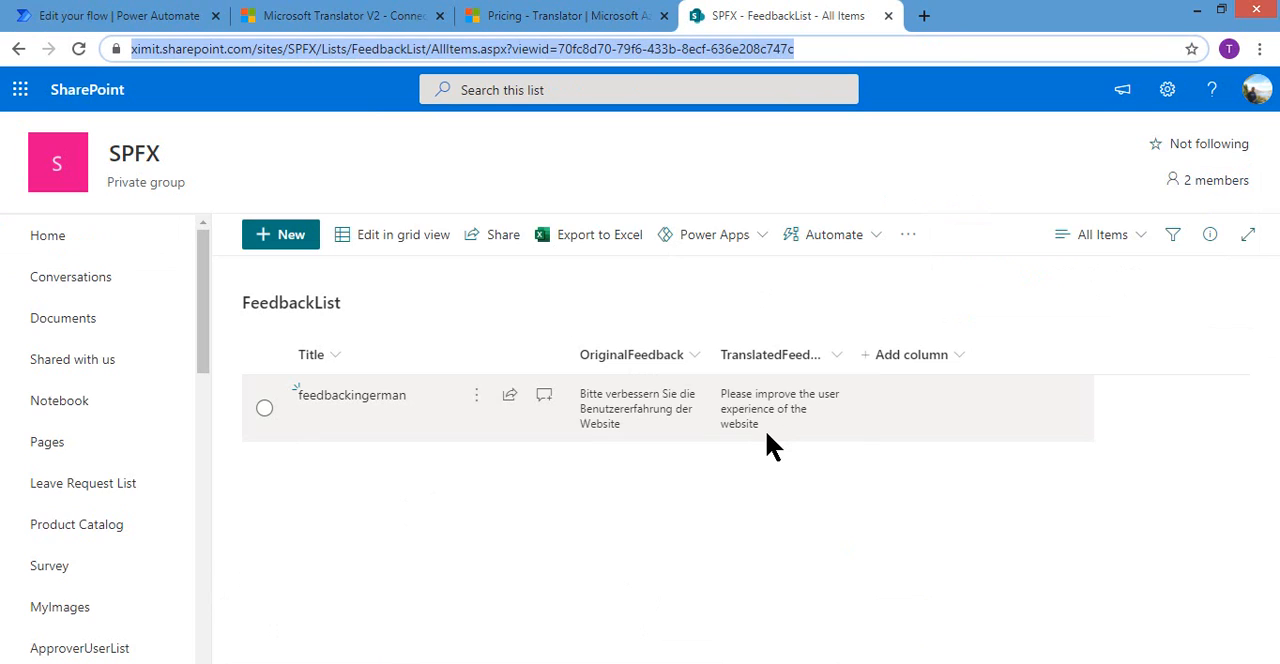
mouse_move(775, 448)
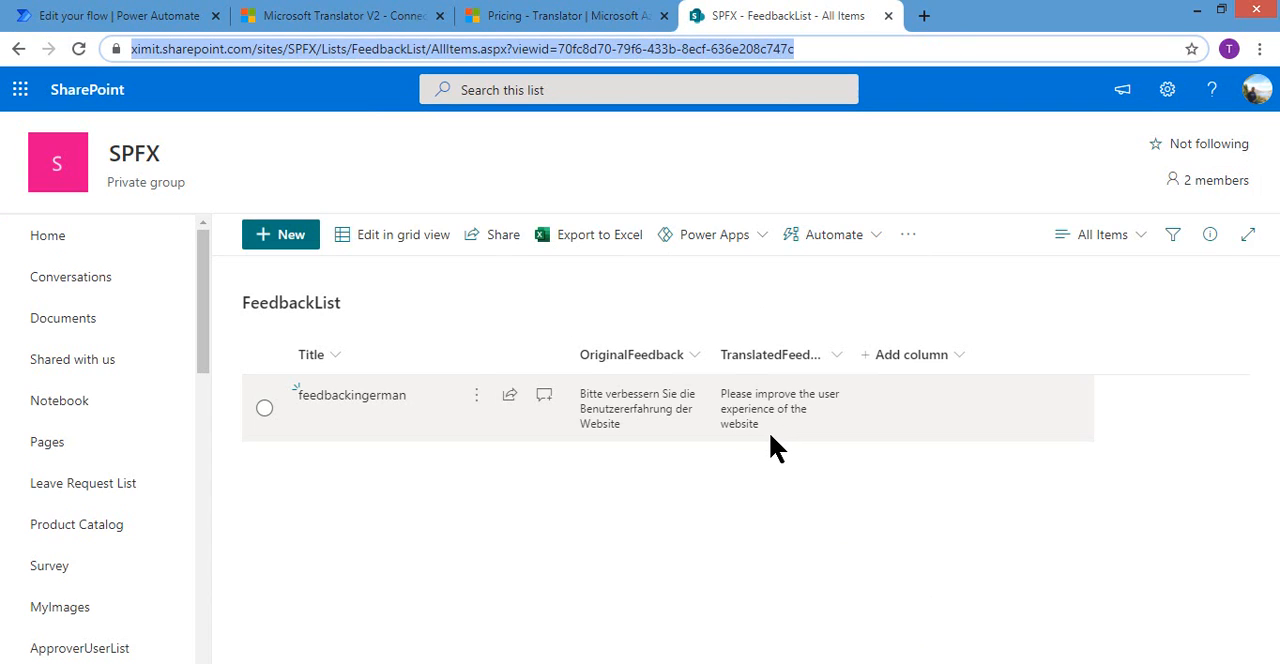
mouse_move(548, 300)
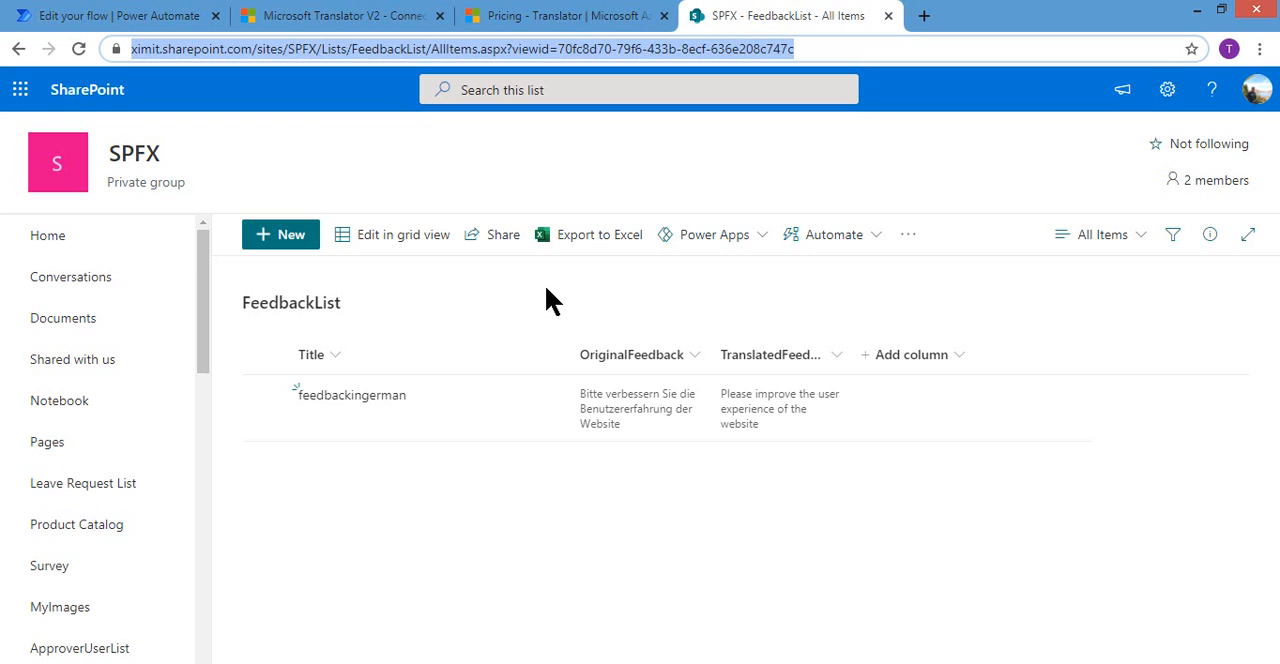
mouse_move(365, 318)
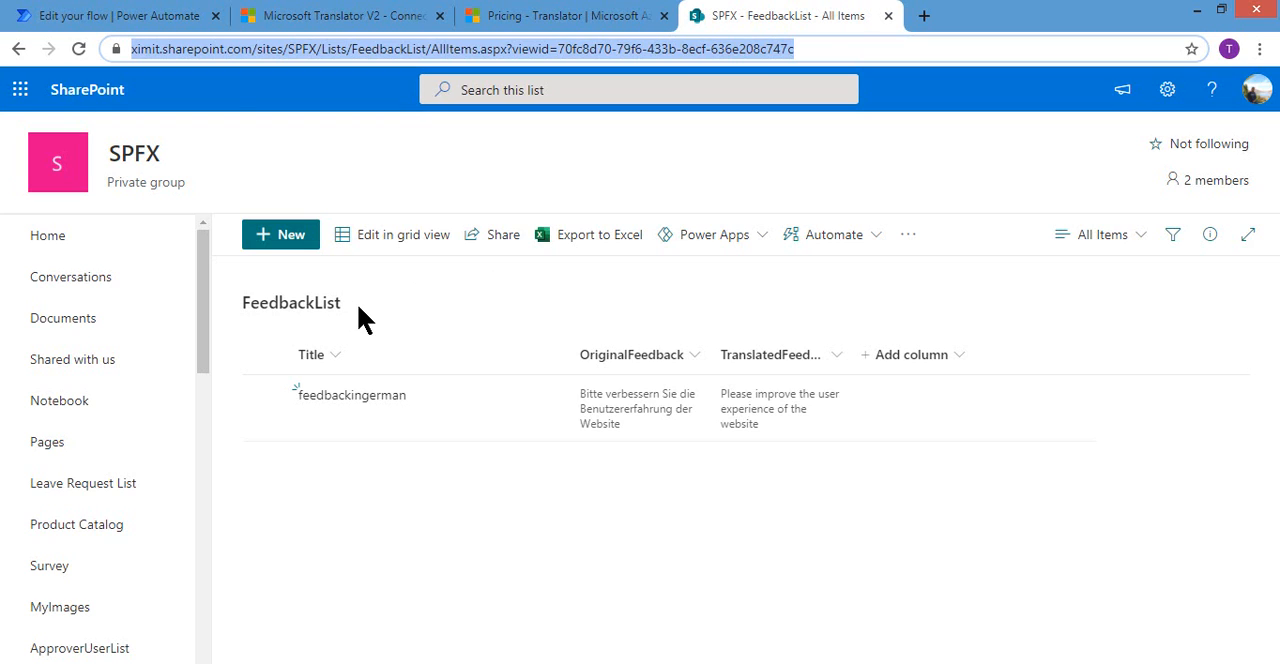
mouse_move(359, 523)
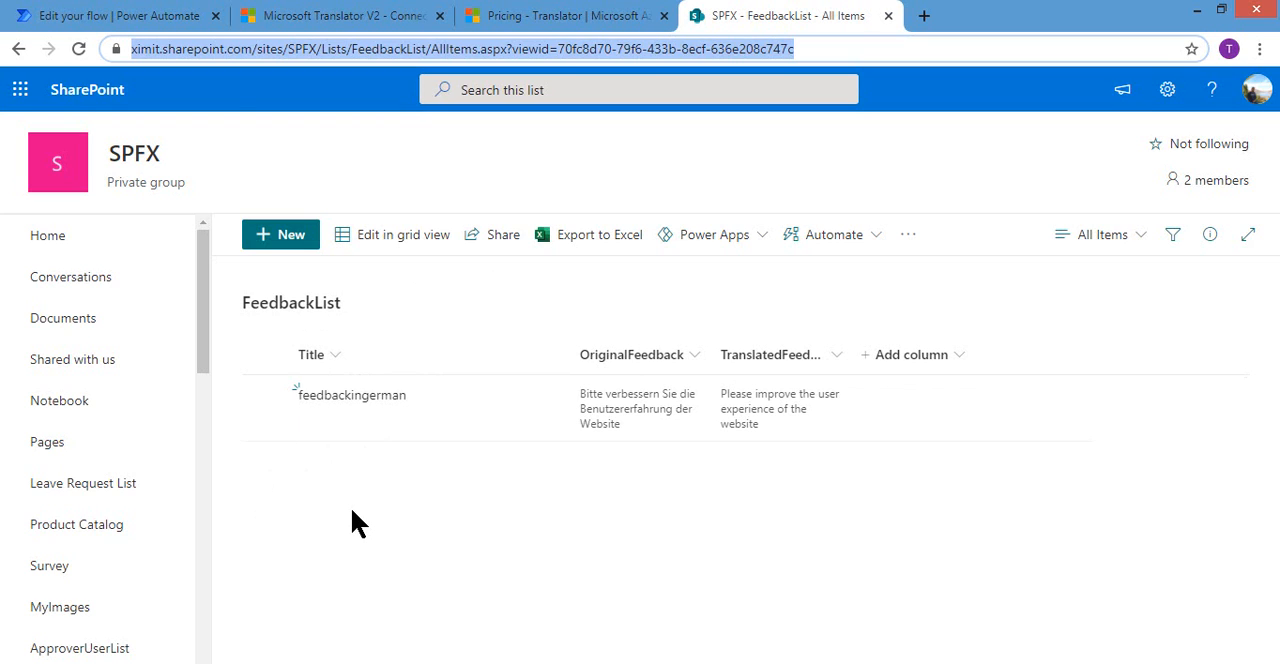